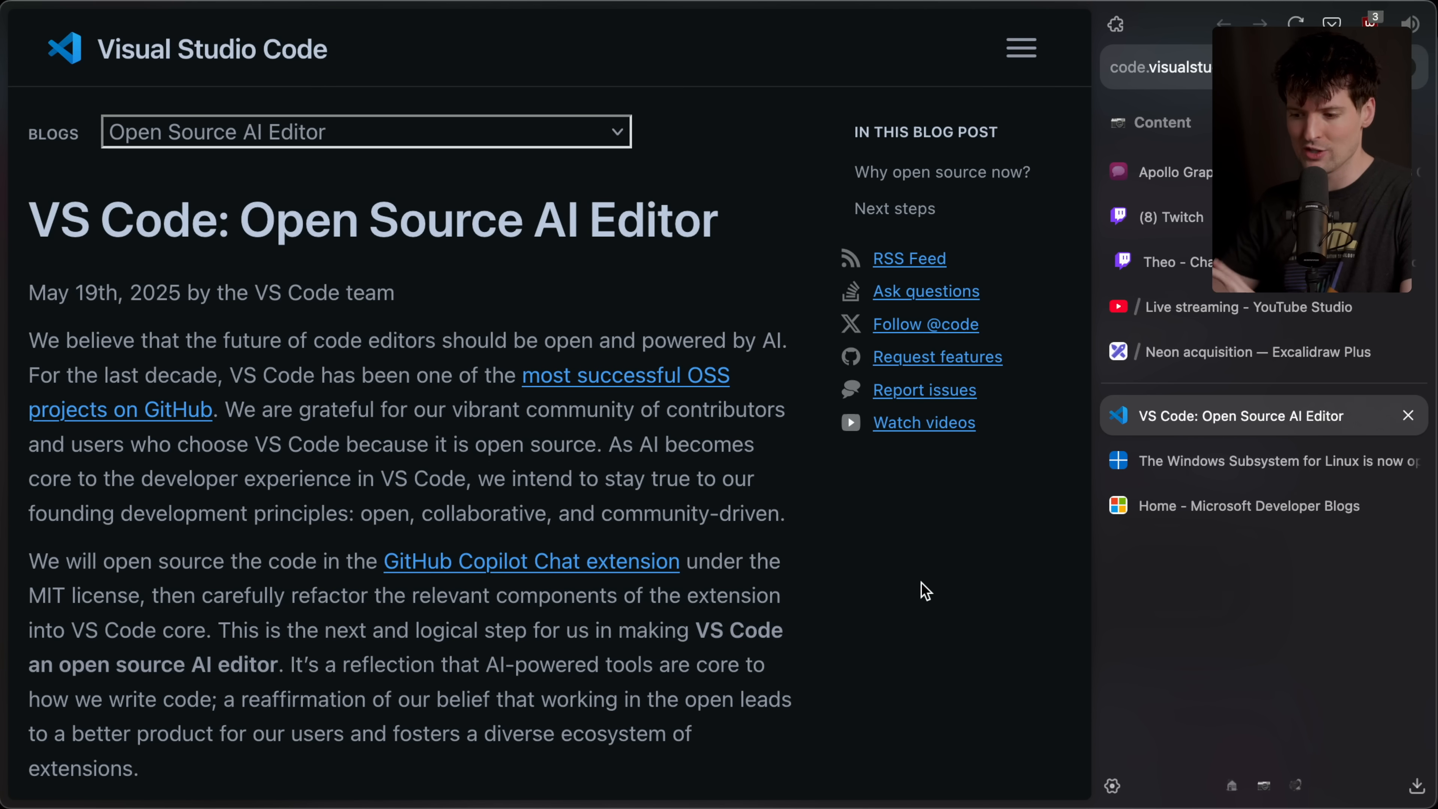
mouse_move(909, 590)
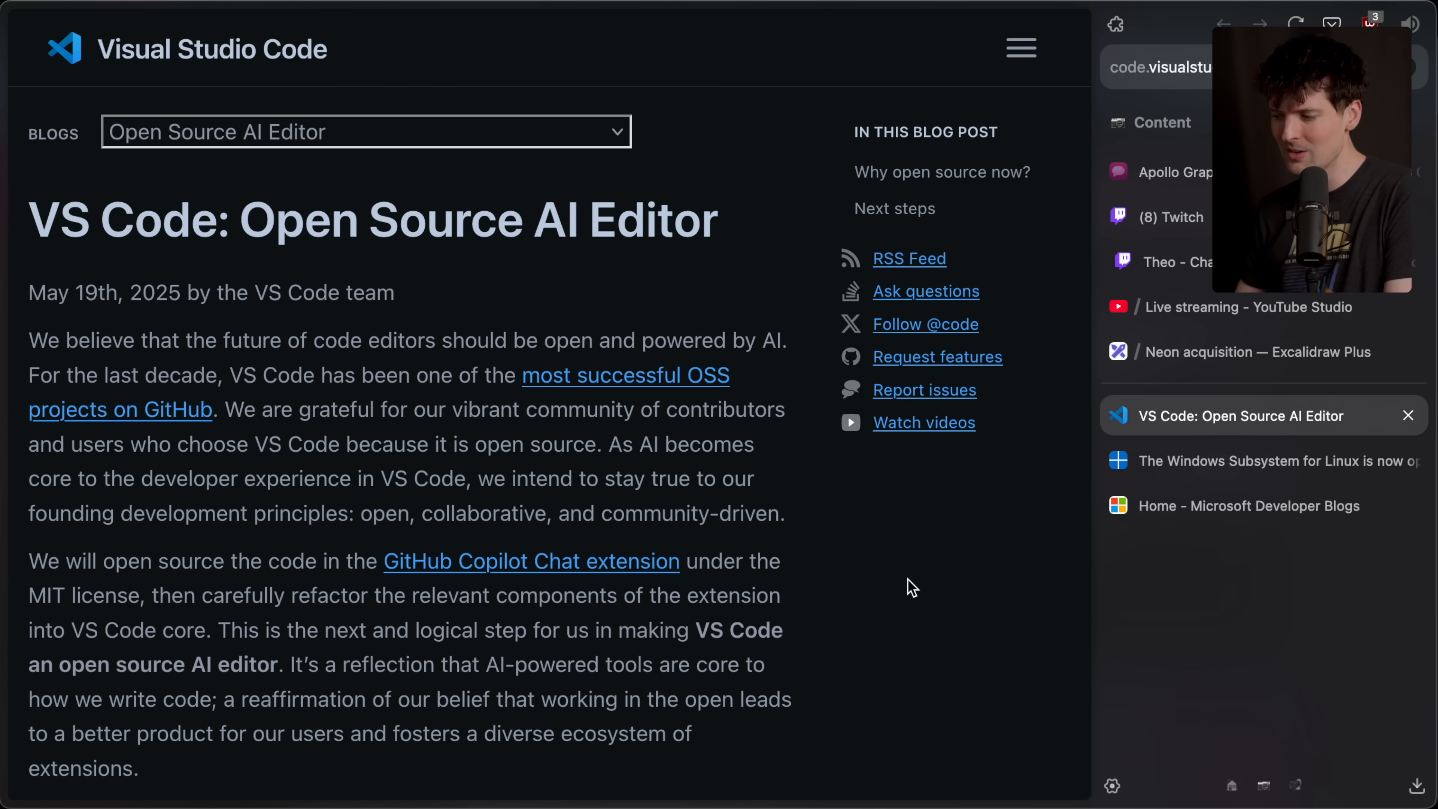
- Move from the VS Code post to the WSL open-source announcement, then the G2i page
left_click(1260, 462)
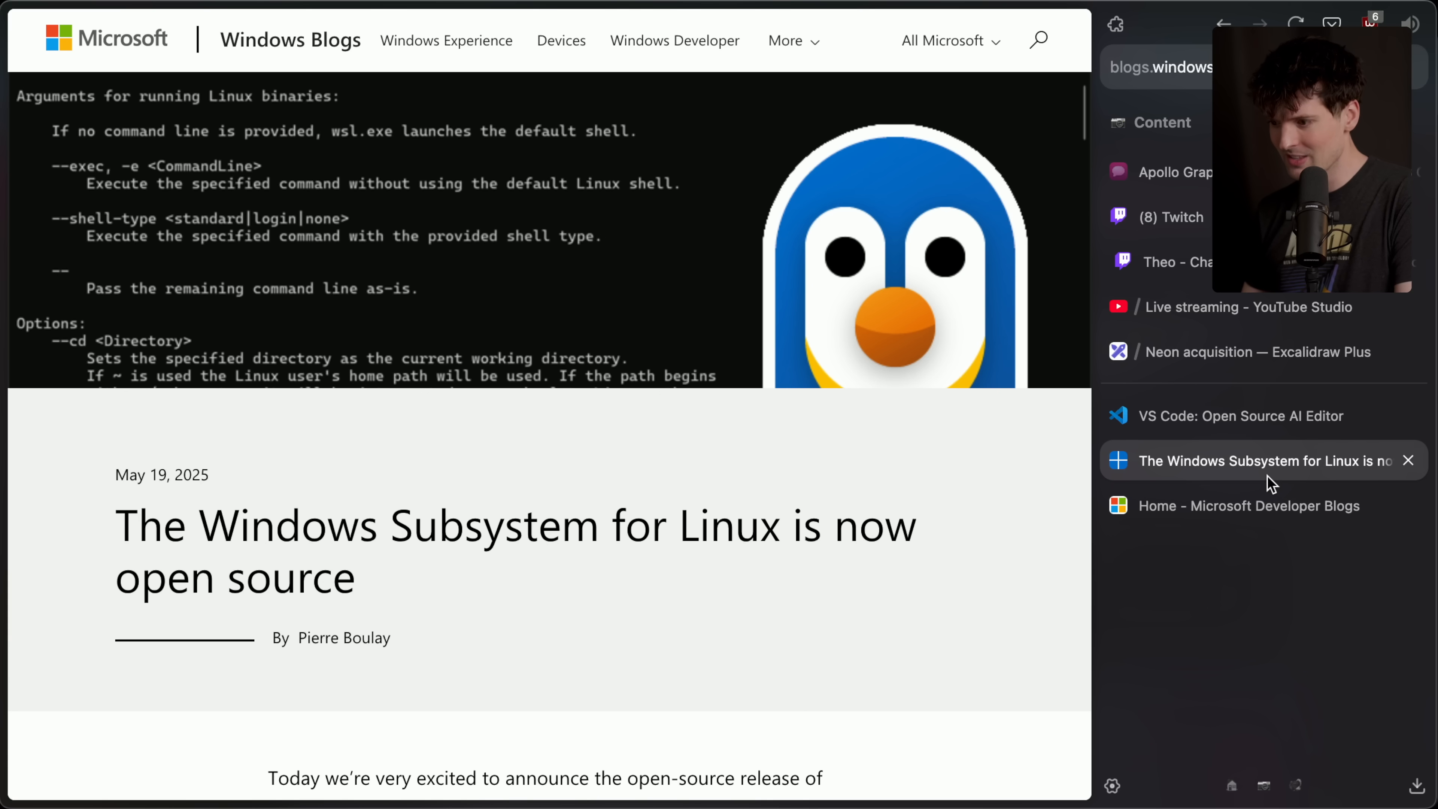
mouse_move(572, 624)
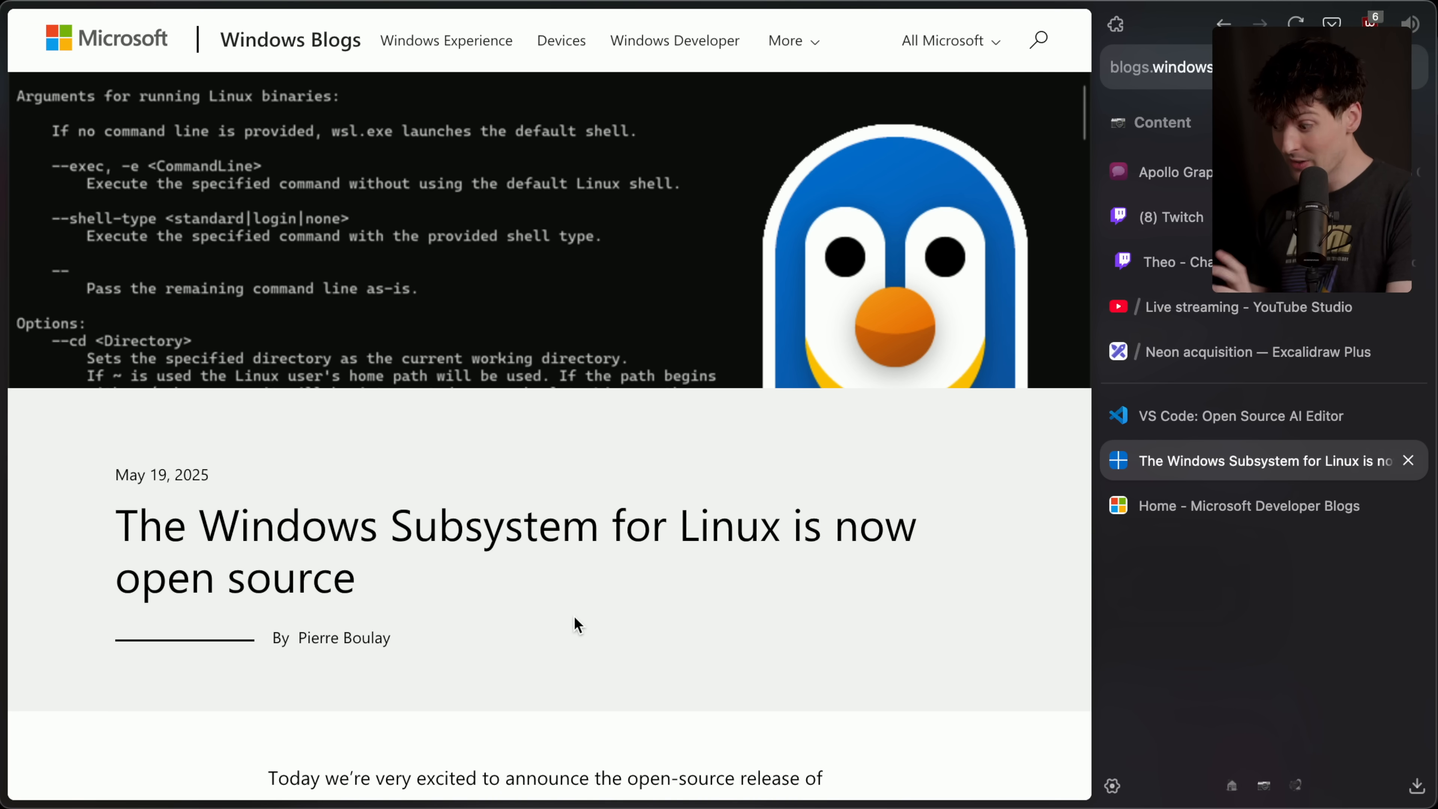
left_click(1242, 416)
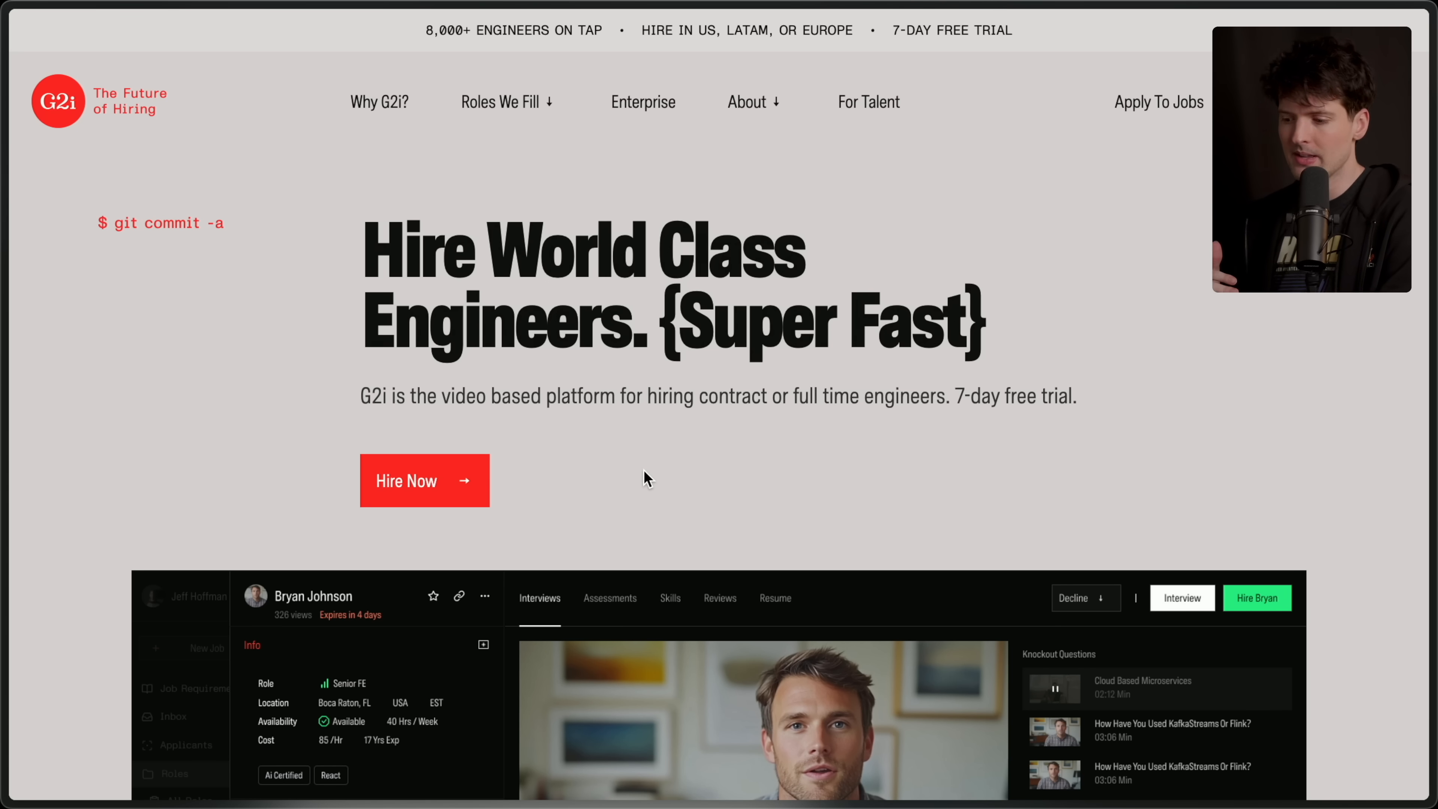
- Scroll down the G2i homepage past the testimonial toward the candidate dashboard preview
scroll("down", 3)
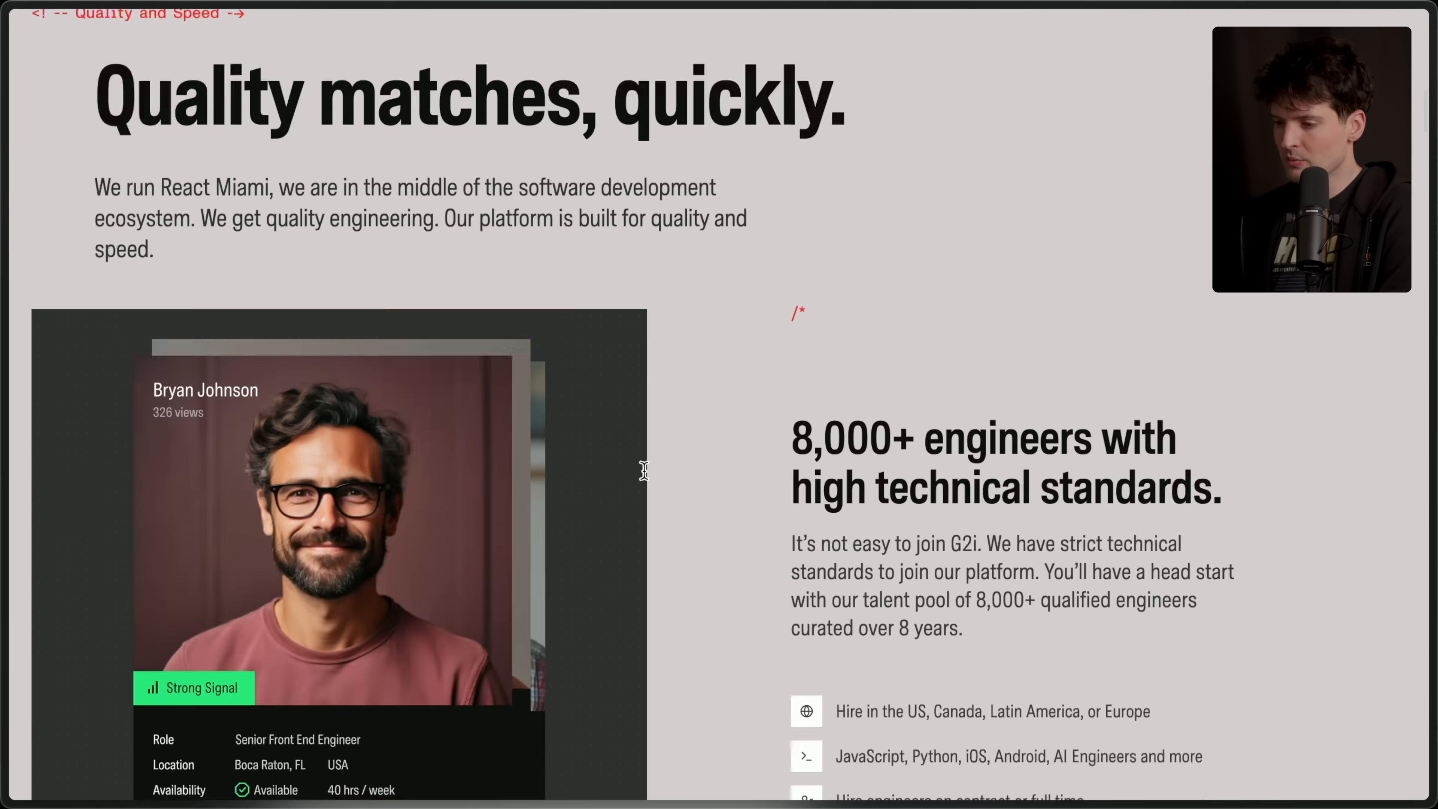
scroll("down", 3)
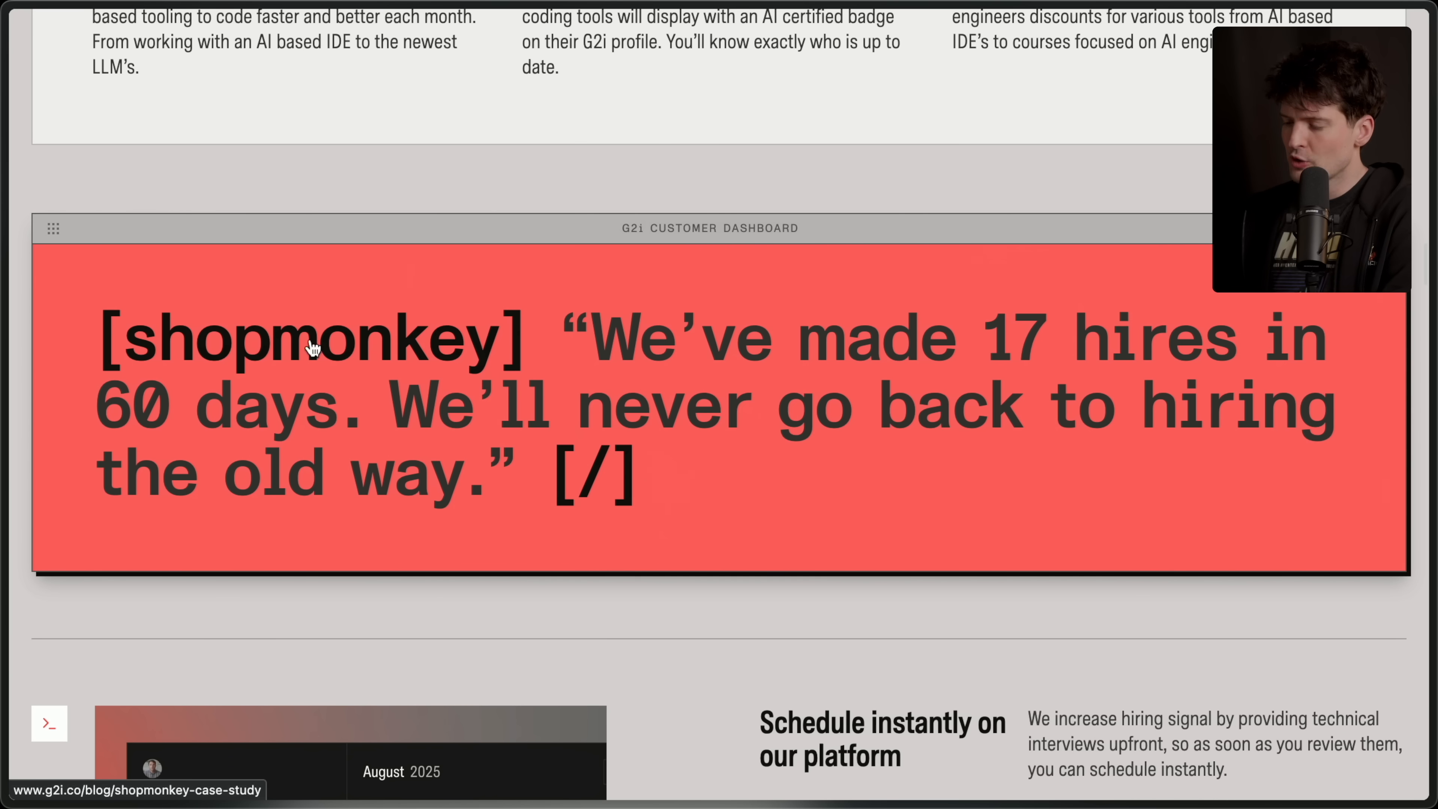
mouse_move(1077, 342)
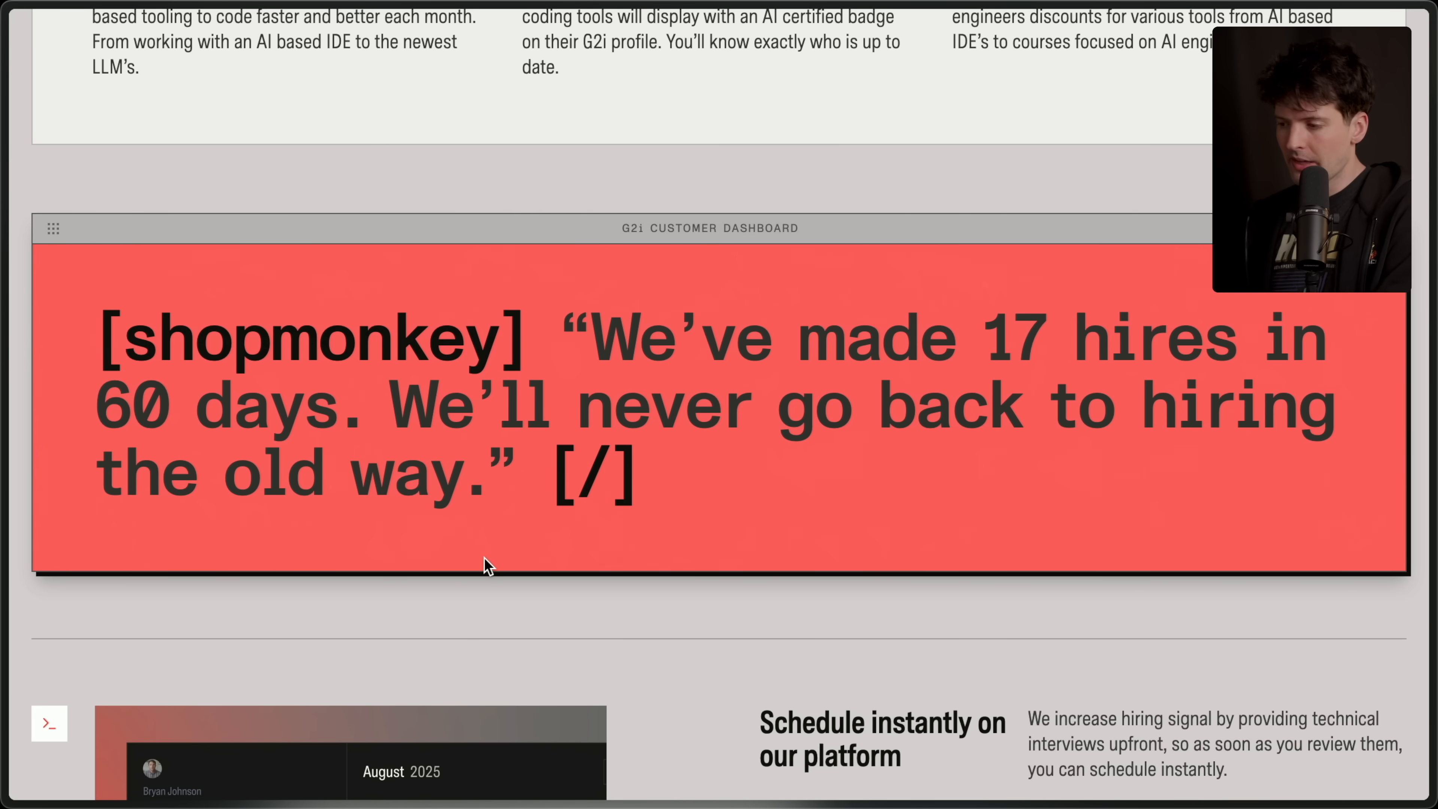
scroll("down", 3)
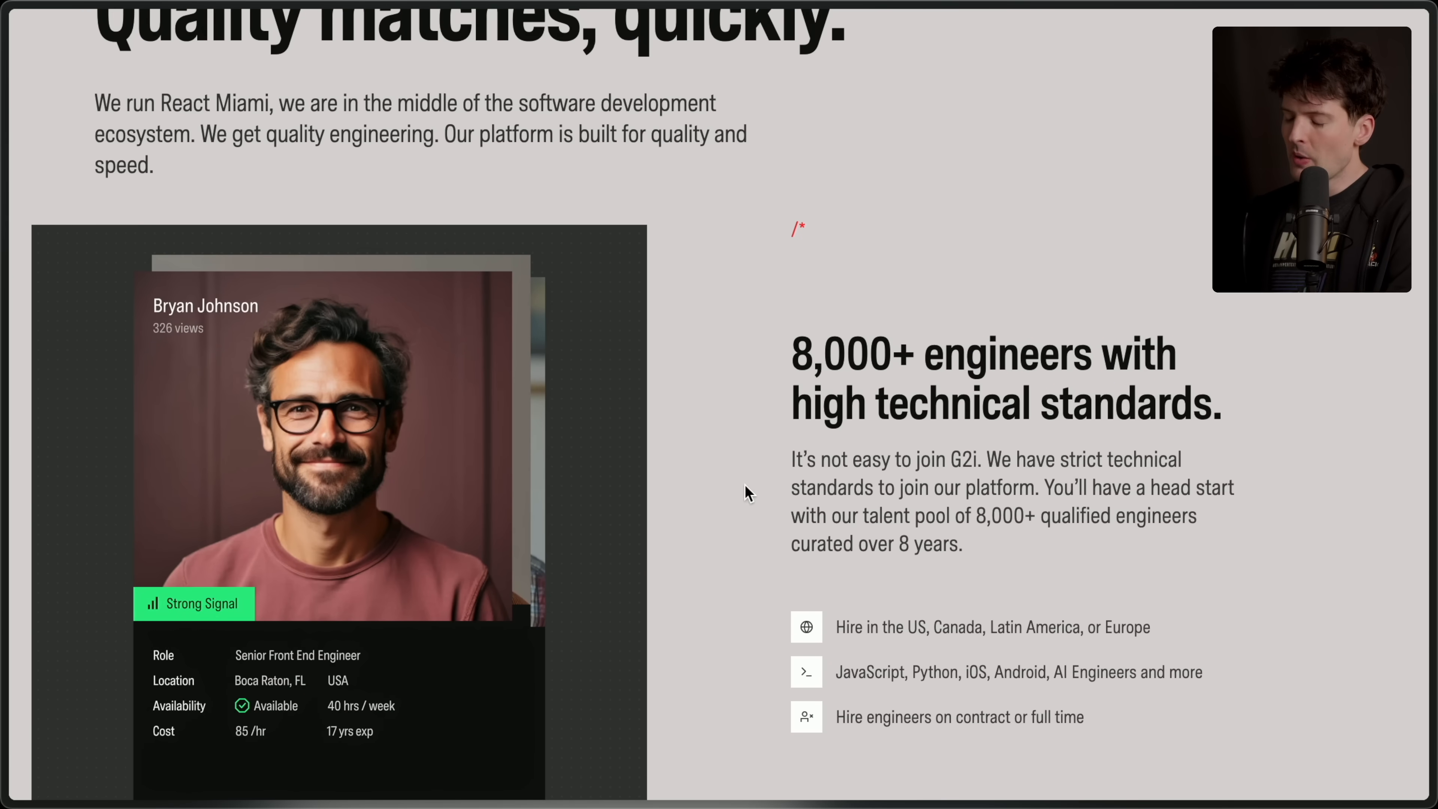
mouse_move(773, 342)
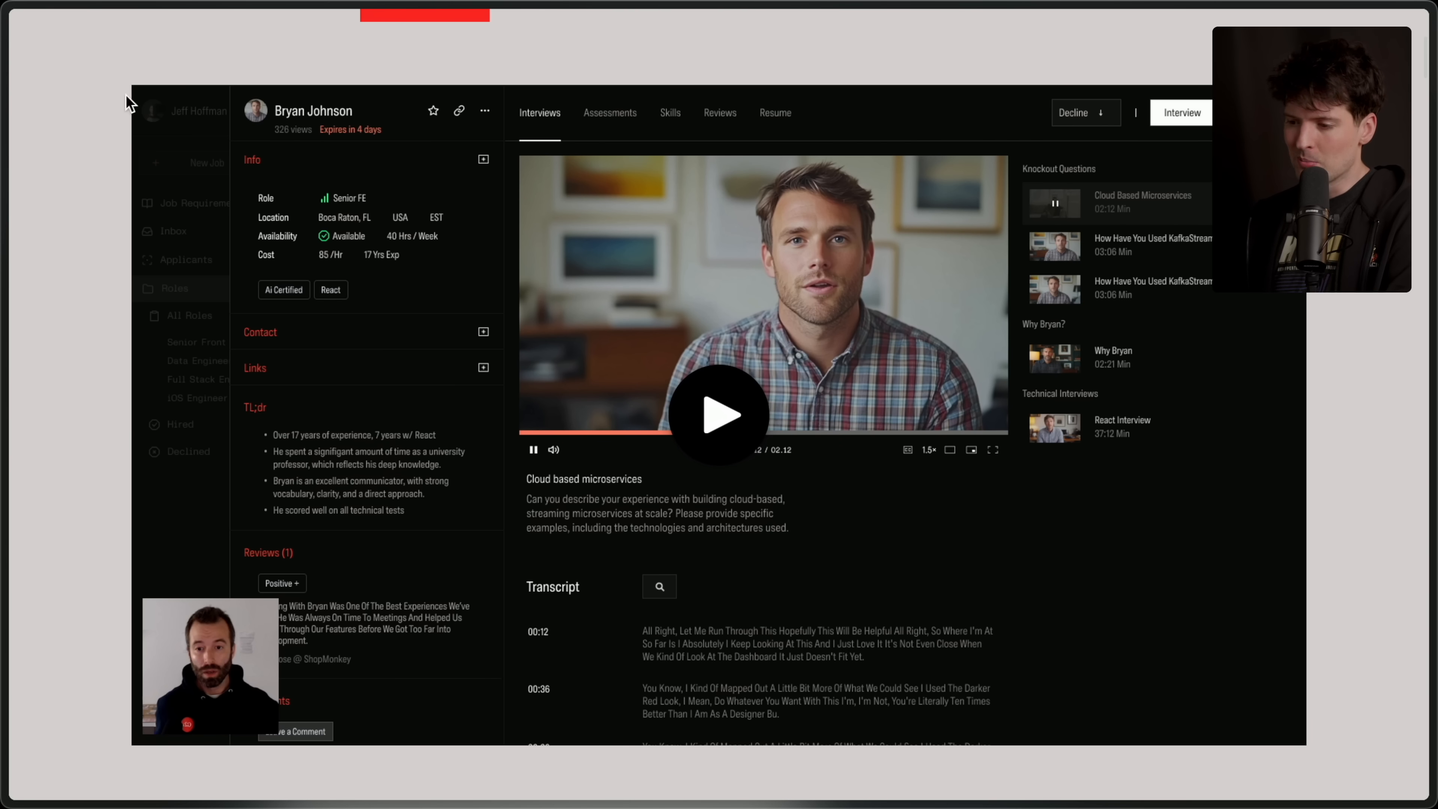
mouse_move(87, 306)
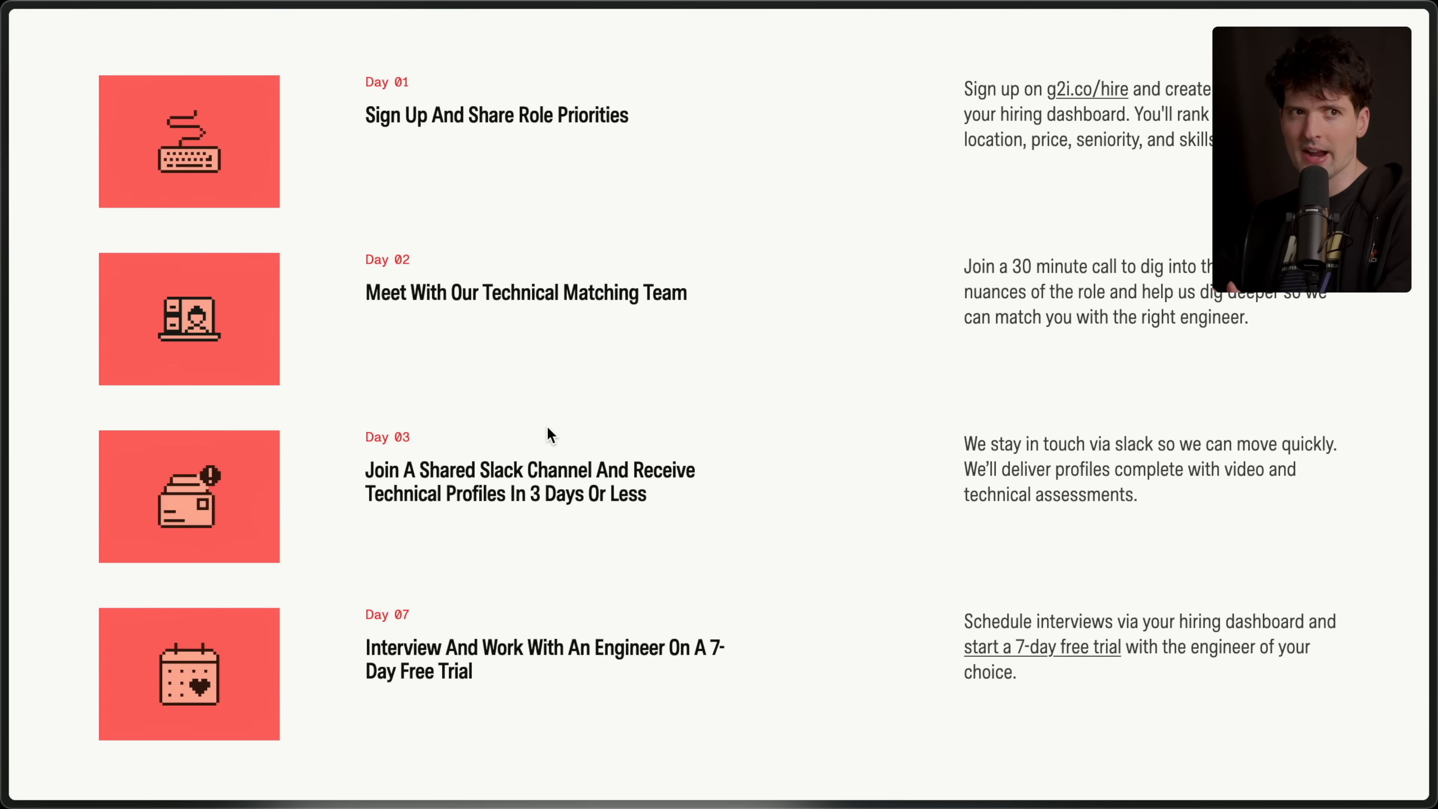
- Scroll further down the G2i page to the day-by-day hiring steps
scroll("down", 3)
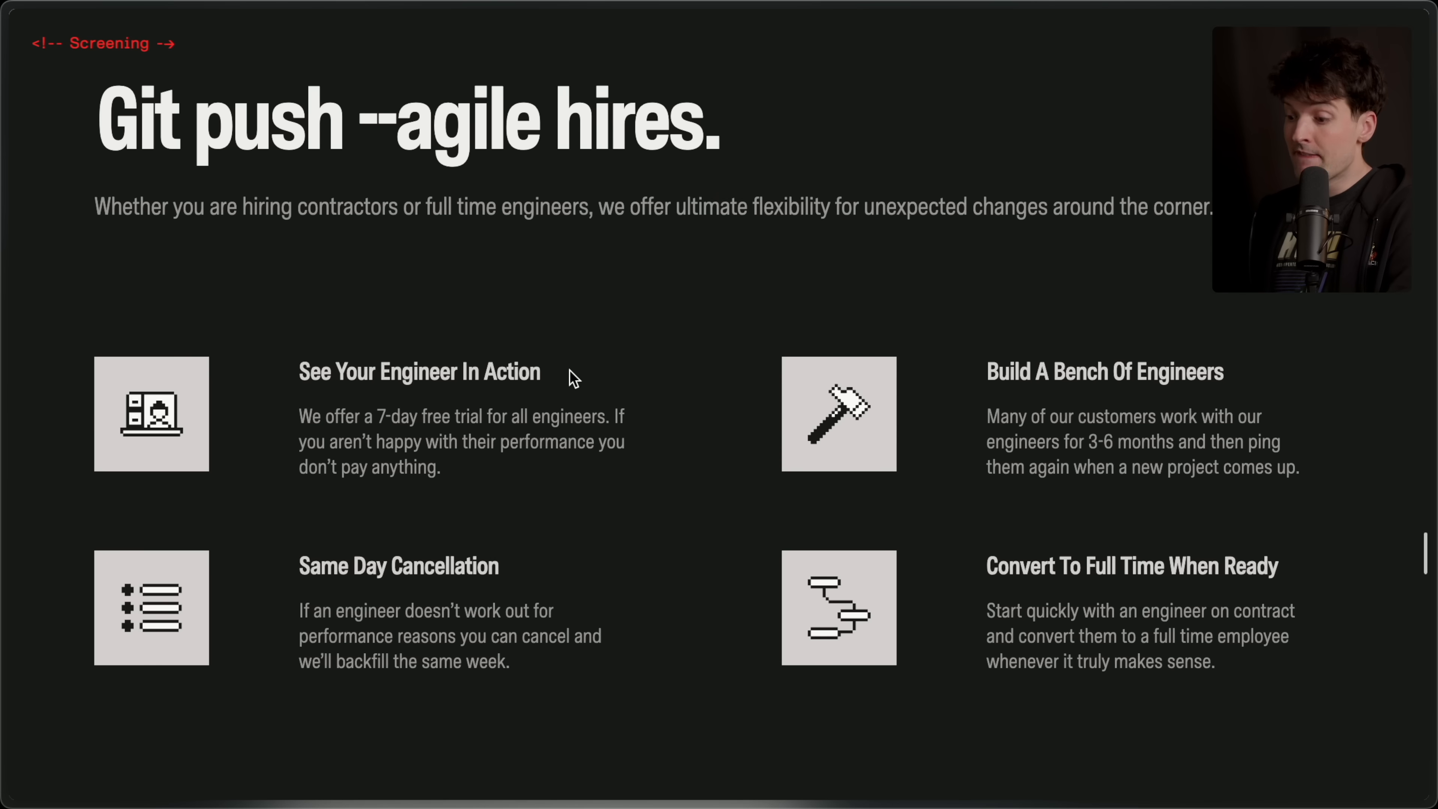
mouse_move(300, 377)
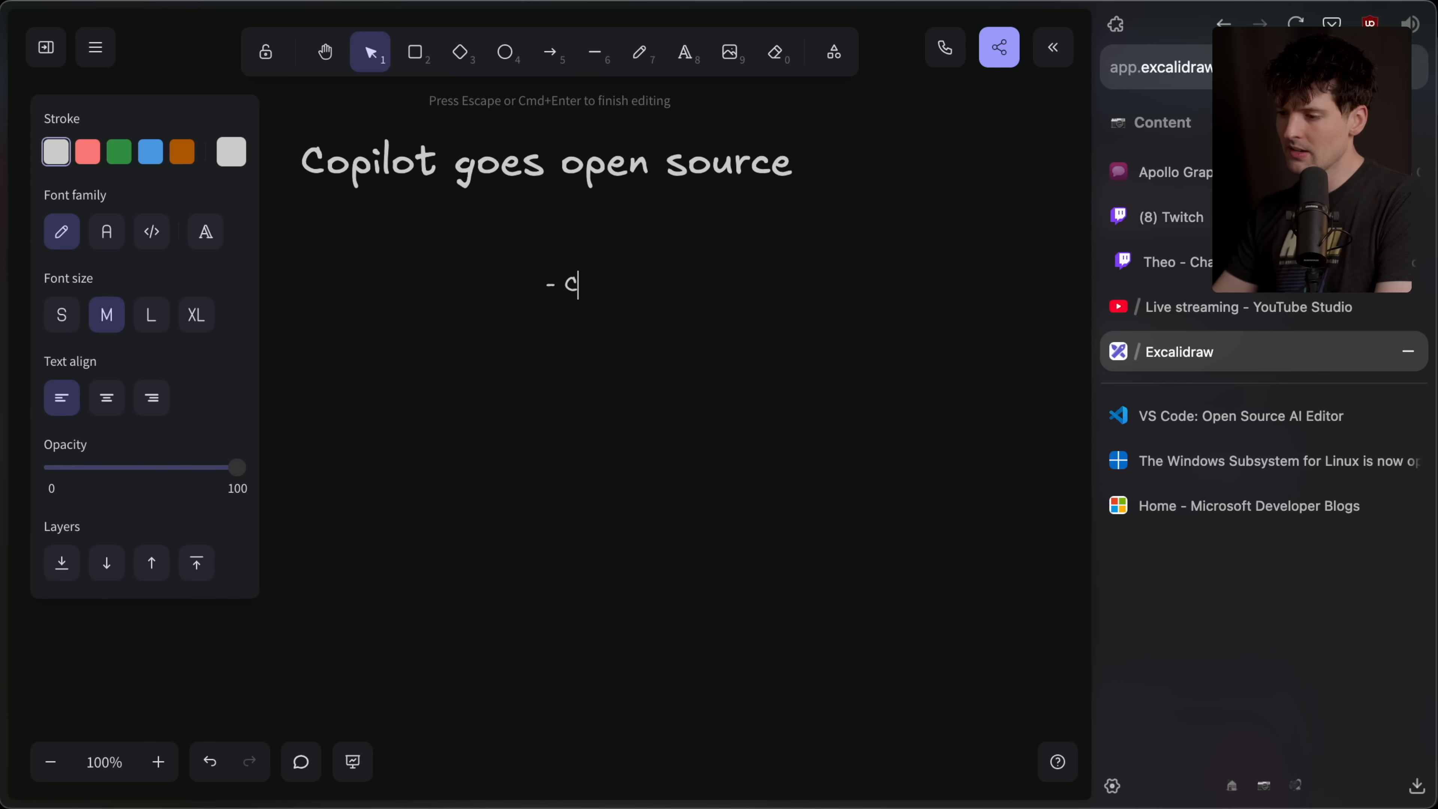
- Finish the '- Copilot' bullet and start the 'Copilot server/backend is STILL CLOSED SOURCE' note
type("opilot")
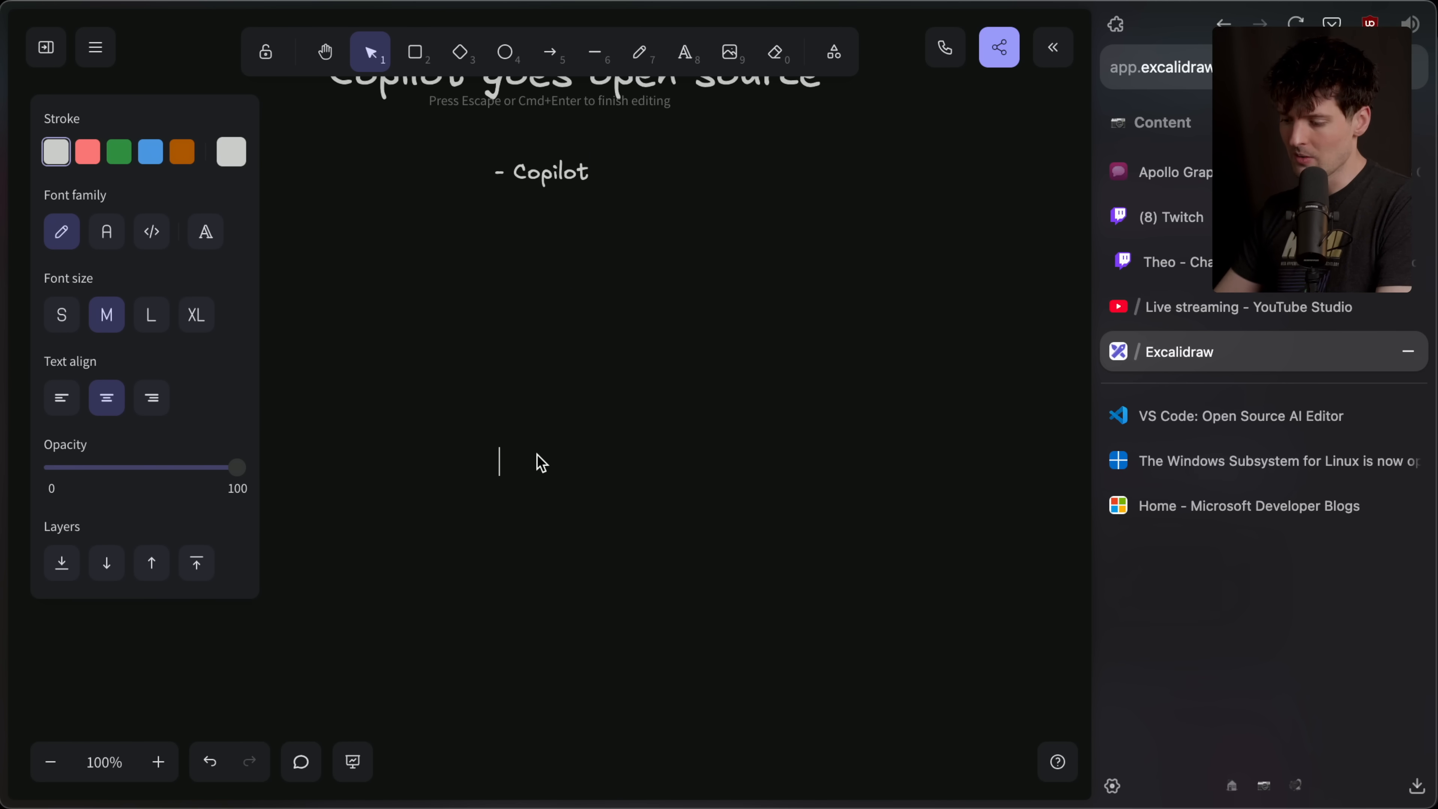
type("Copilot server/backend is STILL CLOSED SOURCE")
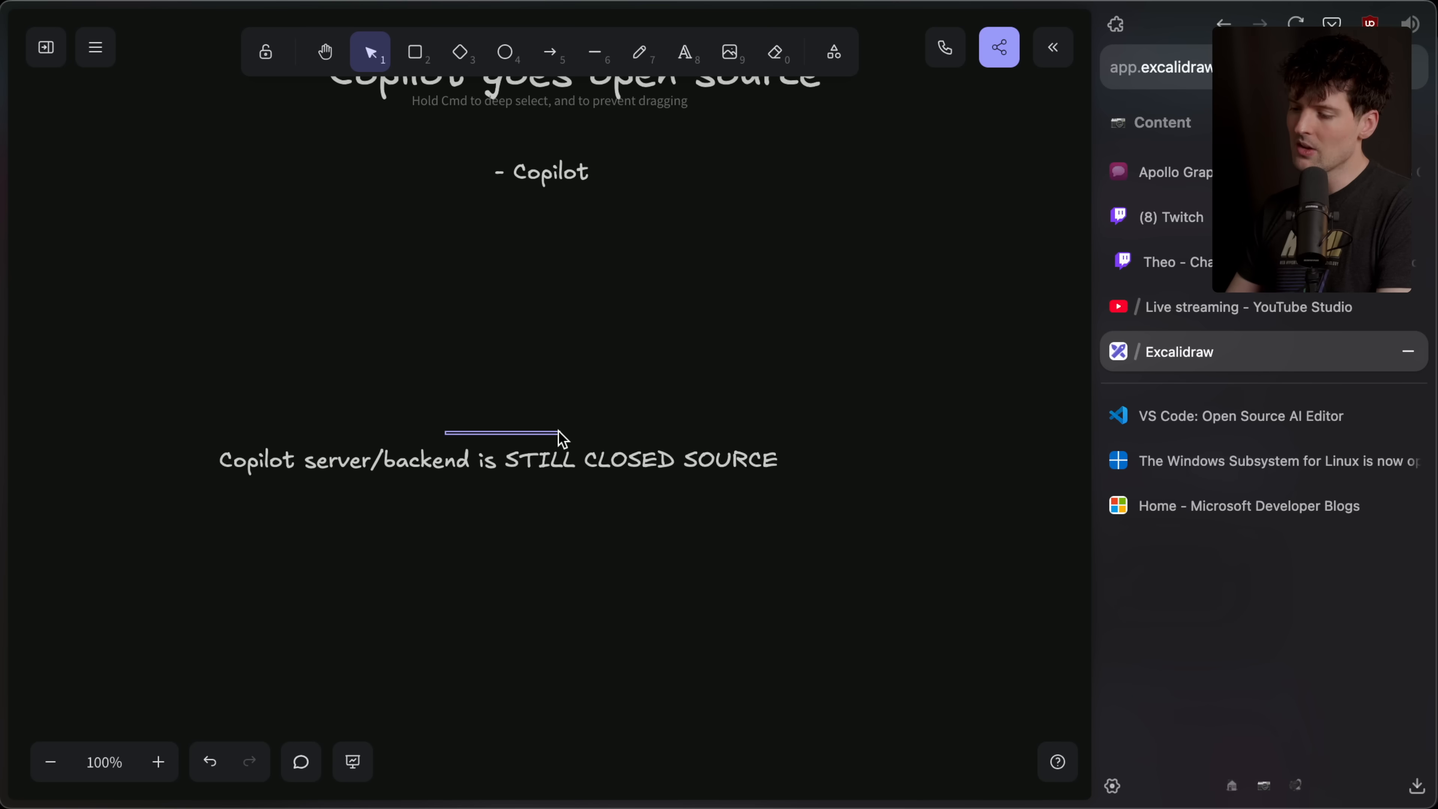
- Add a note below reading "This hasn't happened fully YET."
left_click(558, 440)
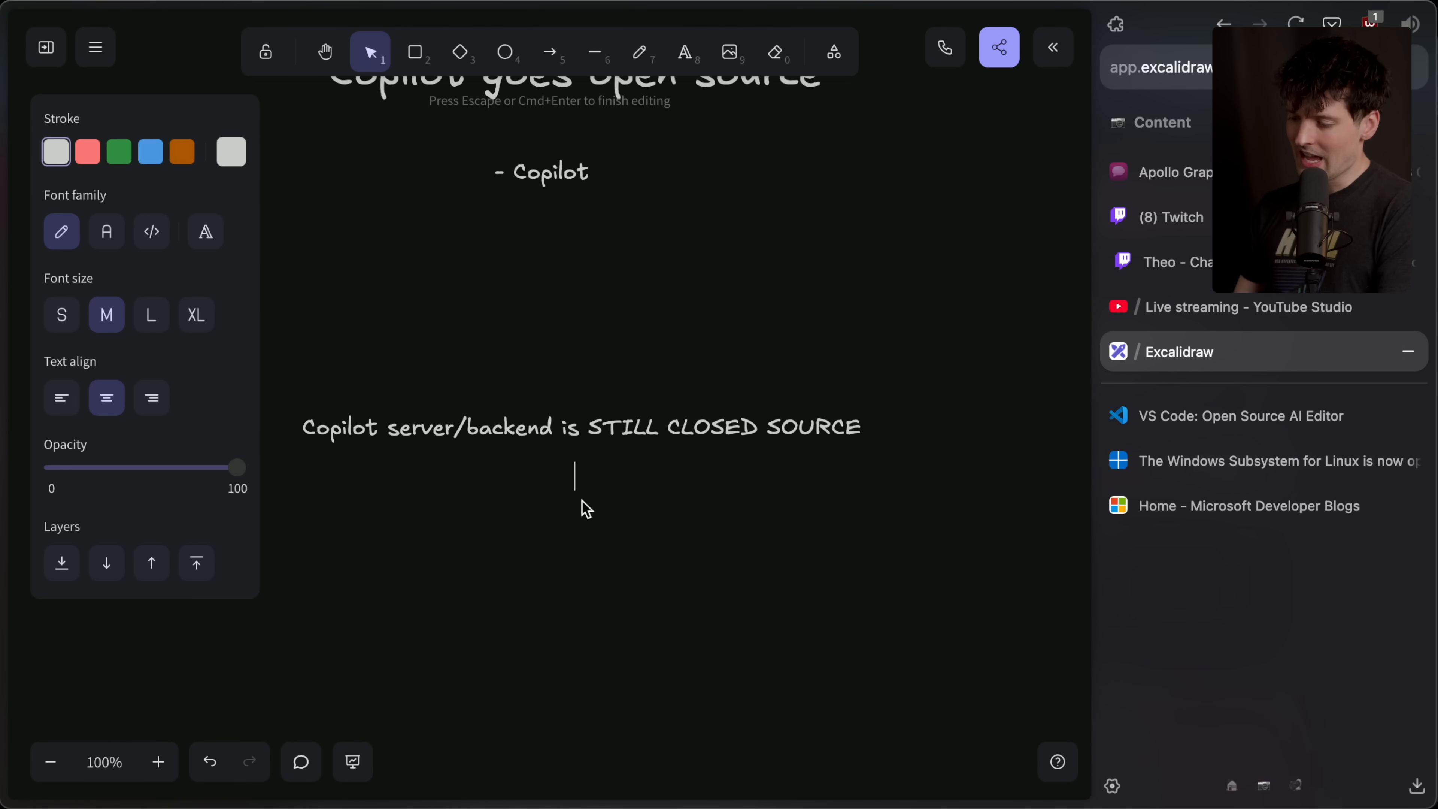
type("This hasn't happen")
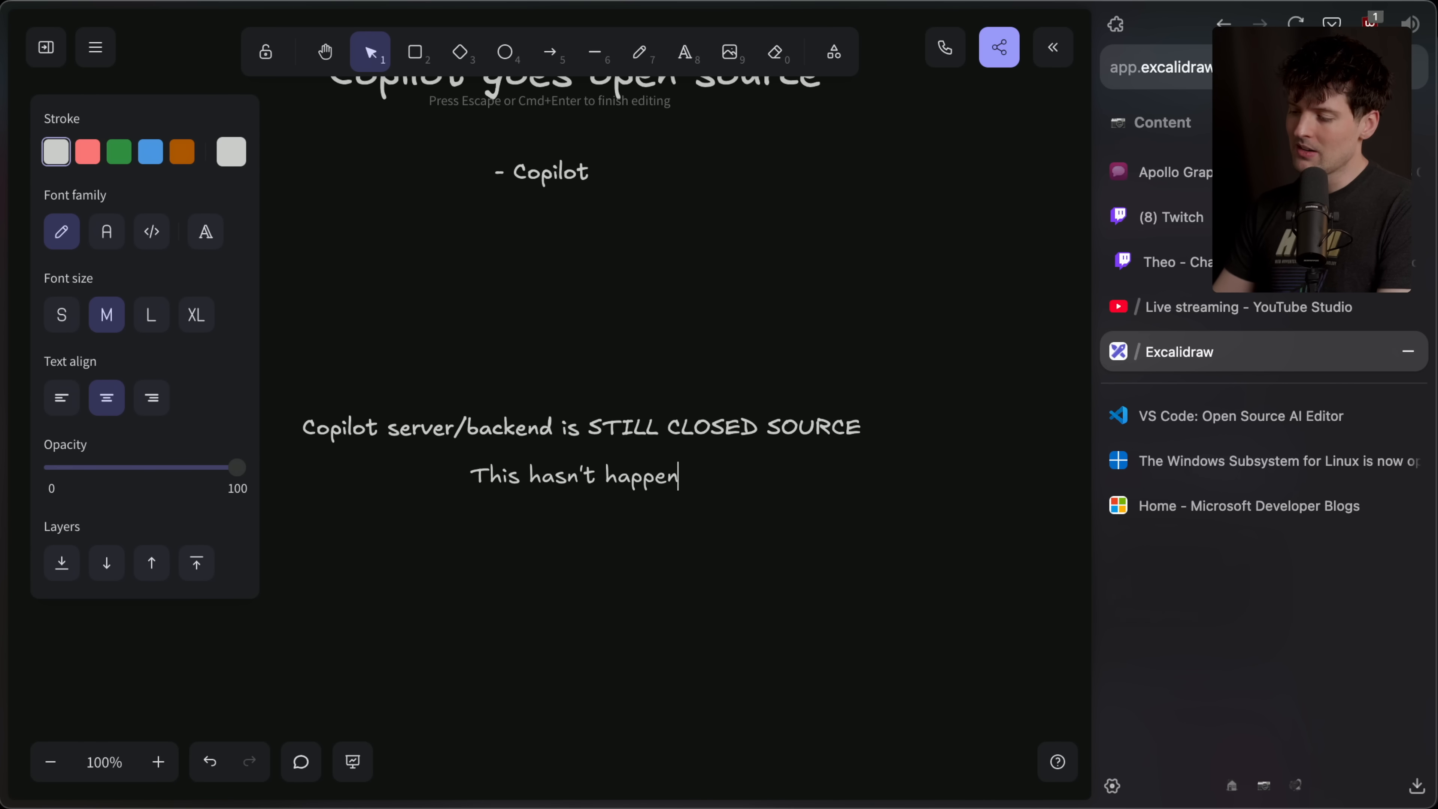
type("ed fully YET.")
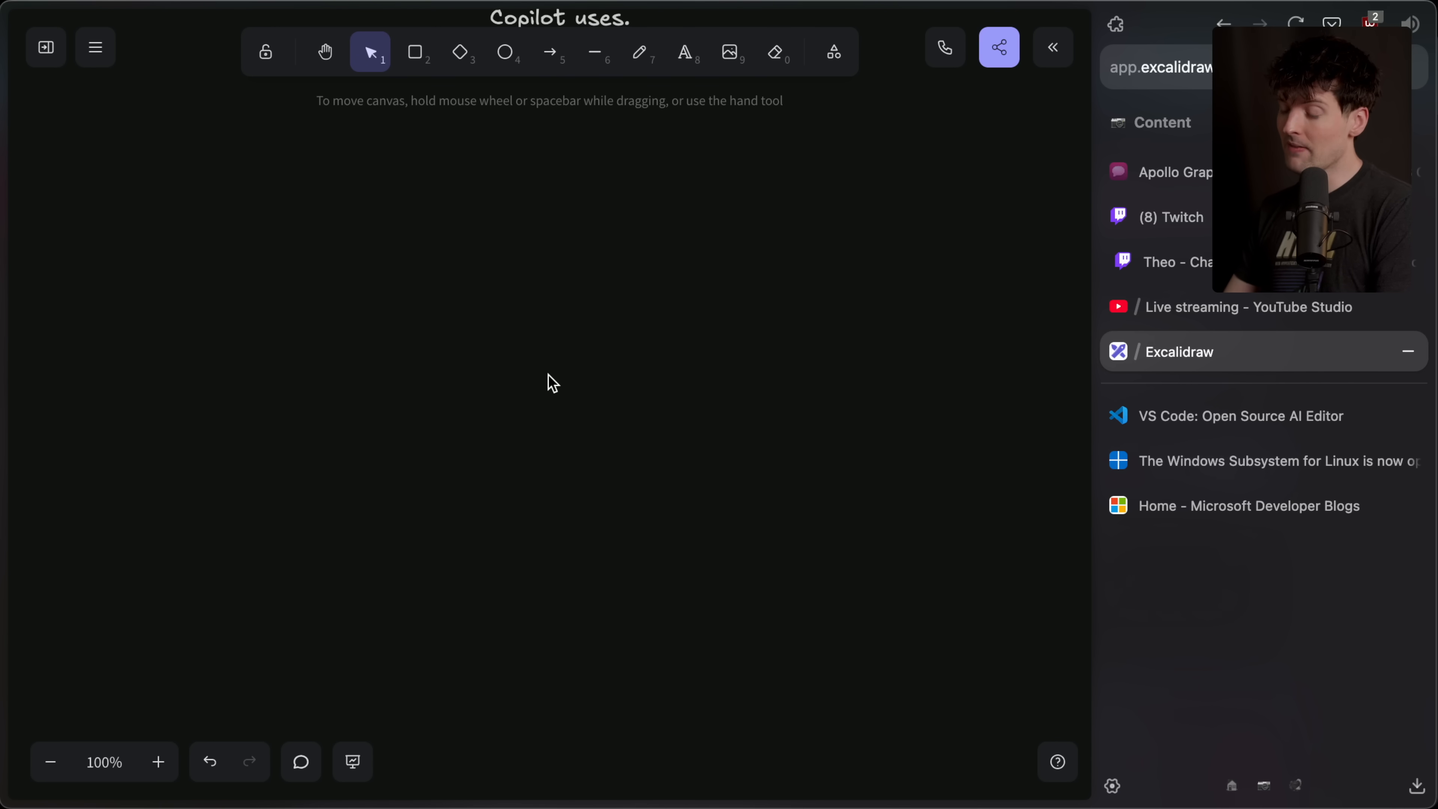
- Draw the chart's vertical and horizontal axes with the Line tool
left_click_drag(355, 221, 355, 644)
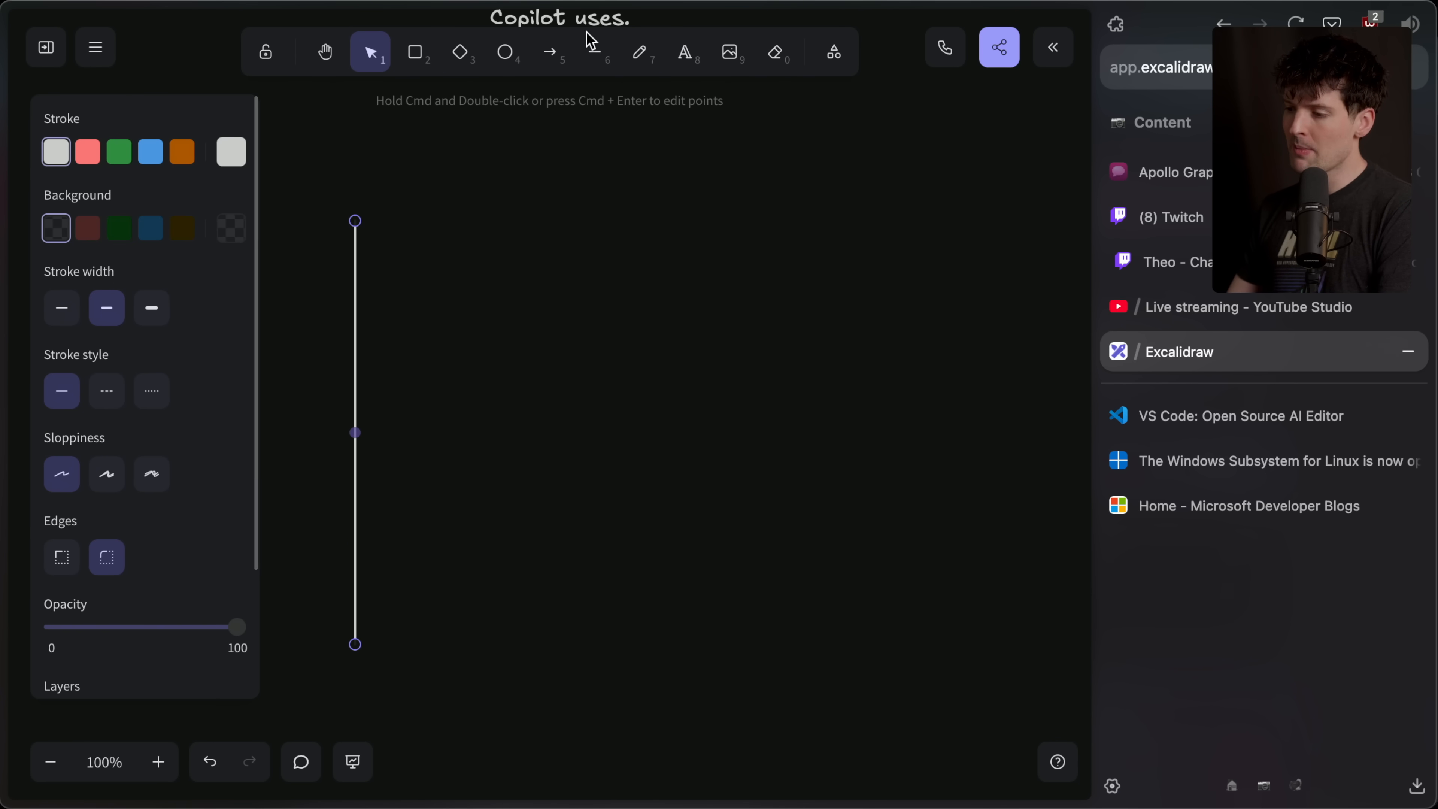
left_click_drag(355, 642, 940, 641)
type("Quality")
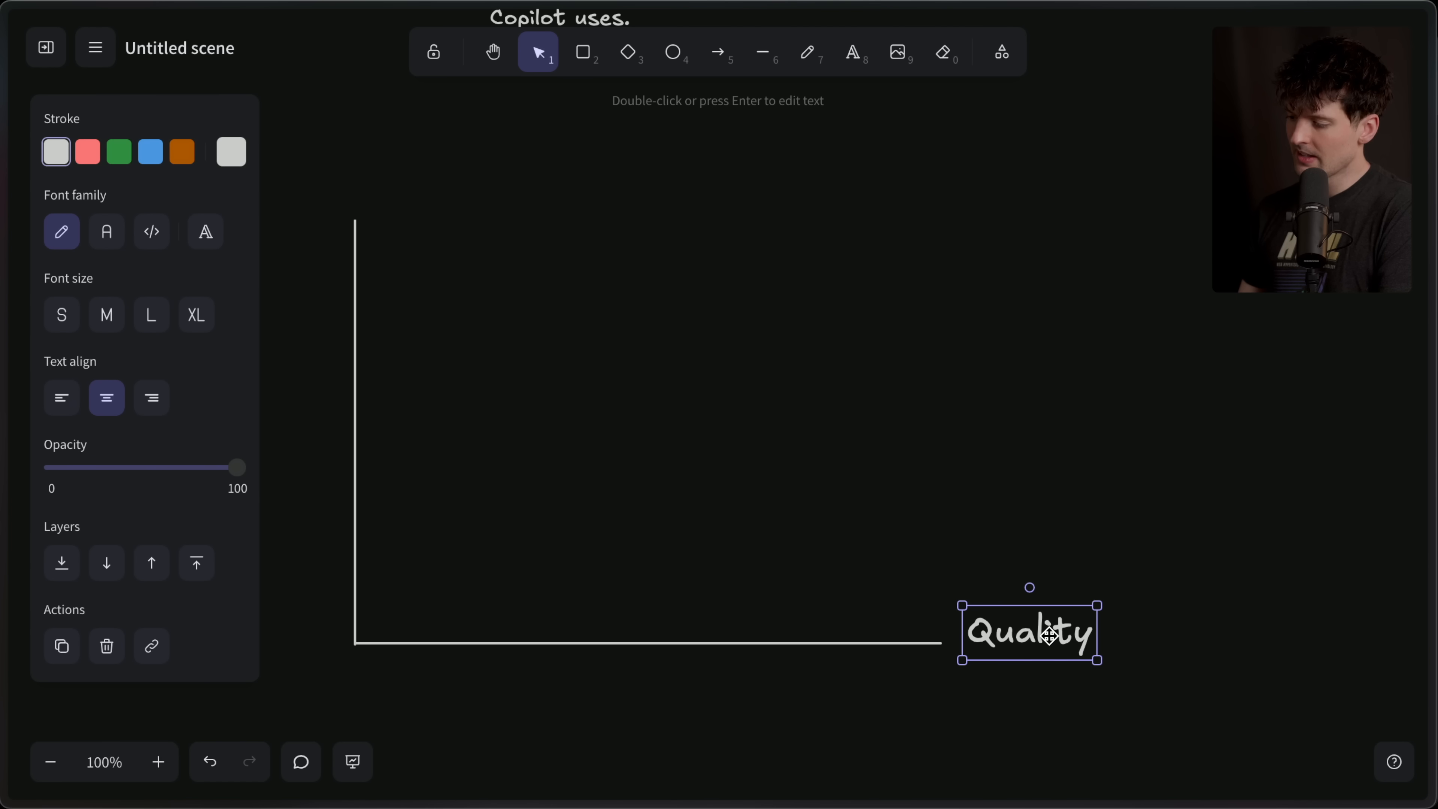
left_click(762, 504)
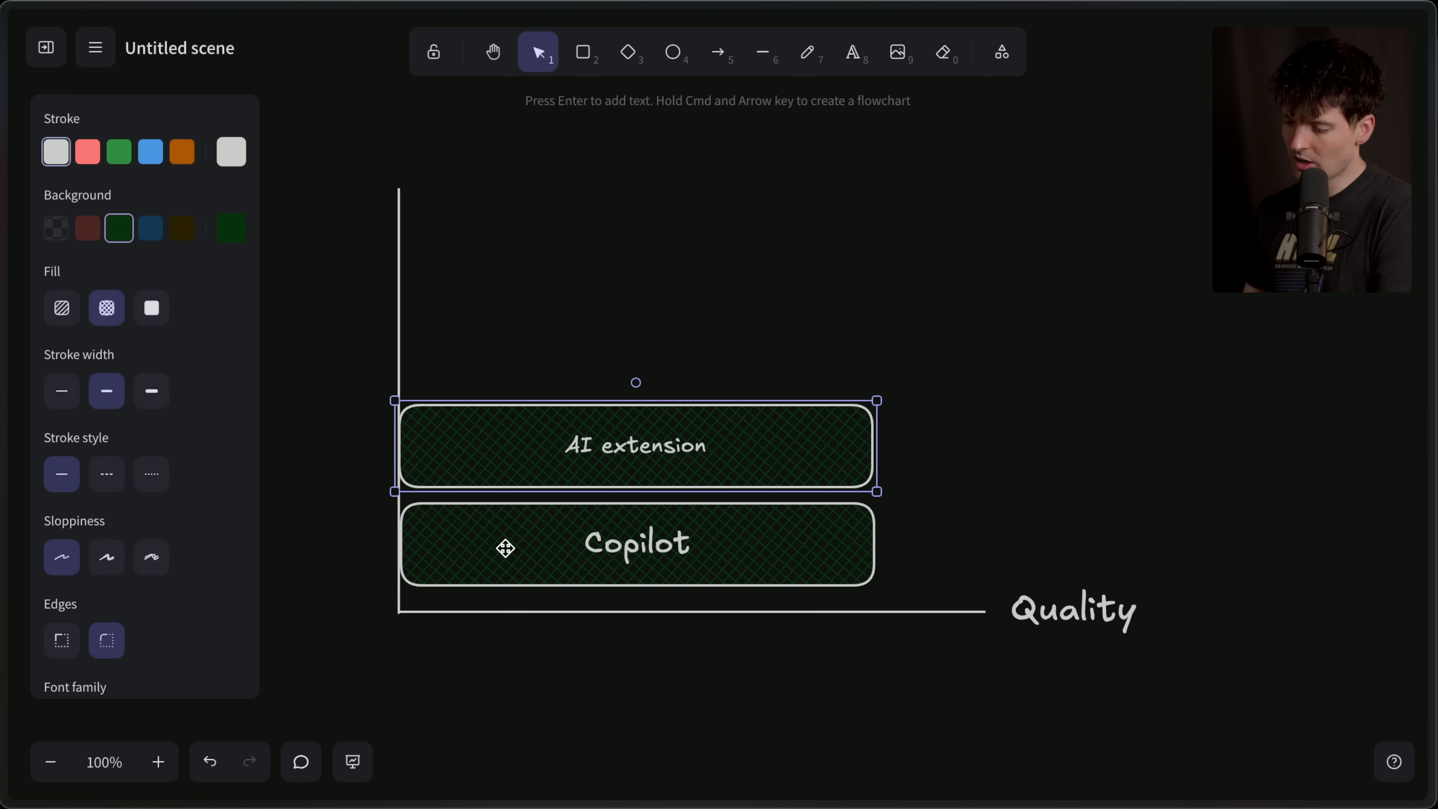
mouse_move(862, 445)
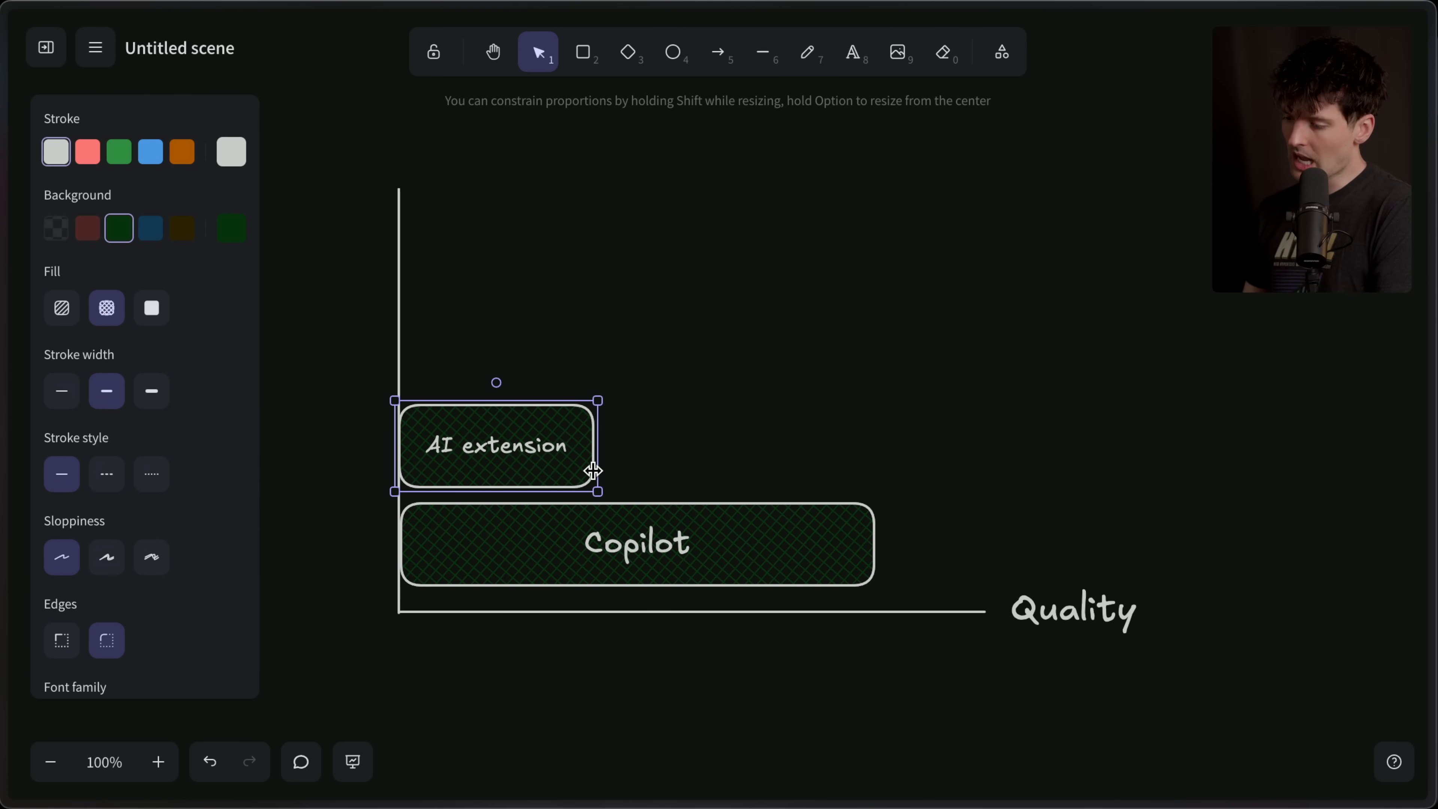
- Narrow the AI extension bar and mark its end with a dashed vertical line
left_click_drag(597, 489, 527, 484)
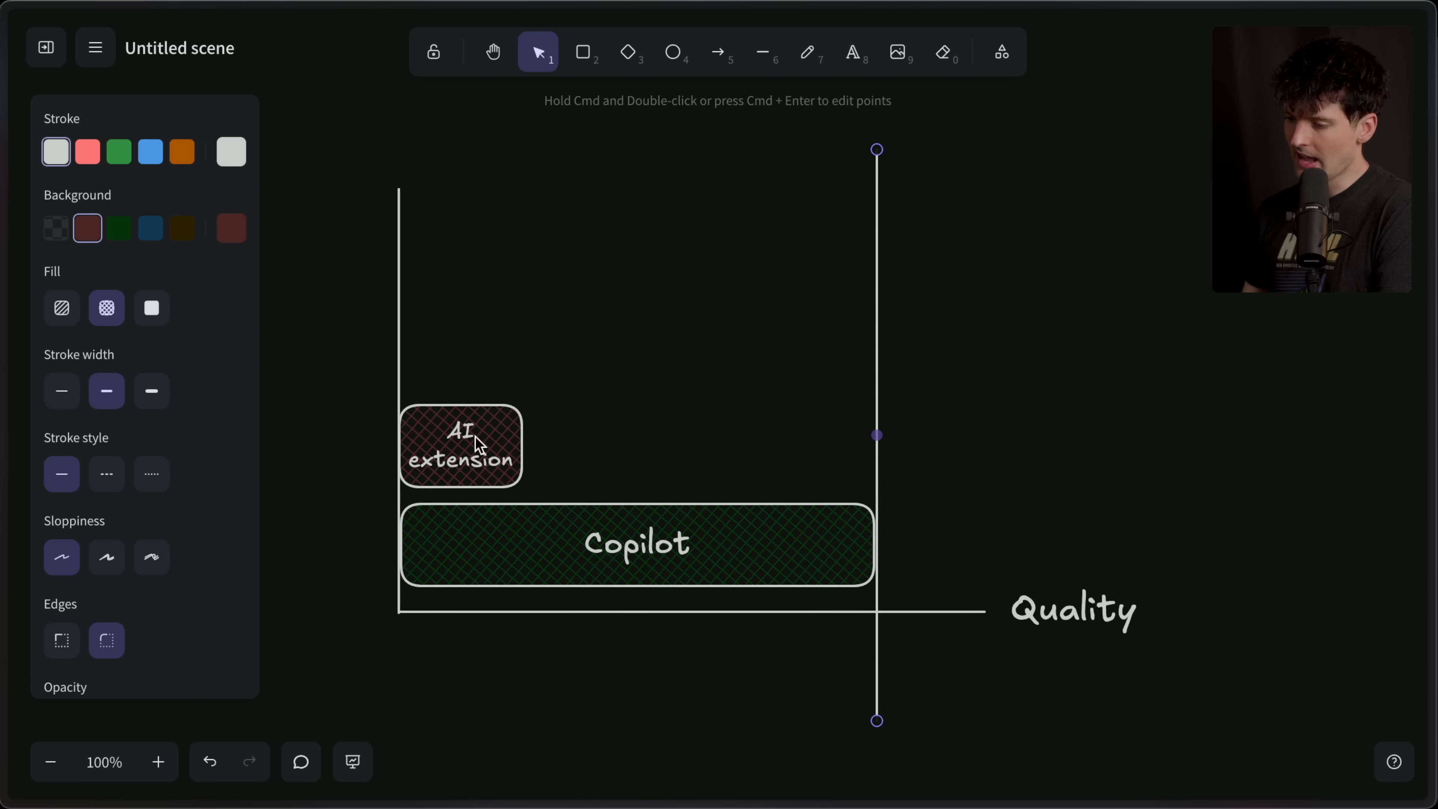
left_click(106, 473)
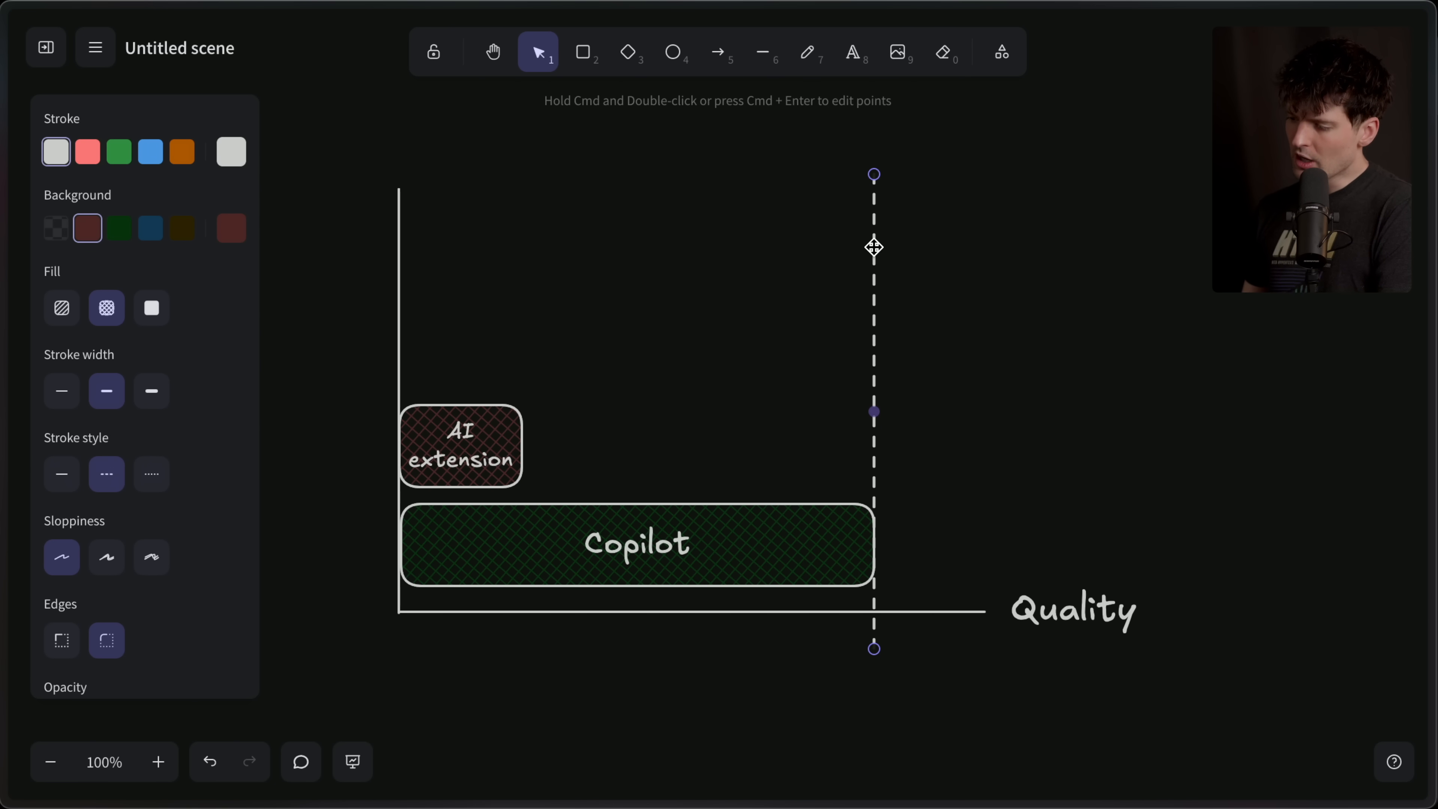
left_click_drag(874, 248, 529, 419)
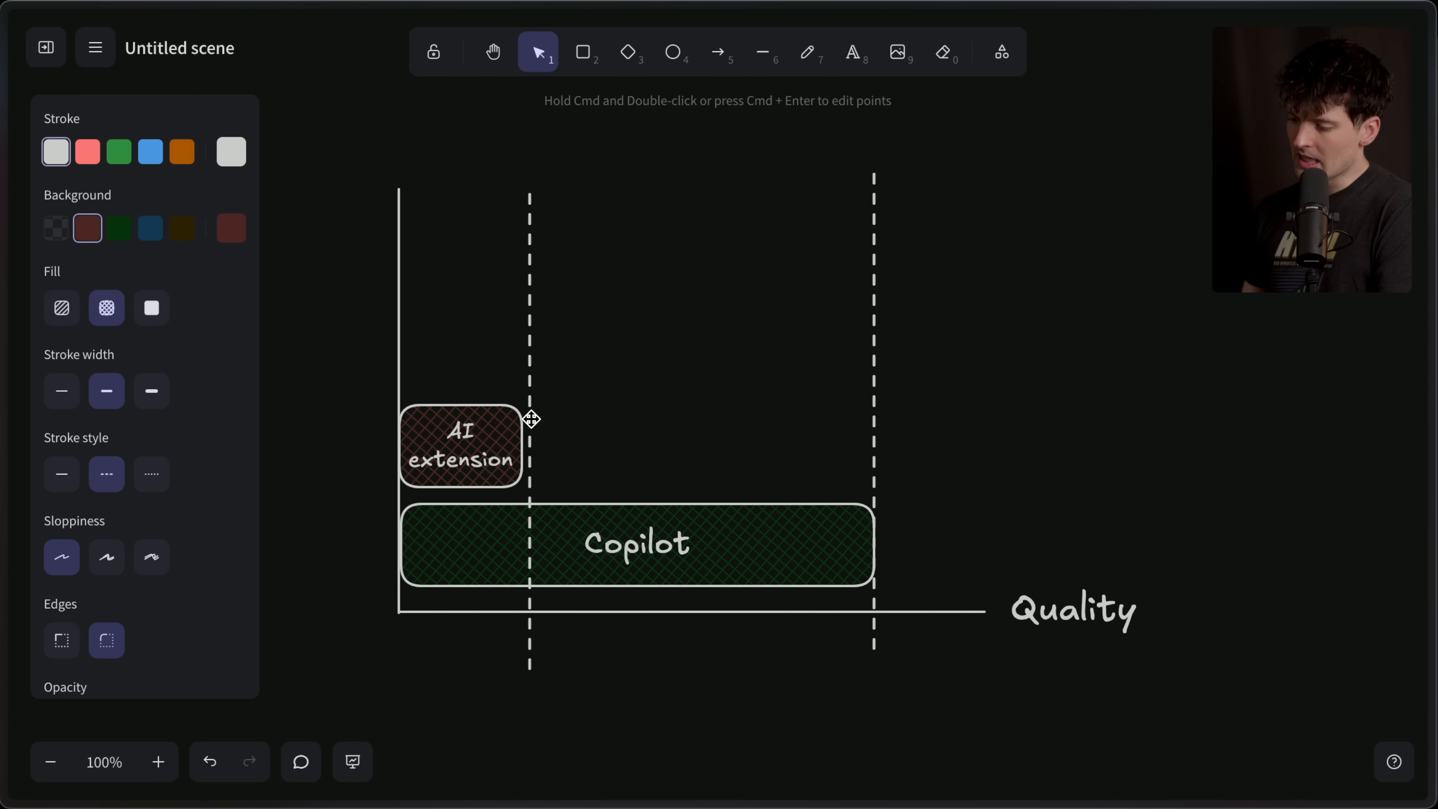
left_click(530, 422)
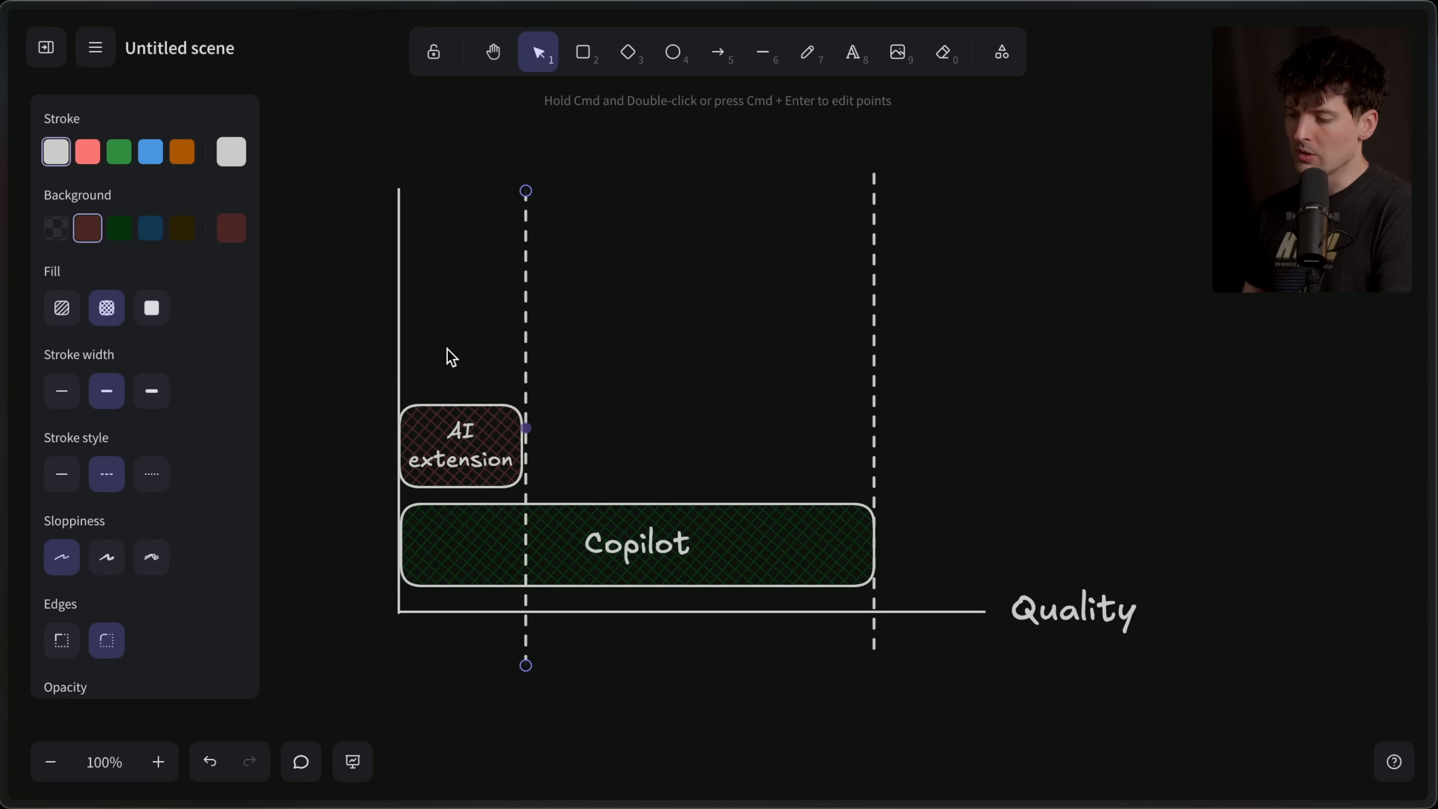
mouse_move(460, 385)
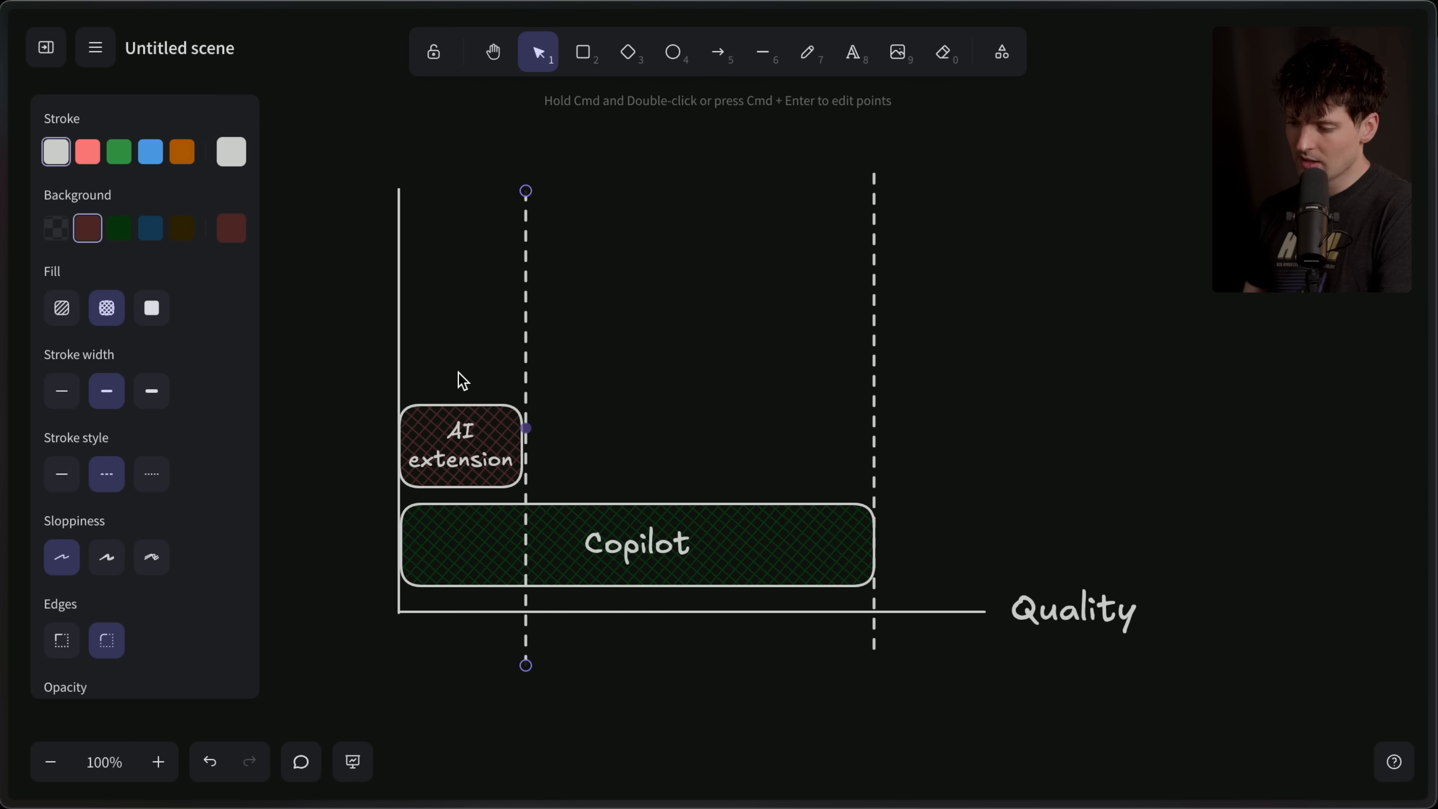
mouse_move(331, 590)
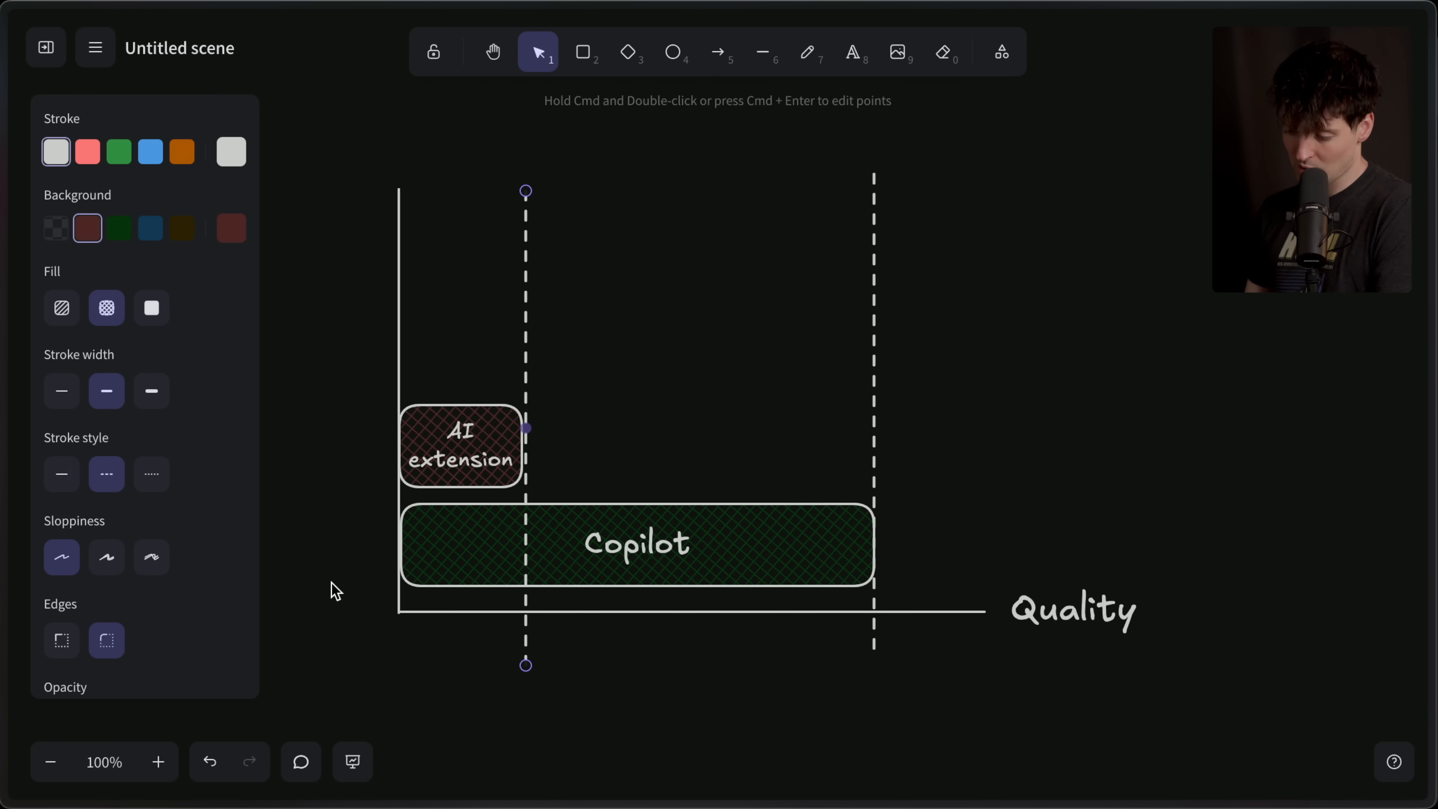
- Draw a wide blue hatched box labelled 'VS Code Fork' above AI extension with a solid outline
left_click(582, 52)
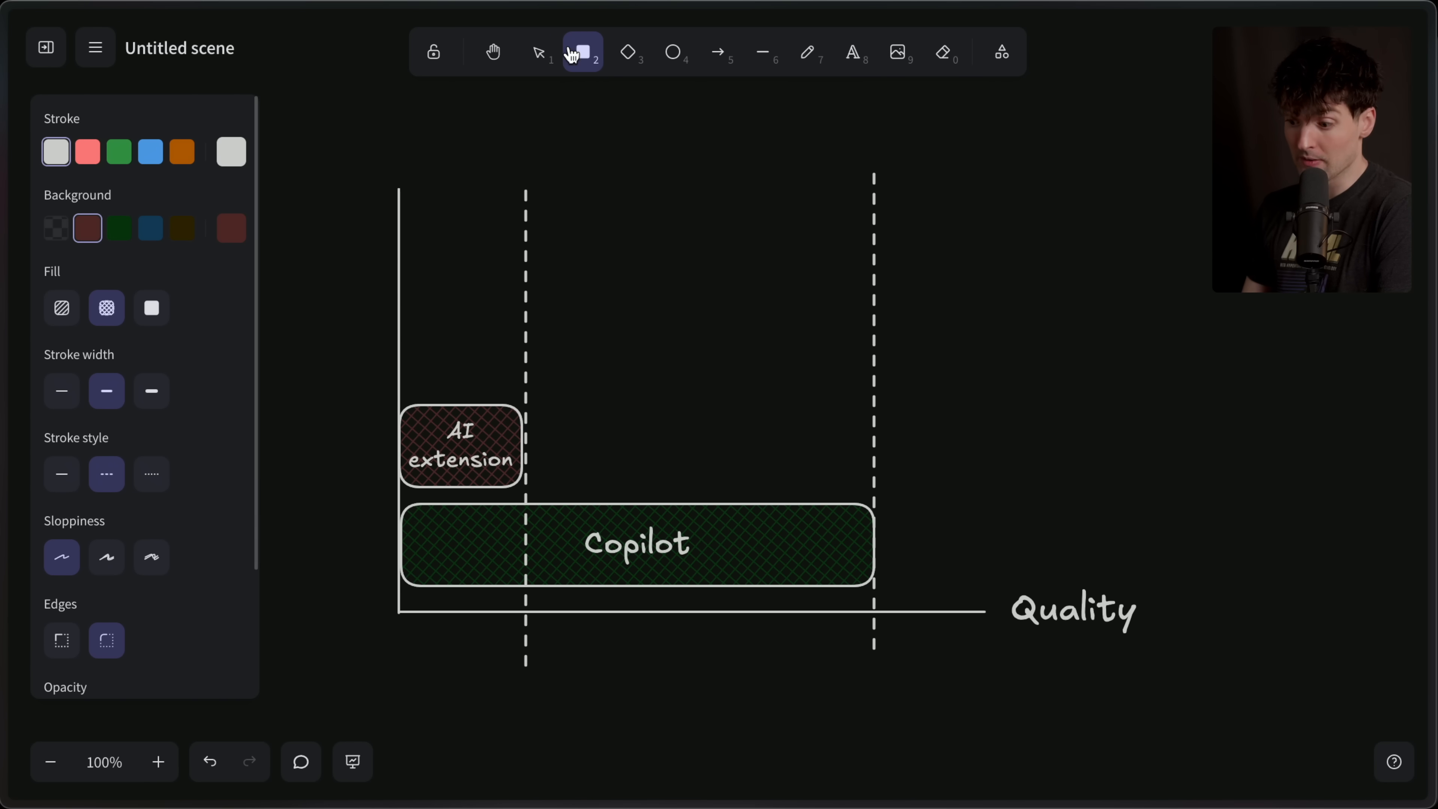
left_click_drag(408, 315, 1012, 400)
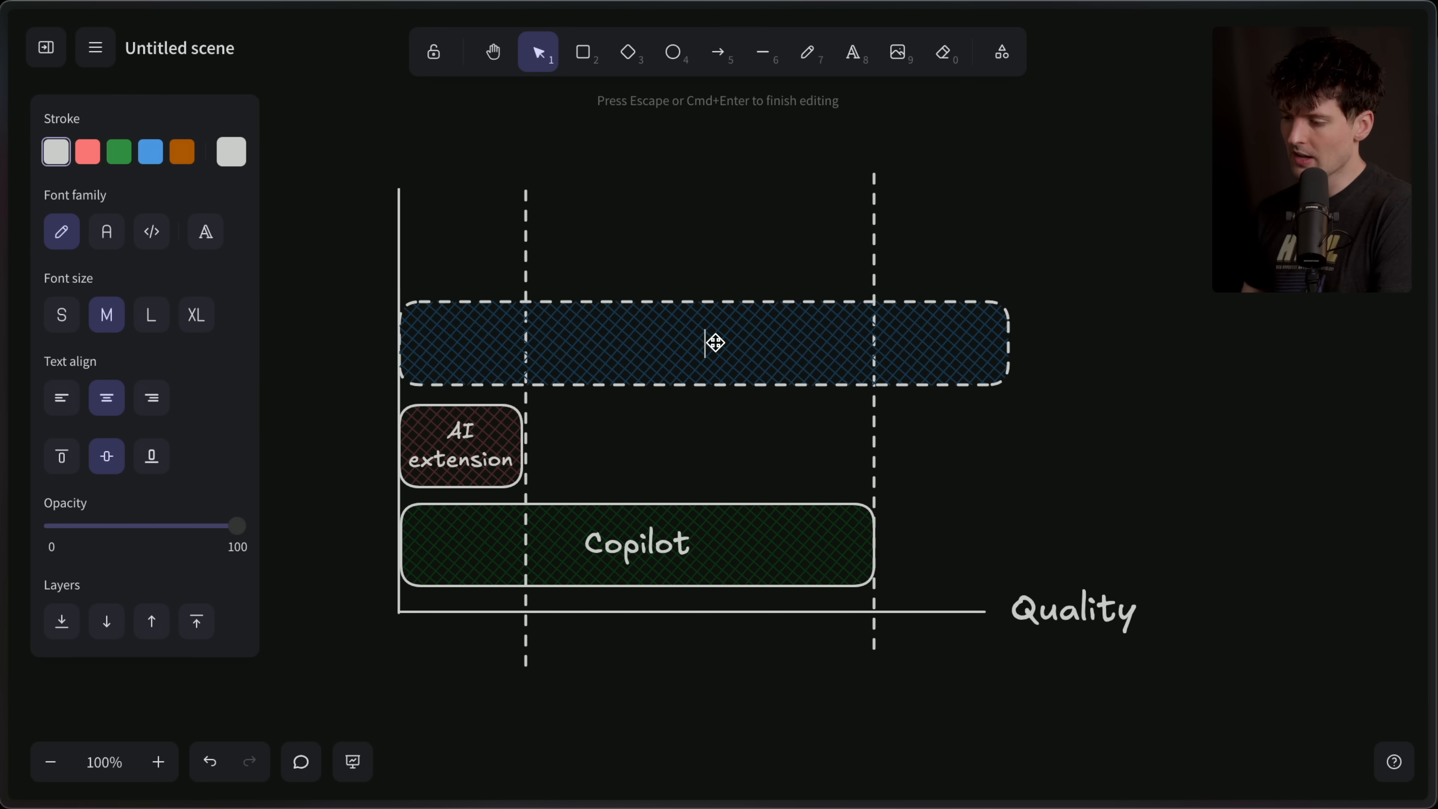
type("VS Code Fork")
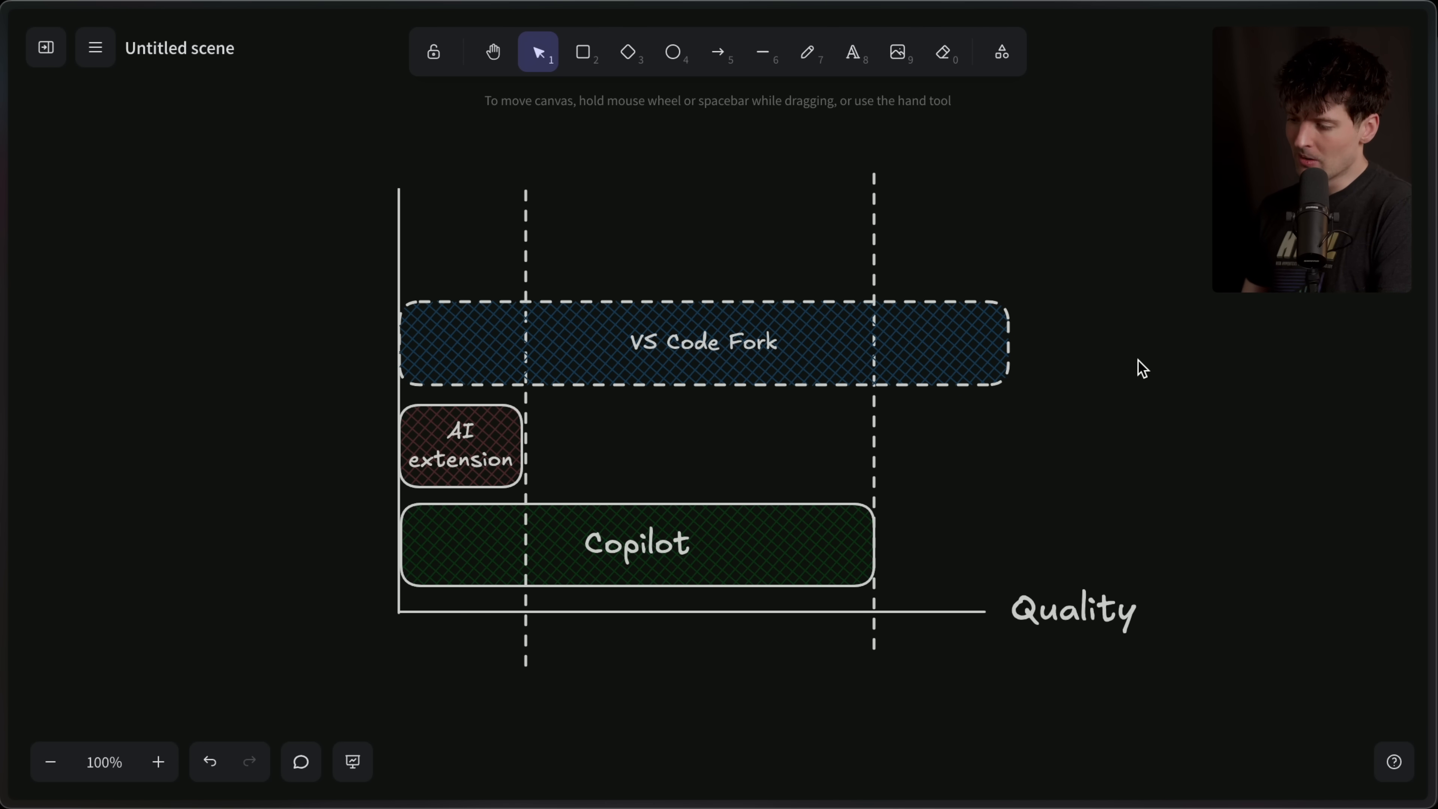
left_click(701, 344)
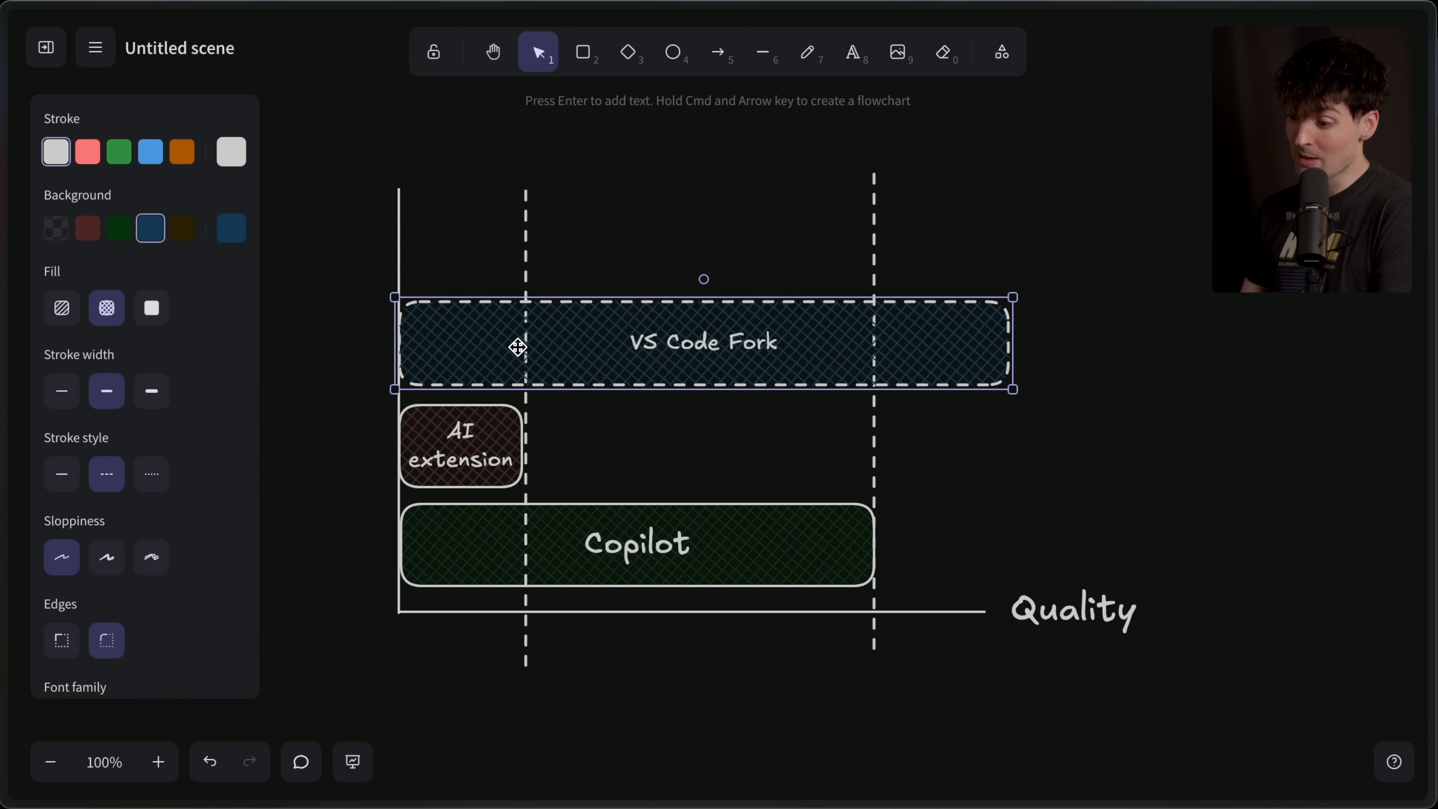
mouse_move(711, 345)
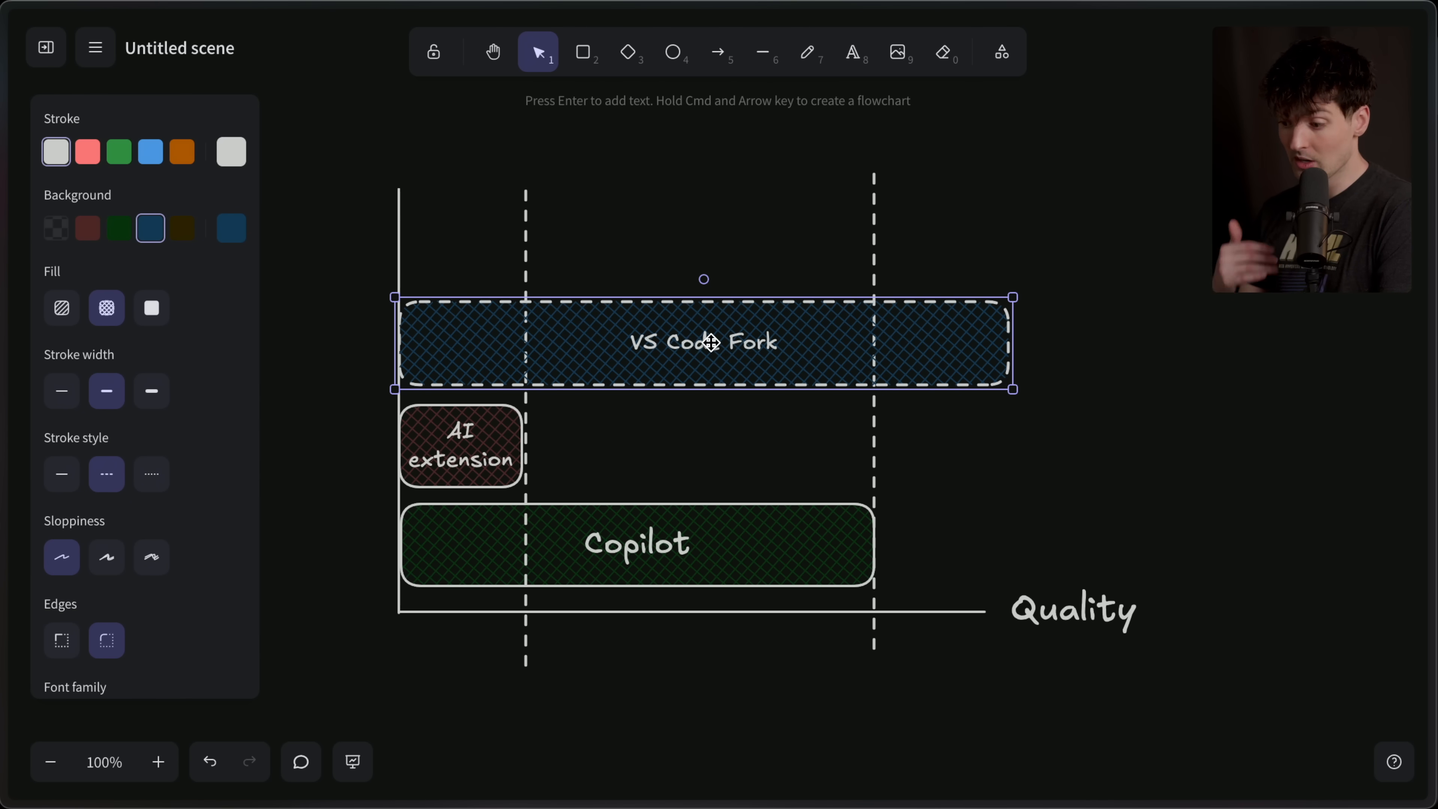
left_click(62, 391)
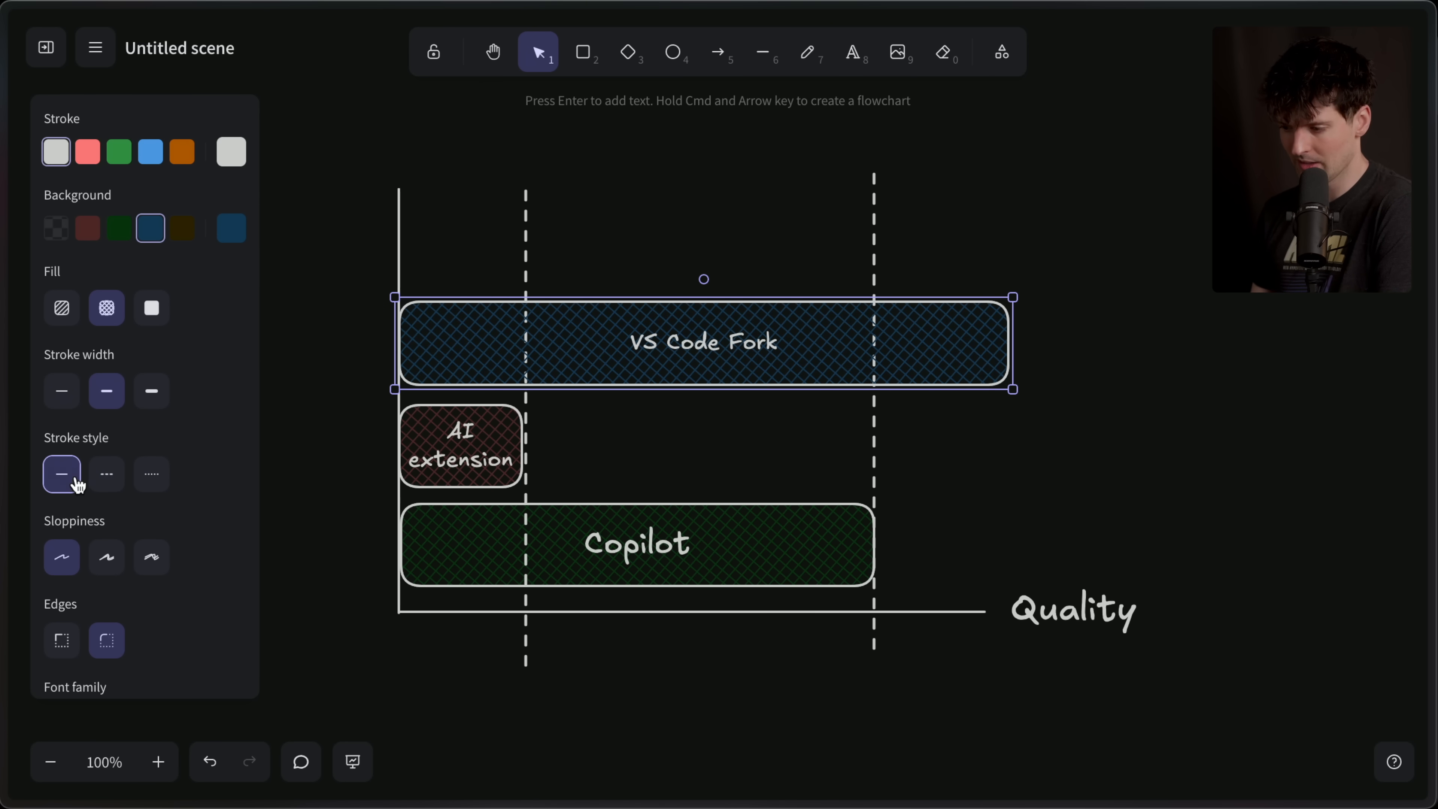
left_click(447, 369)
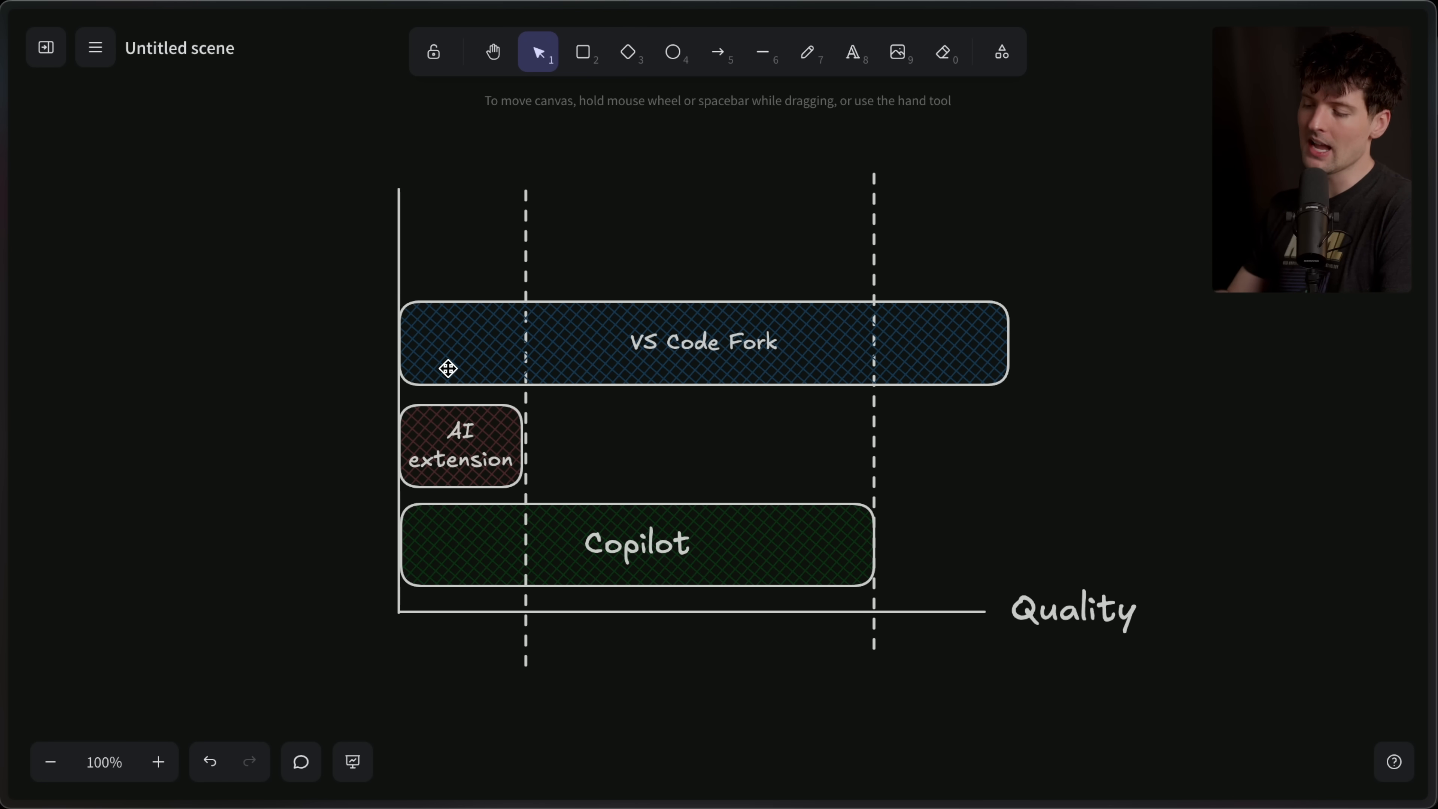
- Reselect the VS Code Fork box and adjust its selection on the canvas
left_click(701, 346)
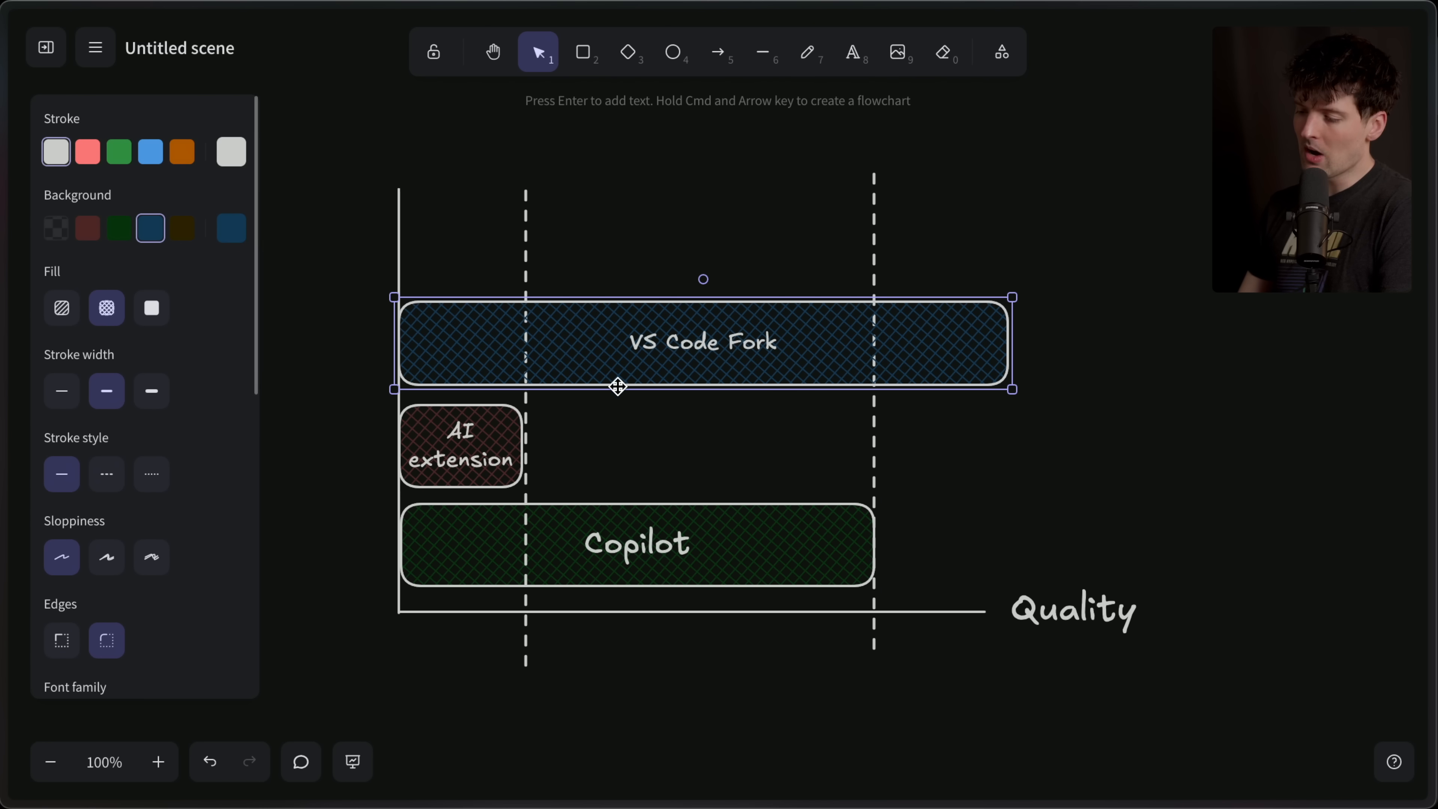
left_click(459, 448)
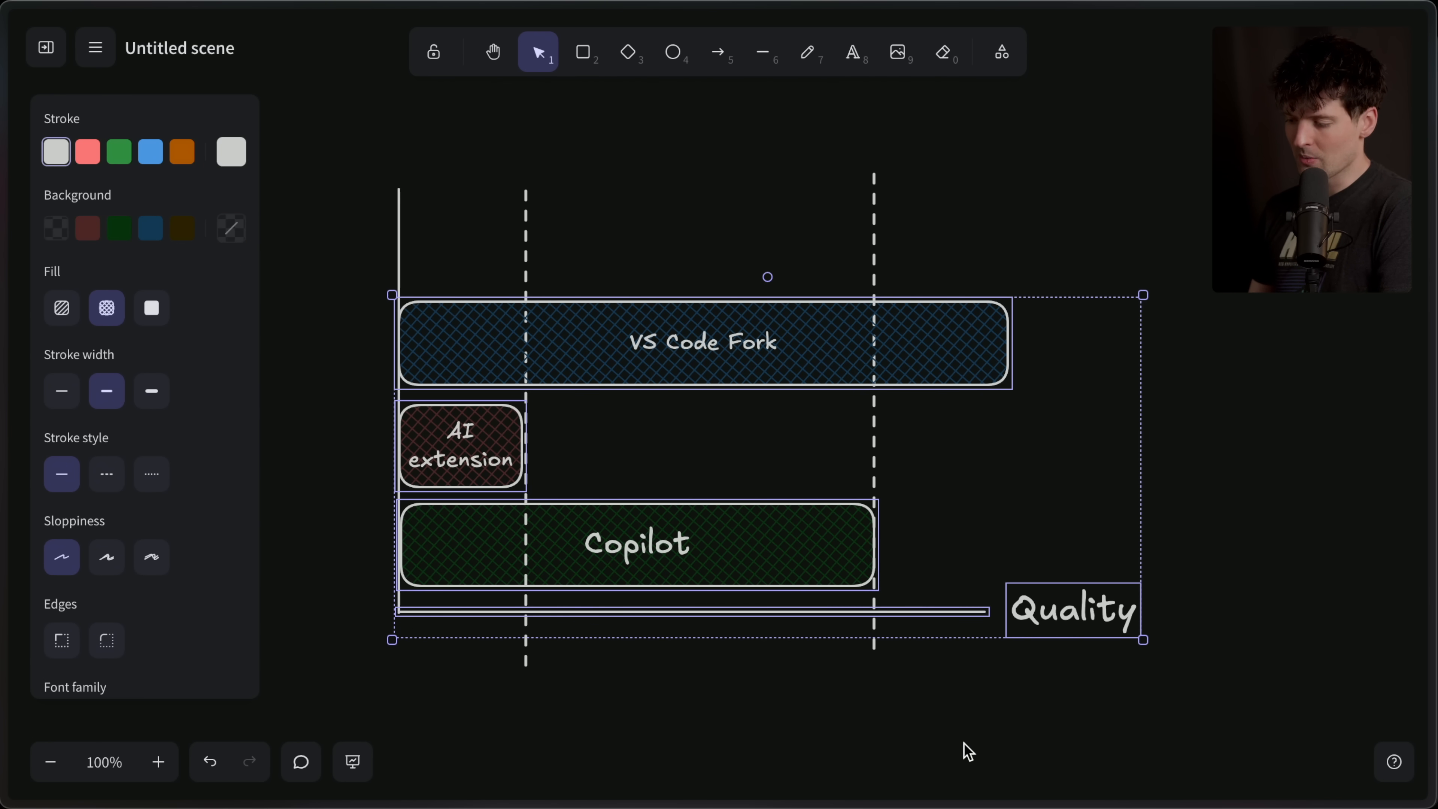
left_click(841, 441)
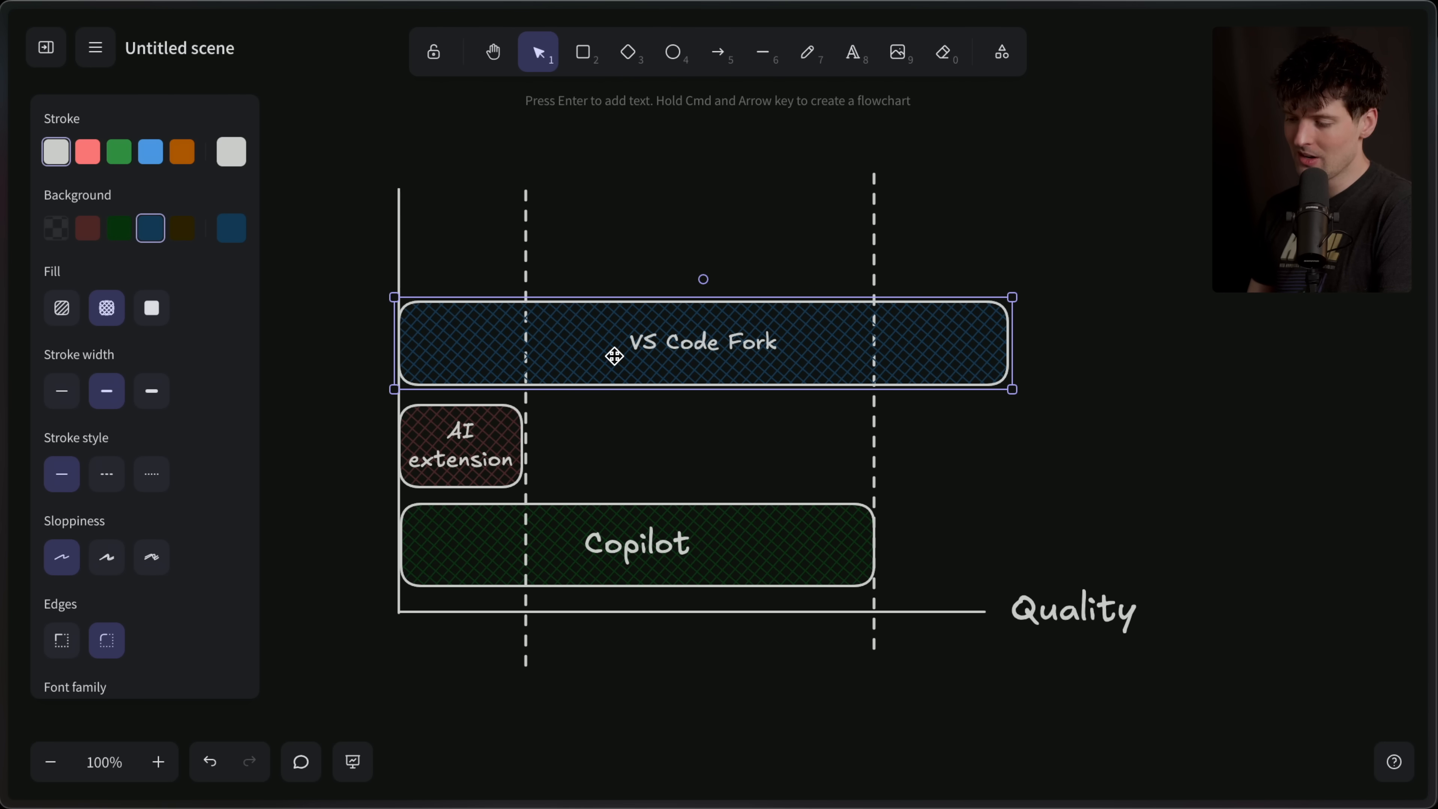
mouse_move(695, 332)
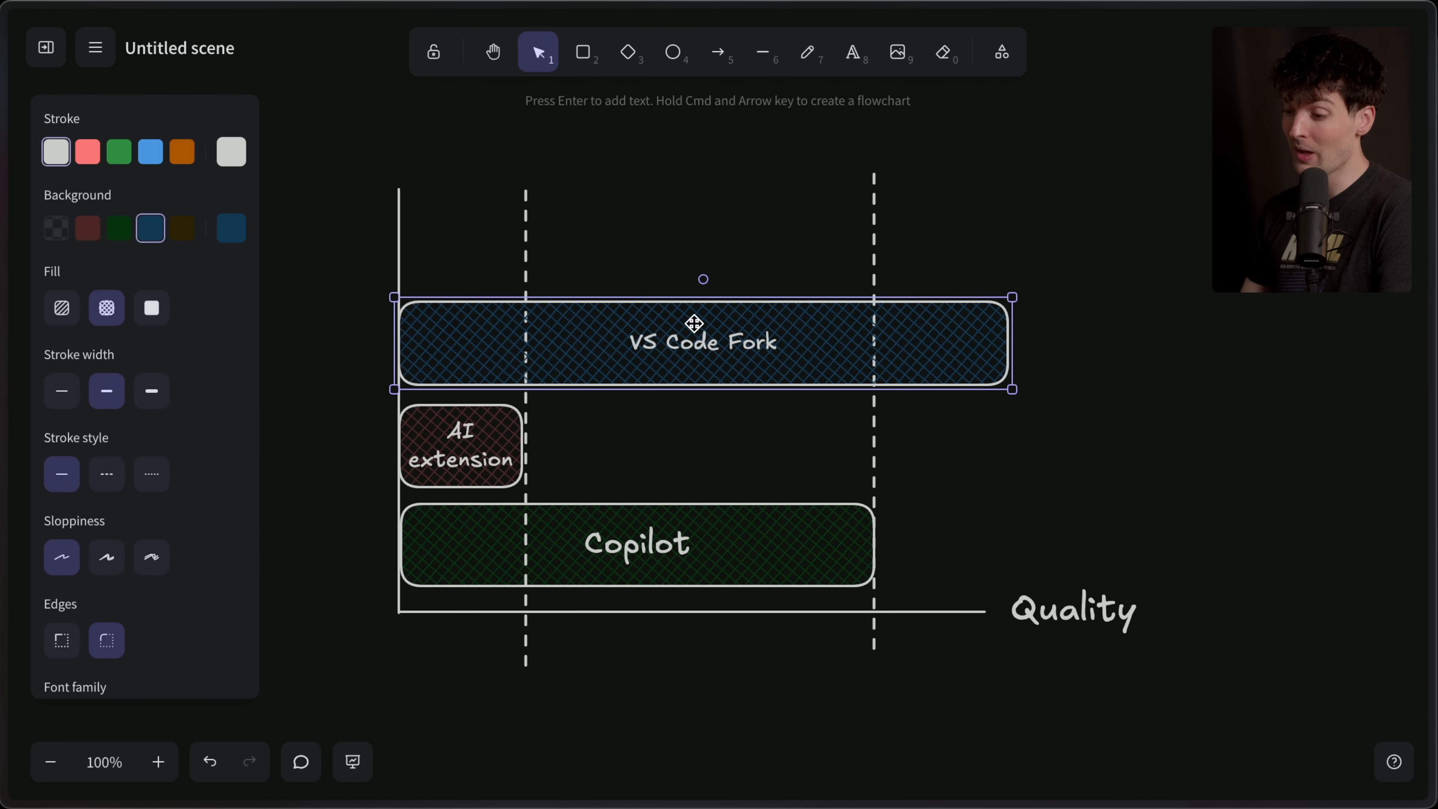
left_click(637, 543)
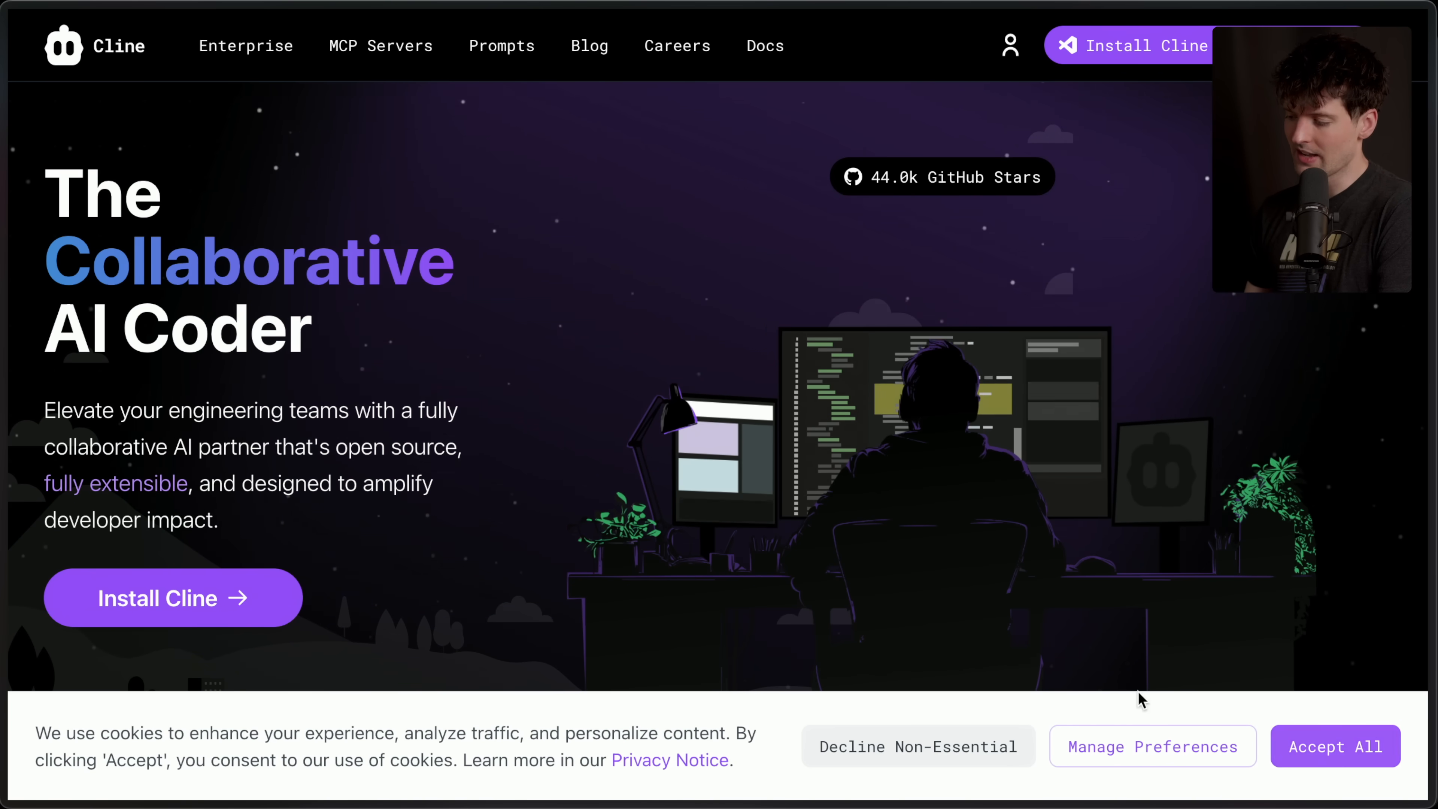
mouse_move(474, 470)
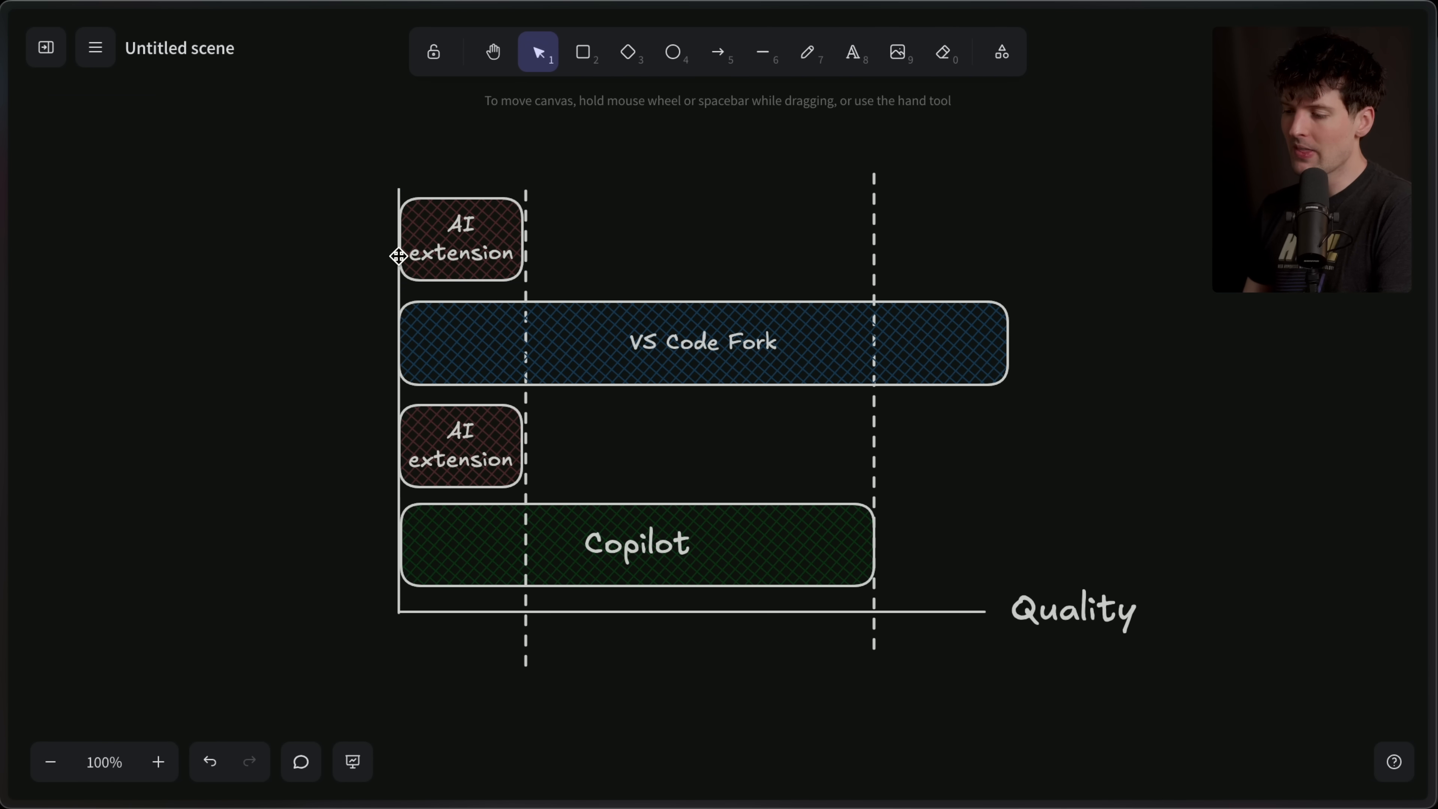
- Widen the top AI extension box out to Copilot's dashed line
left_click(460, 241)
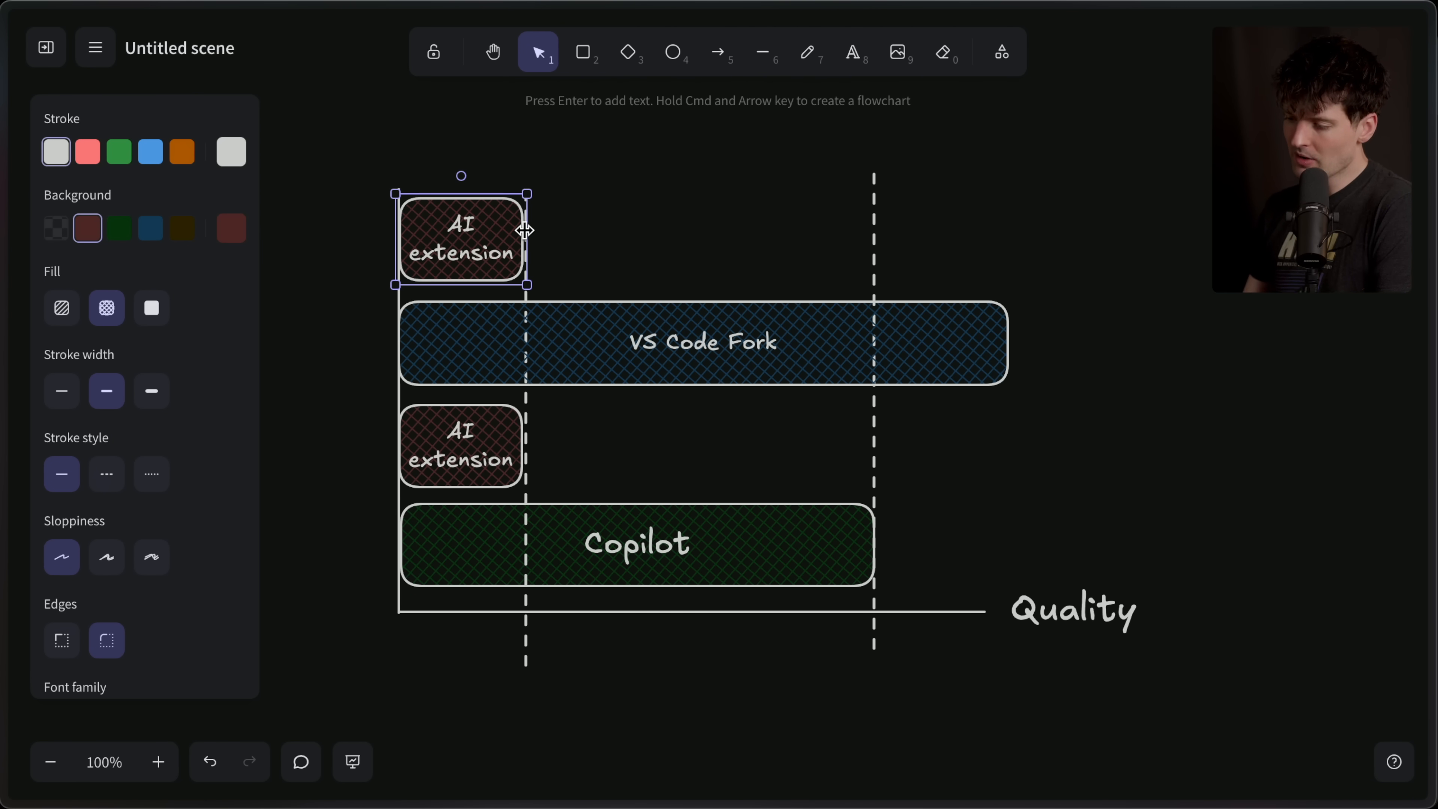
left_click_drag(526, 240, 824, 241)
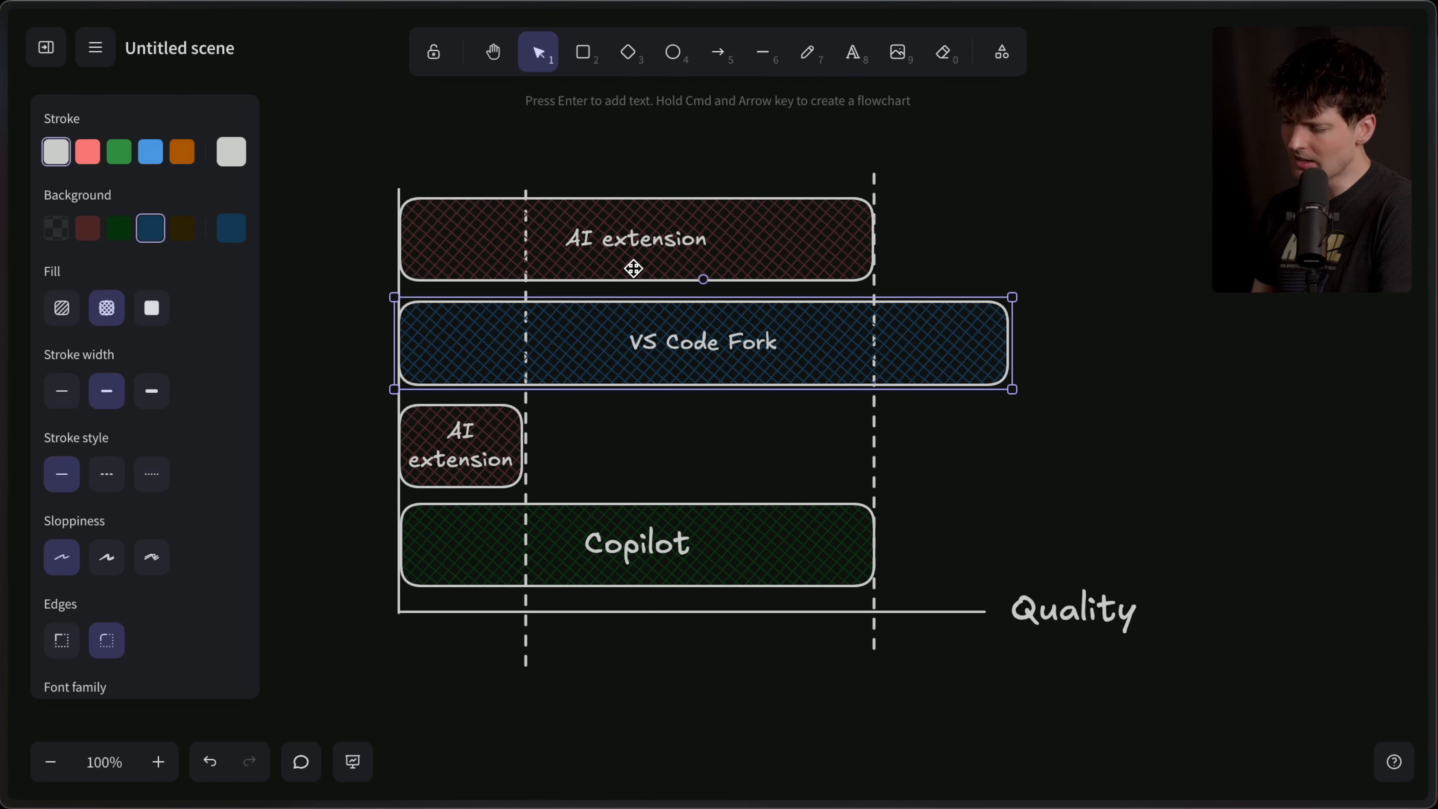
left_click(612, 562)
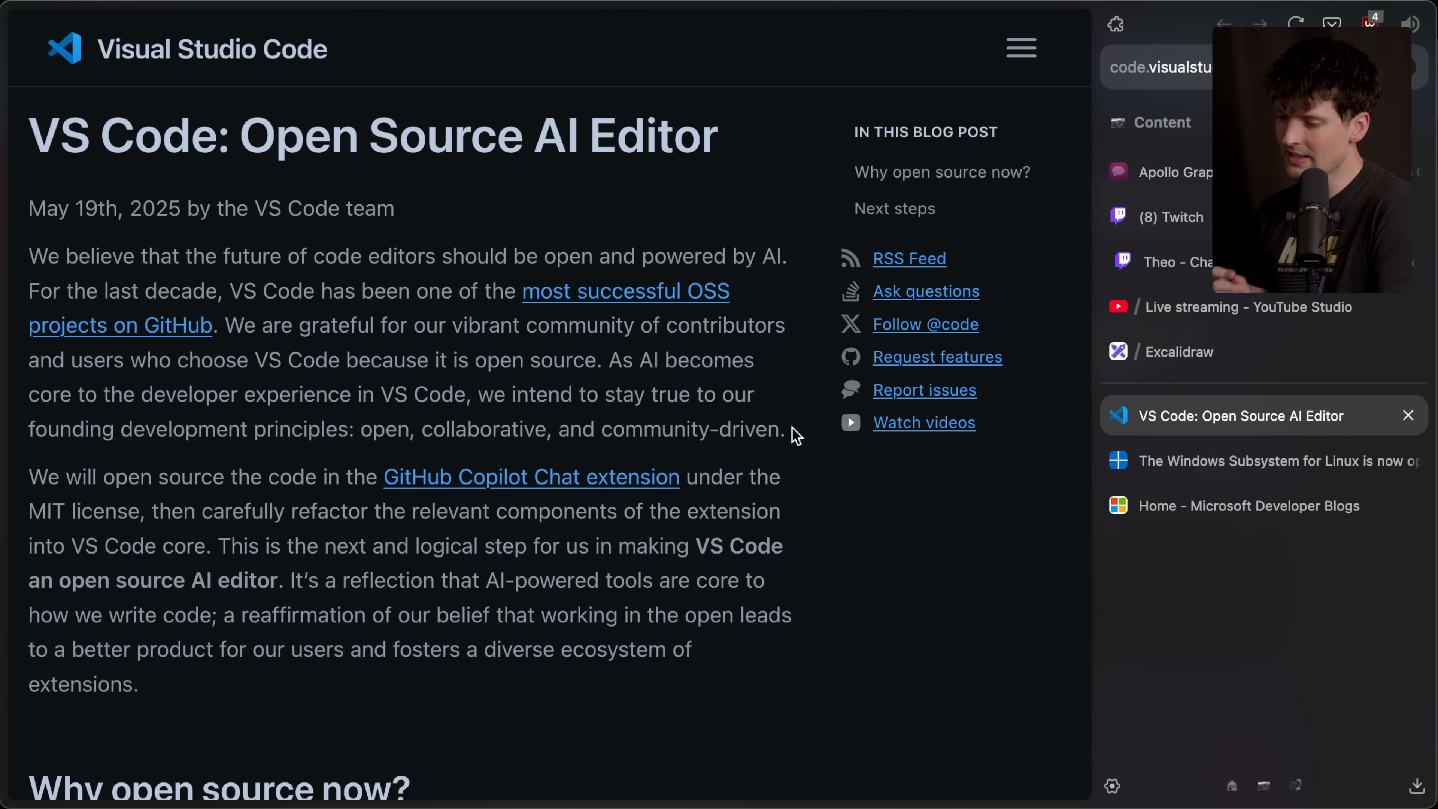
mouse_move(686, 447)
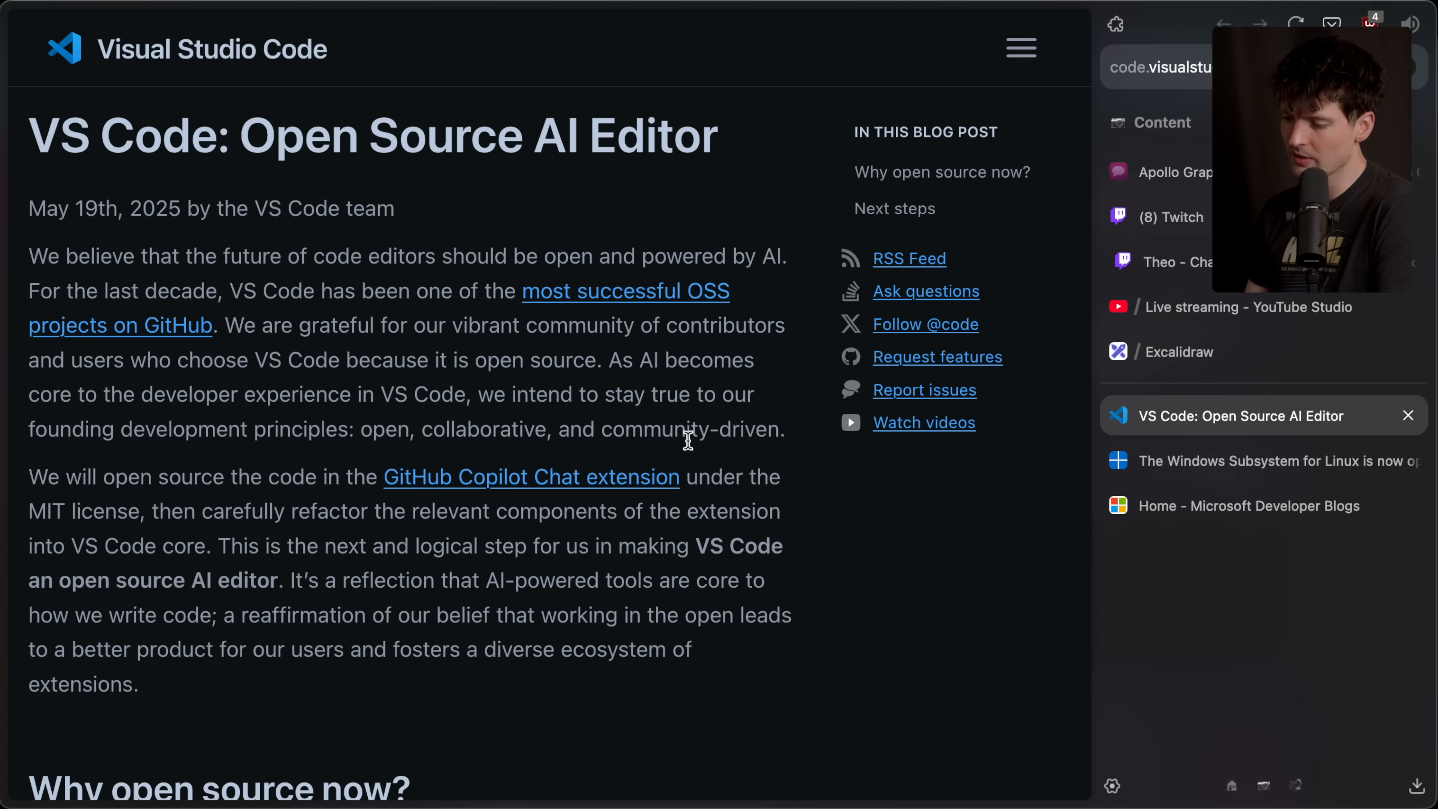
- Highlight the post's community-driven principles and opening paragraphs, then clear the highlight
left_click_drag(360, 430, 786, 429)
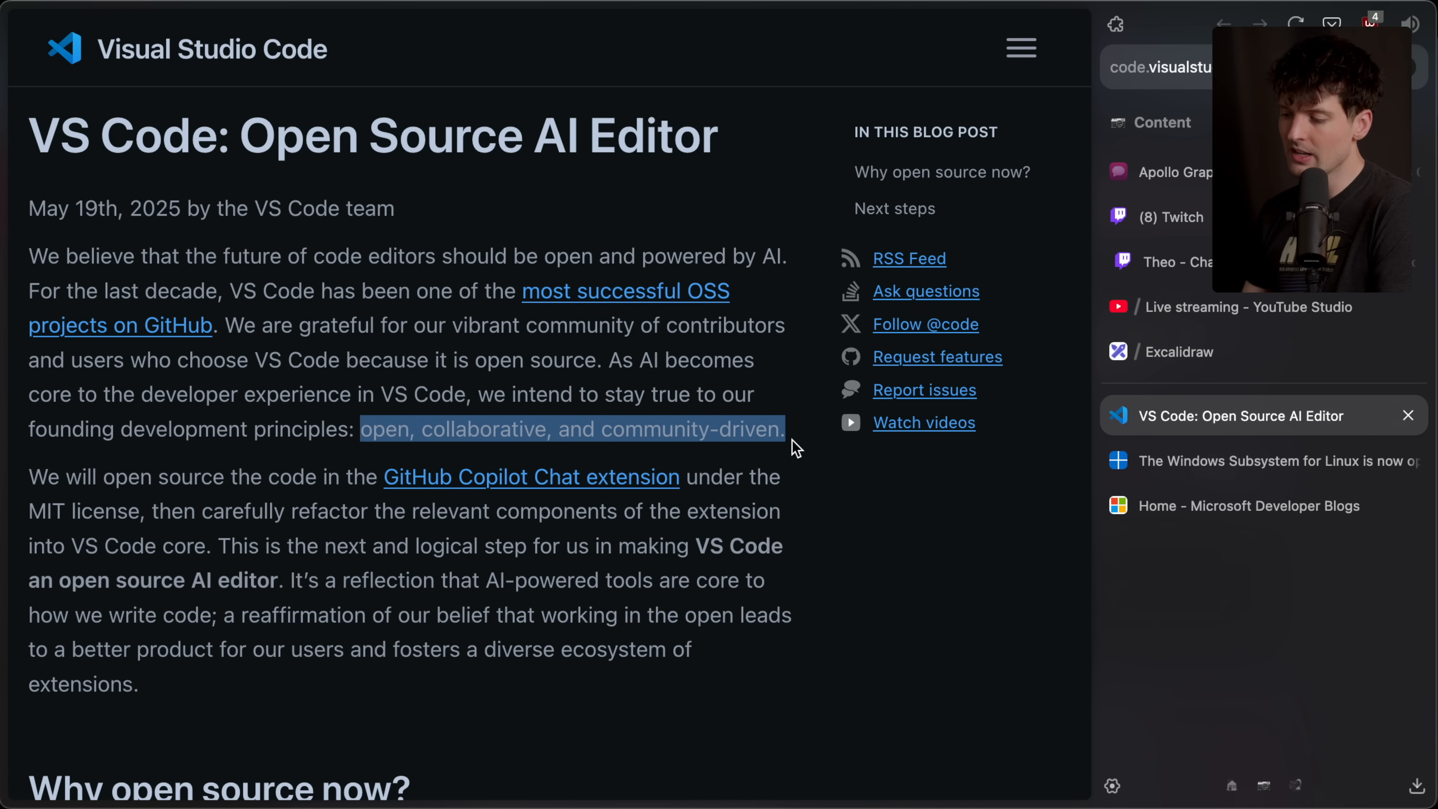
scroll("down", 3)
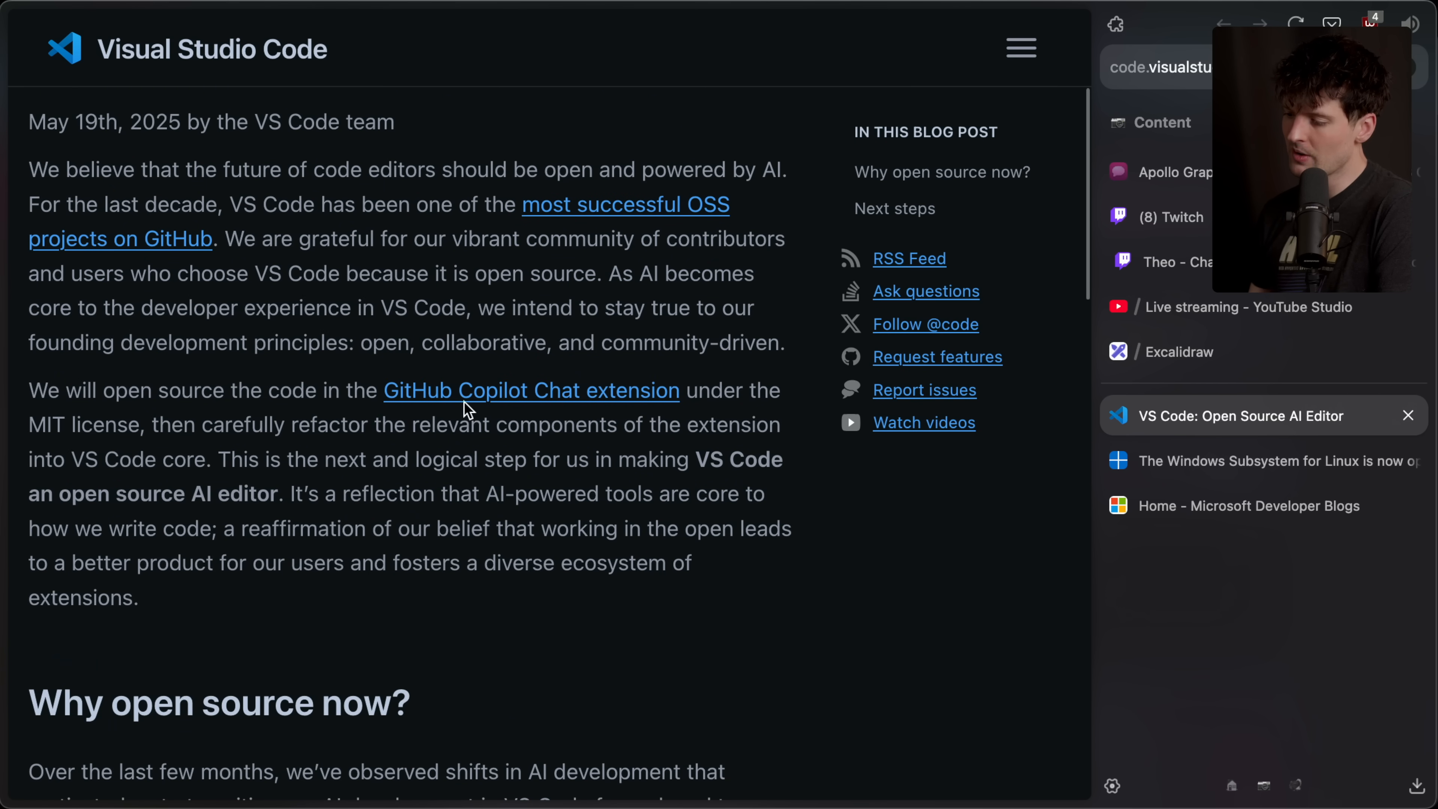
mouse_move(32, 429)
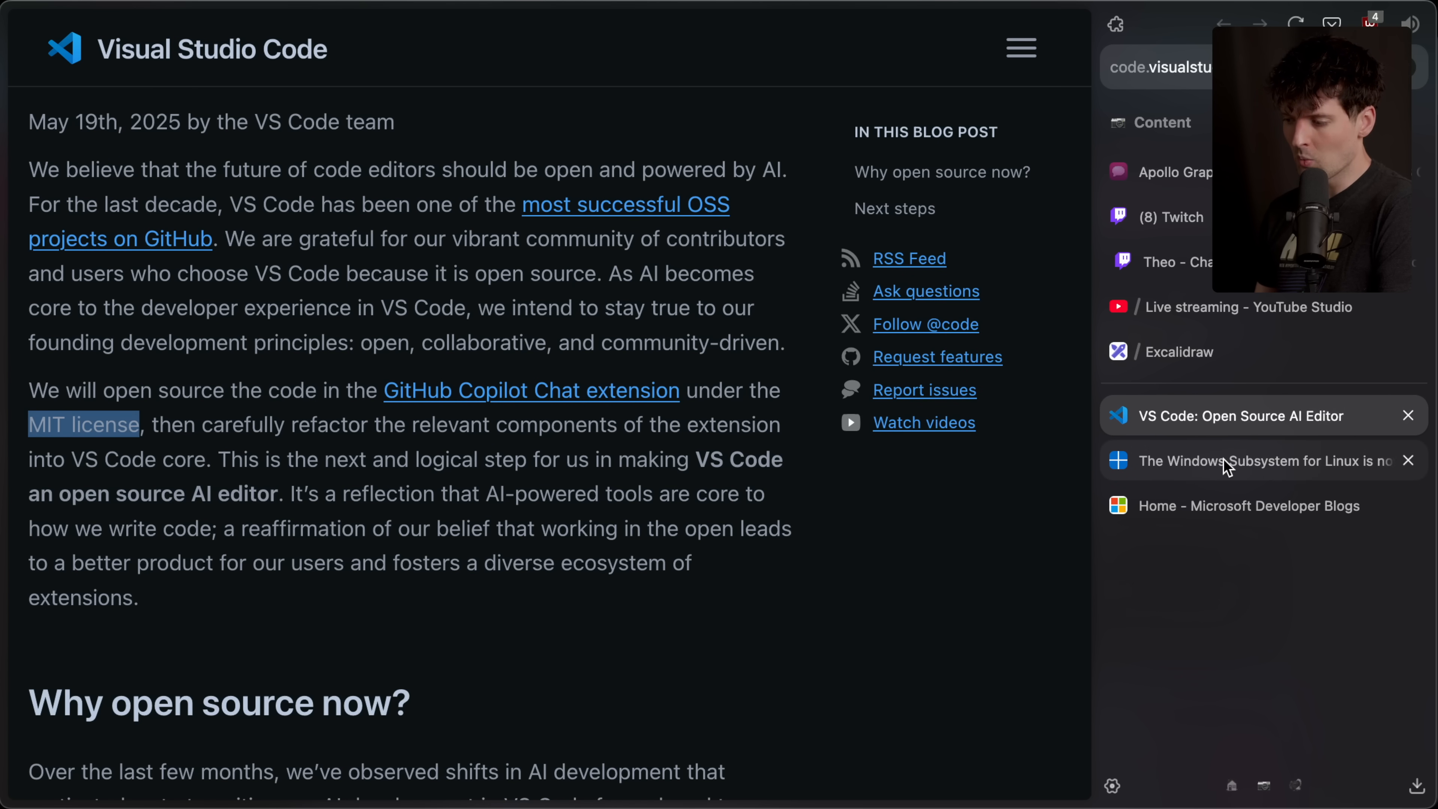
mouse_move(1252, 466)
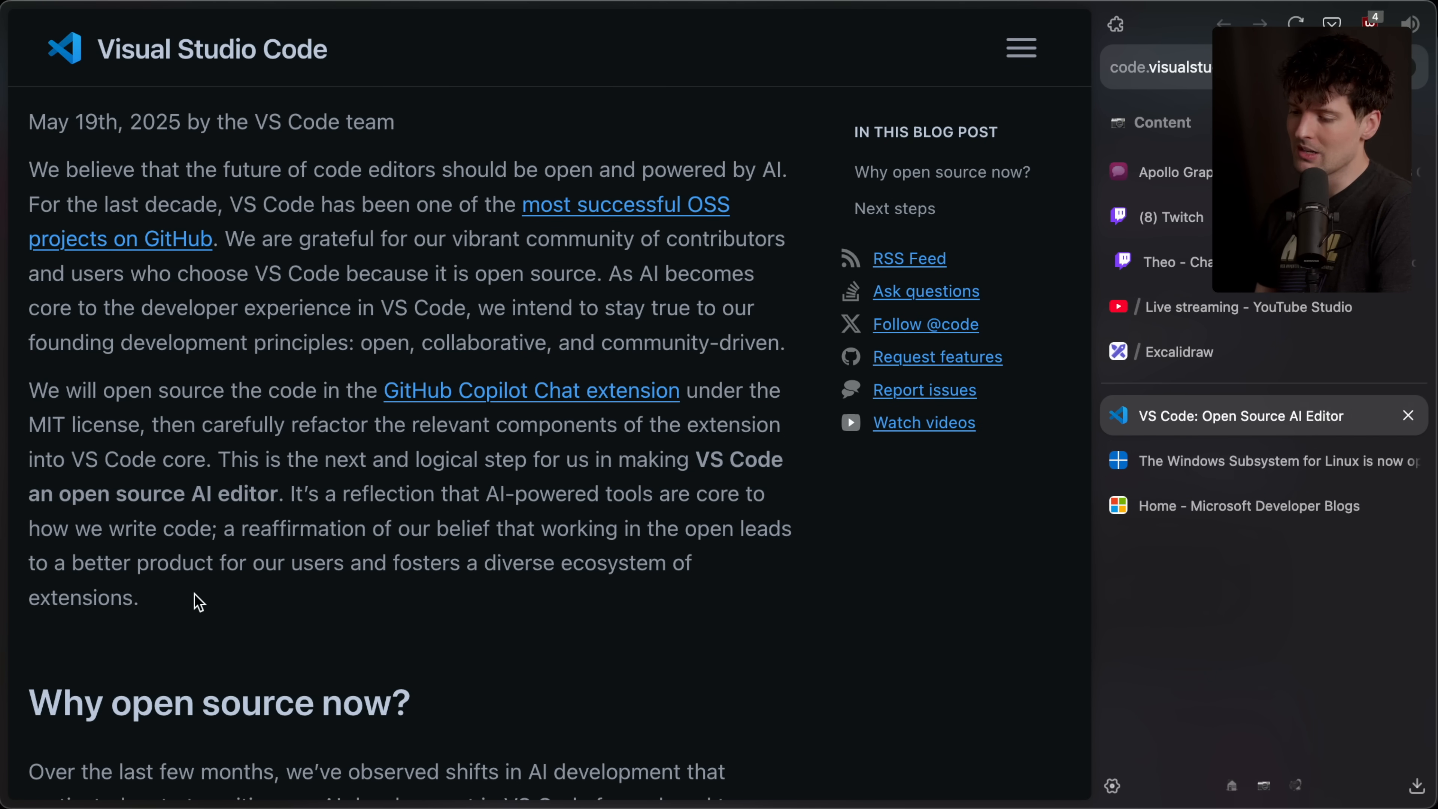
left_click_drag(29, 121, 196, 703)
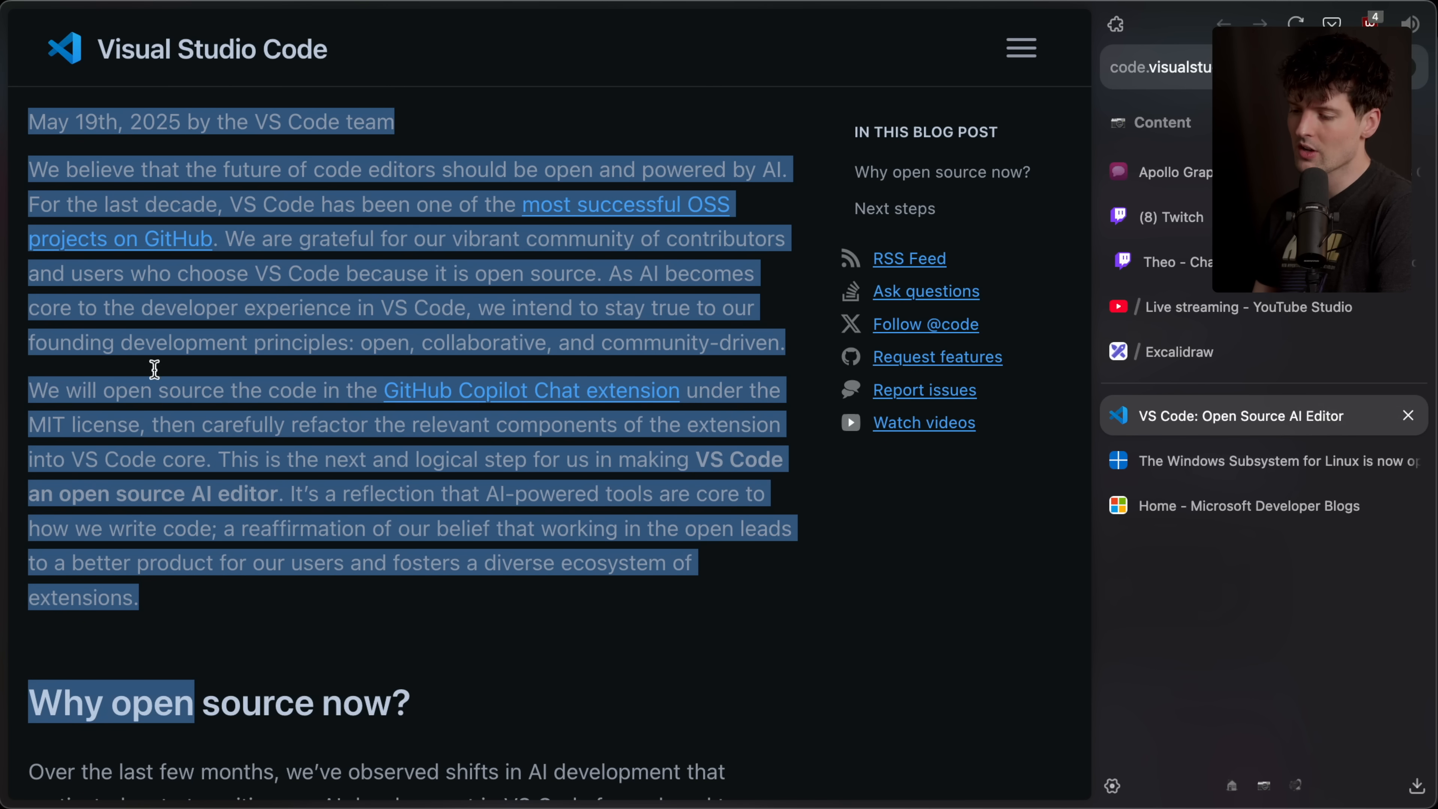
left_click(389, 603)
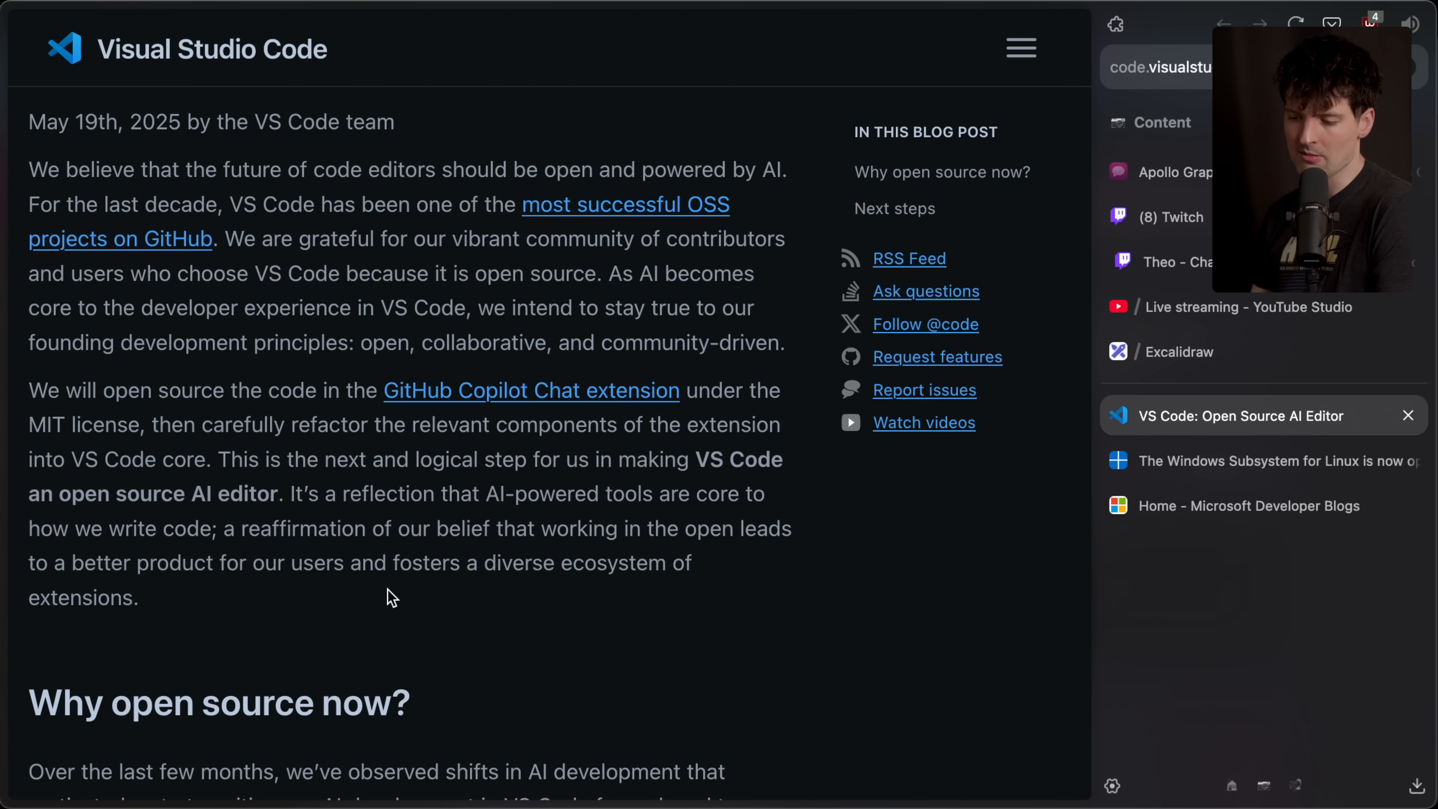
mouse_move(166, 361)
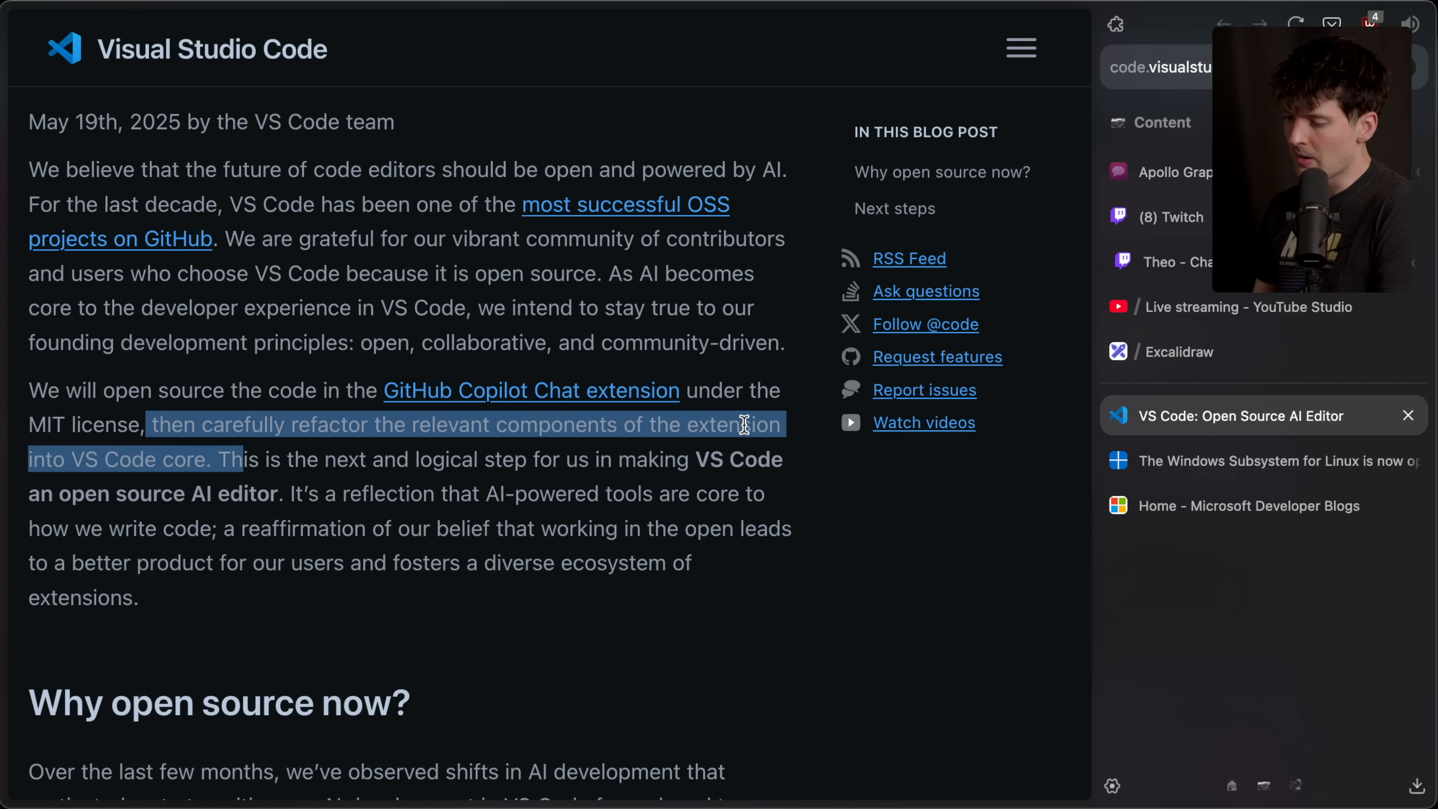
- Highlight the paragraph about open sourcing the Copilot Chat extension
left_click(195, 460)
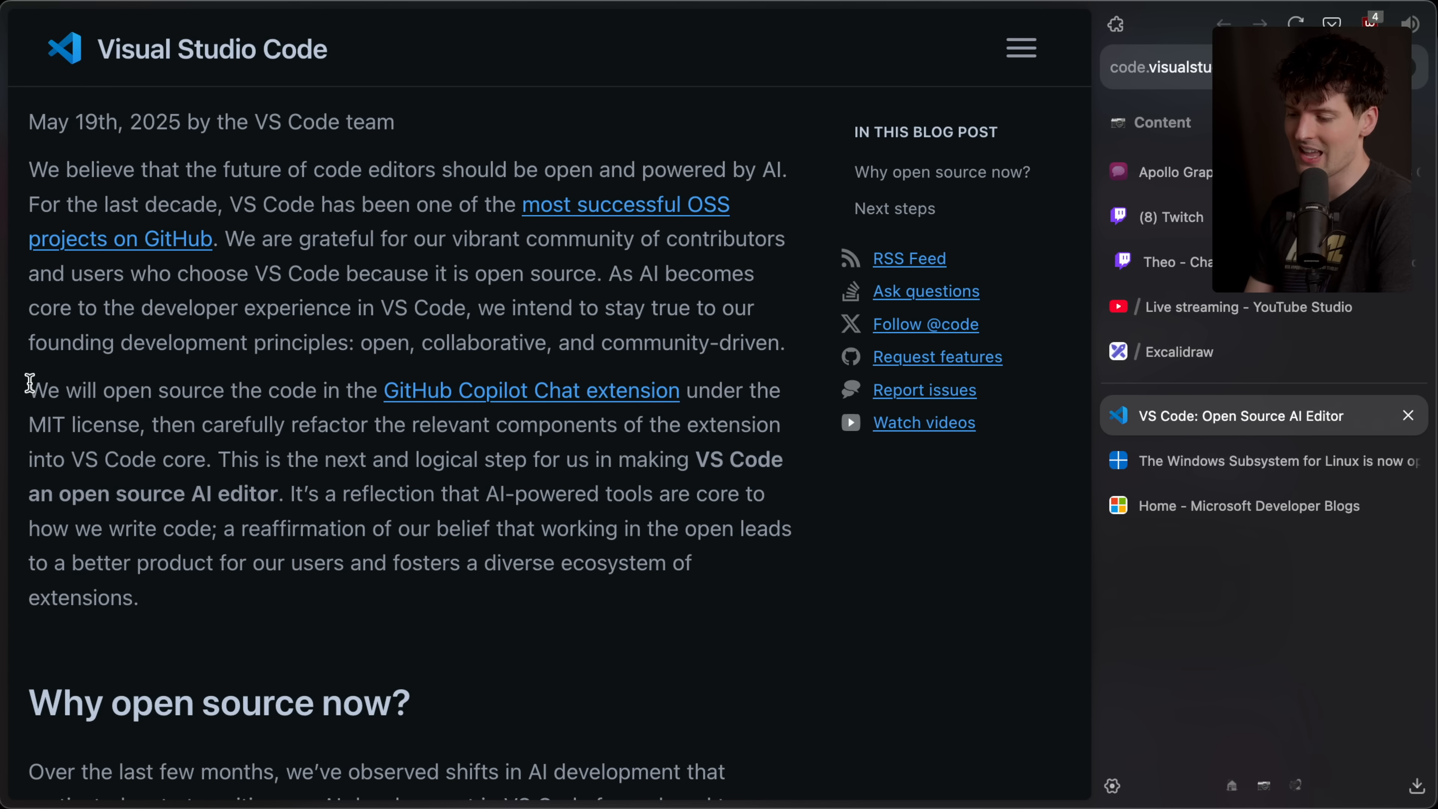
left_click_drag(219, 458, 287, 493)
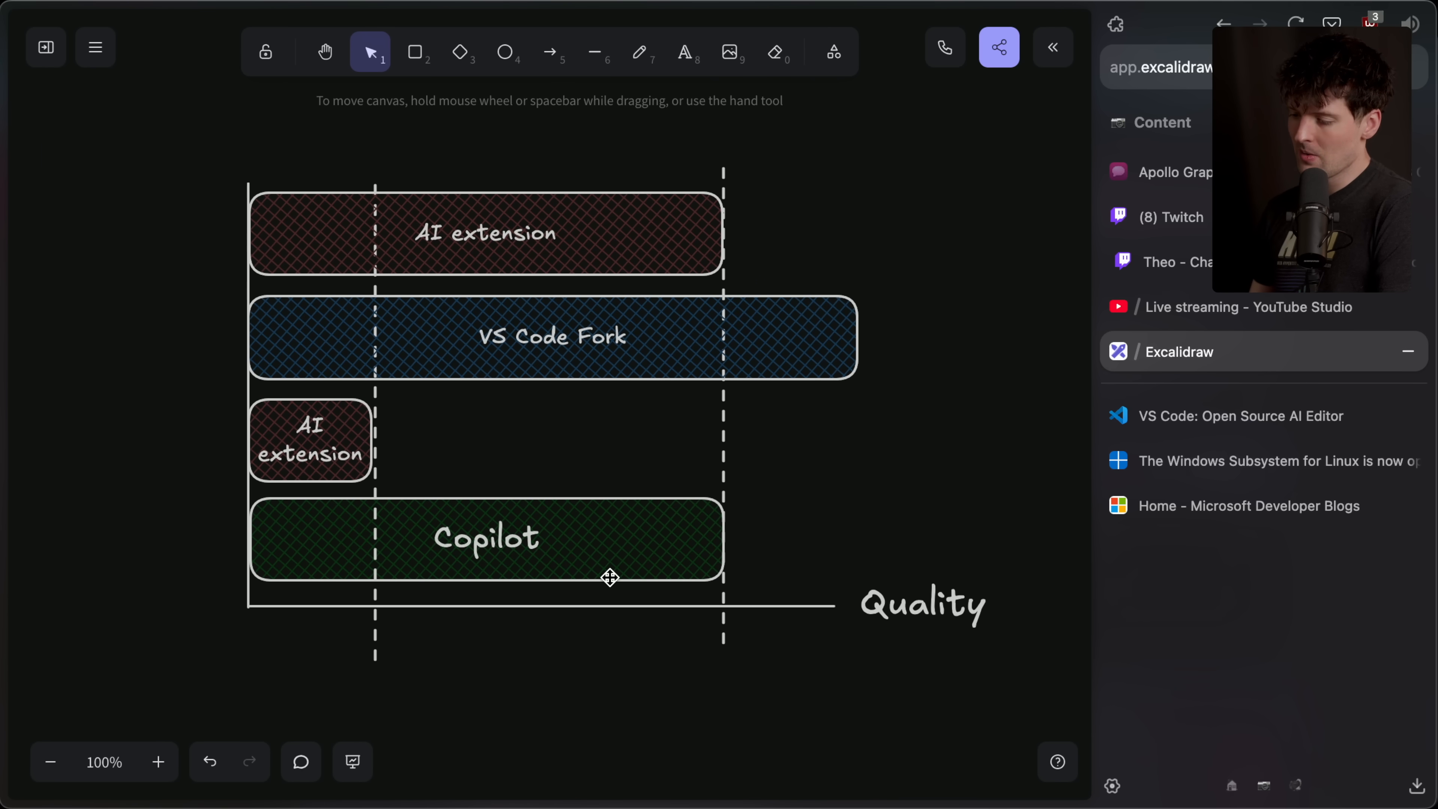
- Write the note lines 'Cursor raising a ton', 'Windsurf getting bought(?)', 'PearAI and VOID', then return to the VS Code post
type("Cursor raising a ton")
type("Windsurf getting bought(?)")
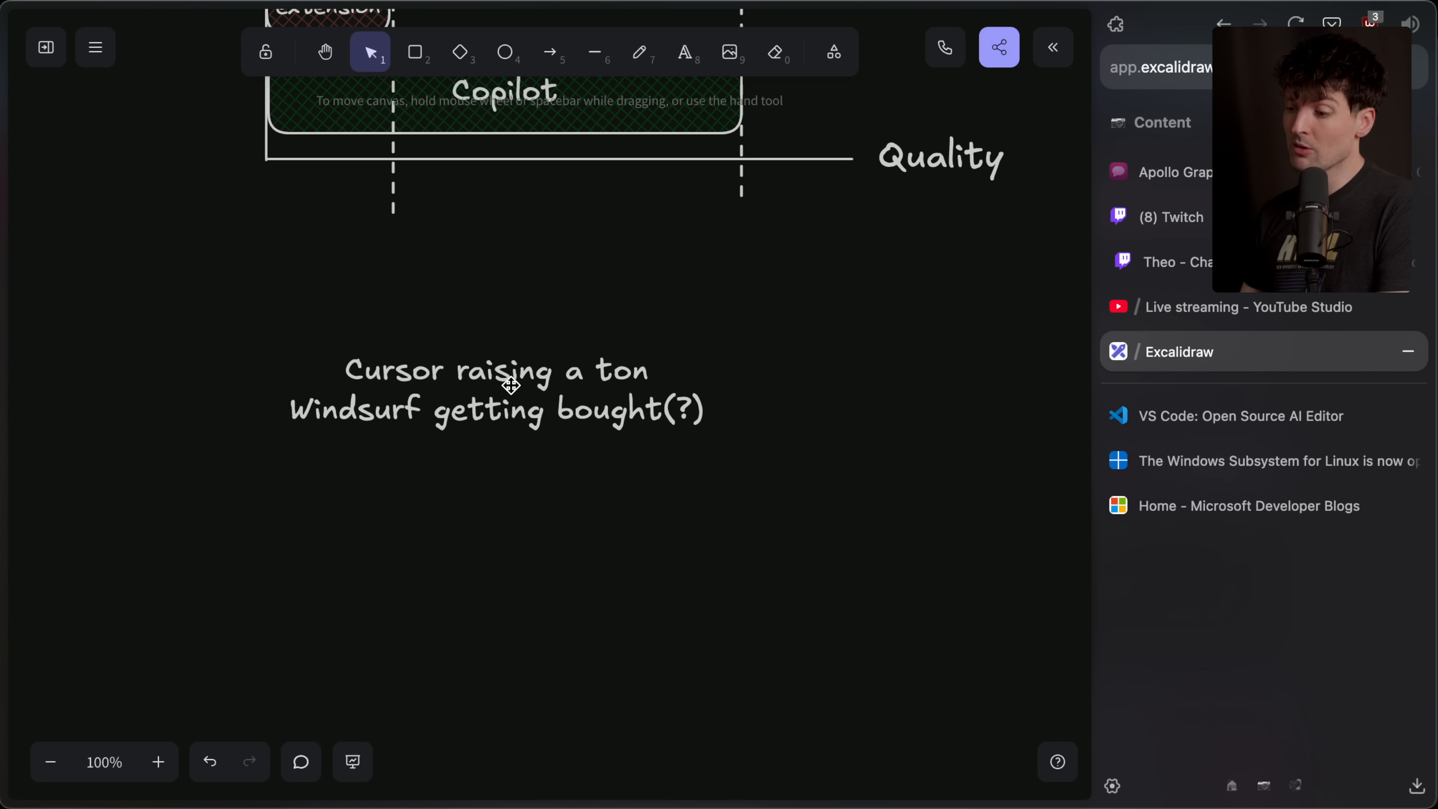
double_click(512, 385)
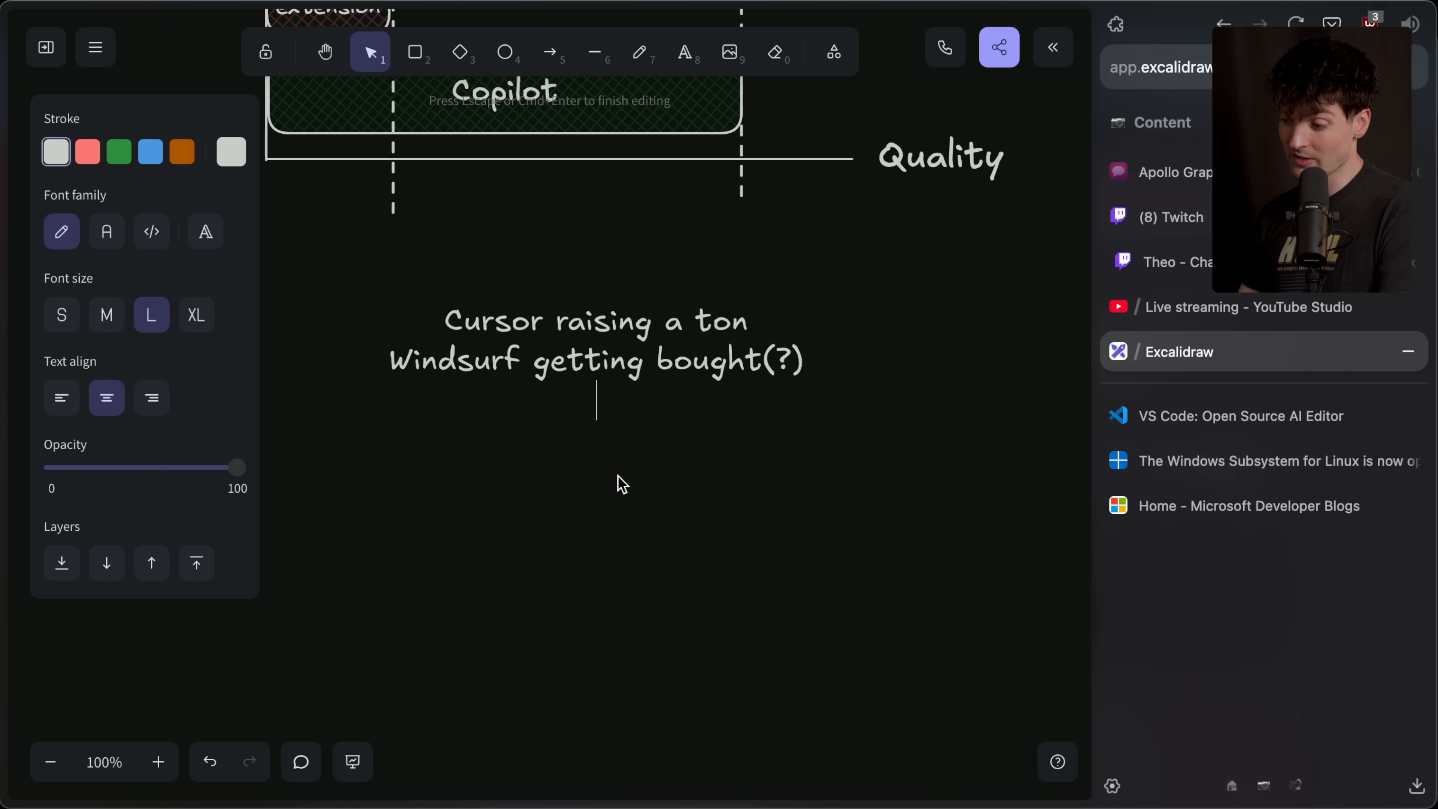
type("PearAI and VOID")
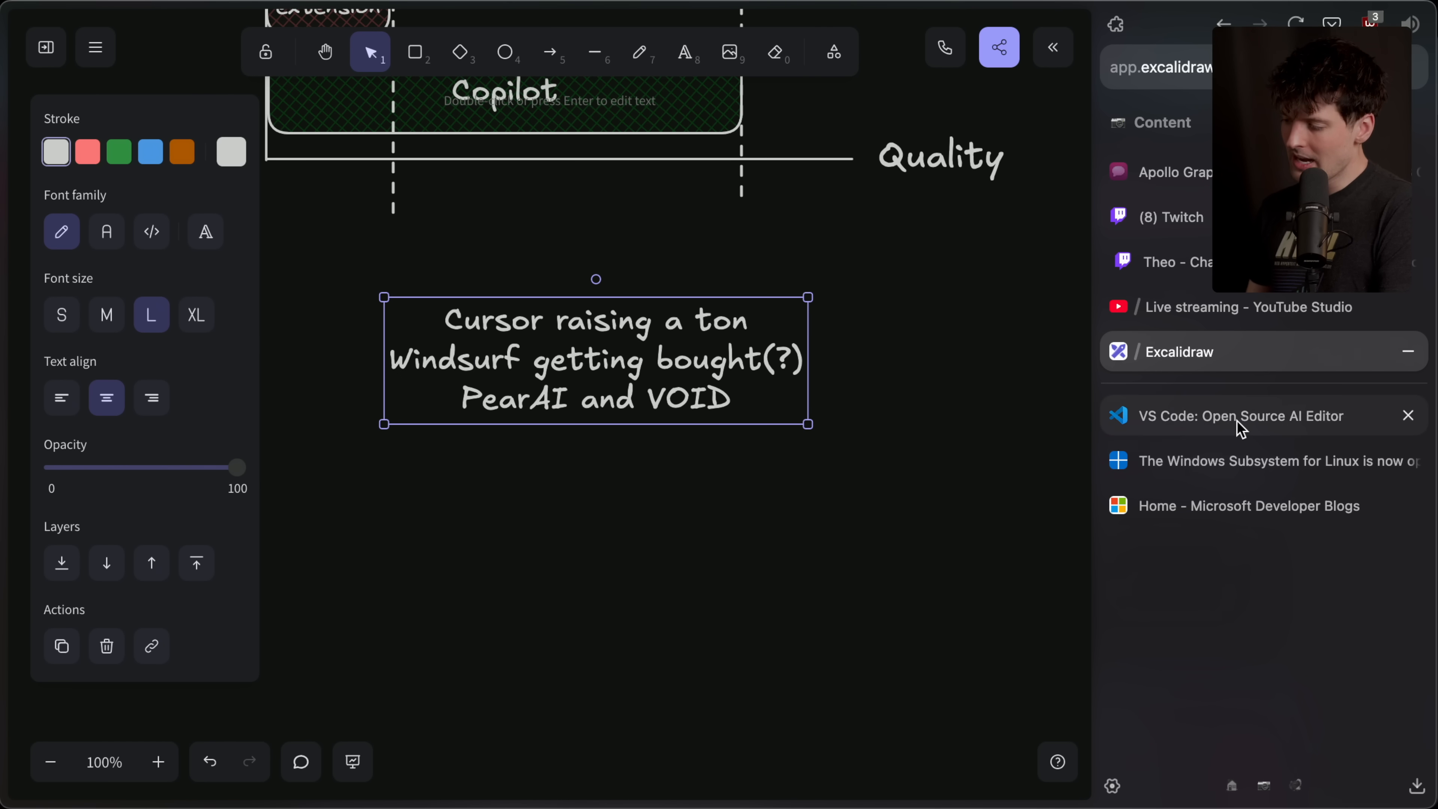
left_click(1241, 416)
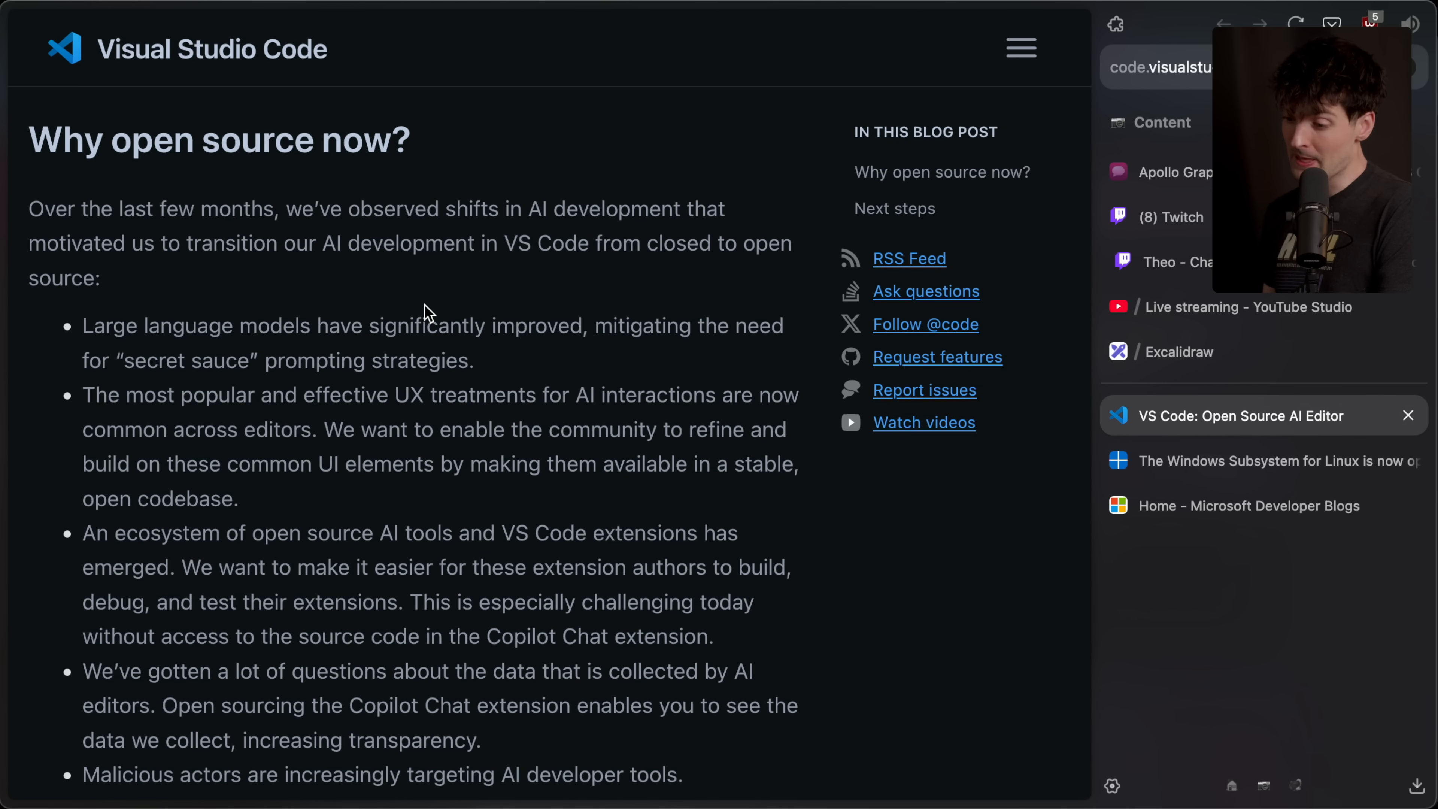
mouse_move(512, 185)
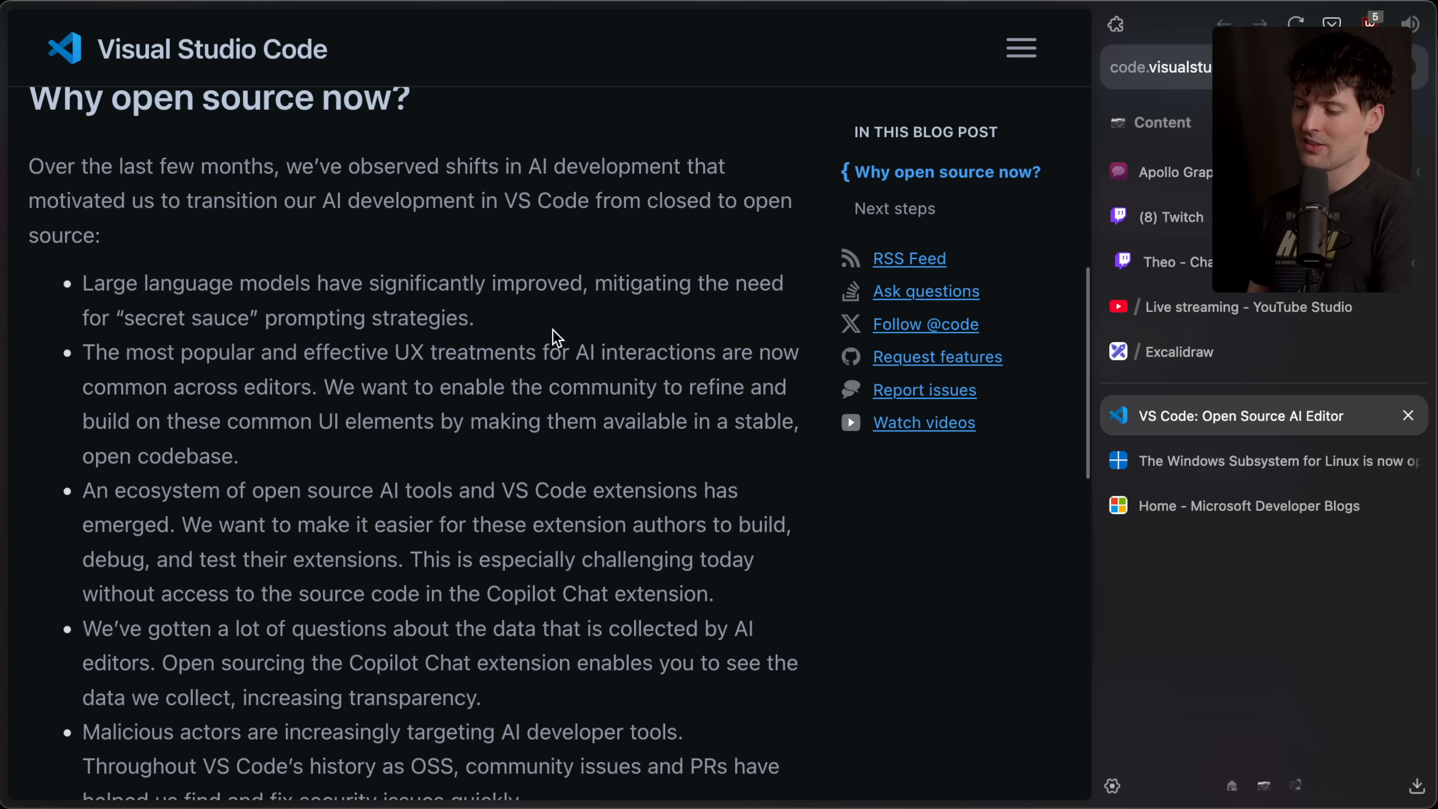
- Highlight the bullets on improved language models and common AI UX treatments
left_click_drag(81, 283, 474, 318)
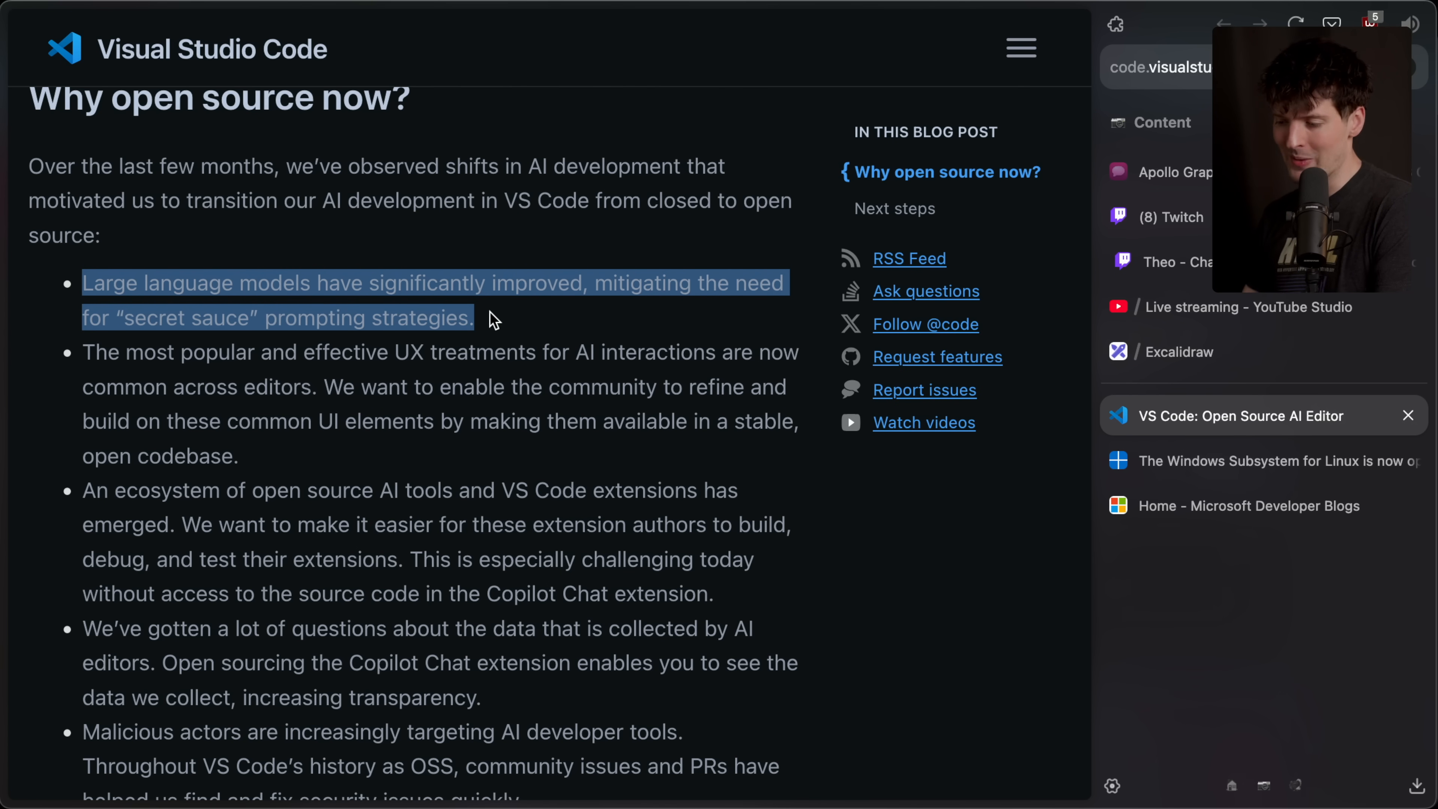
left_click(320, 477)
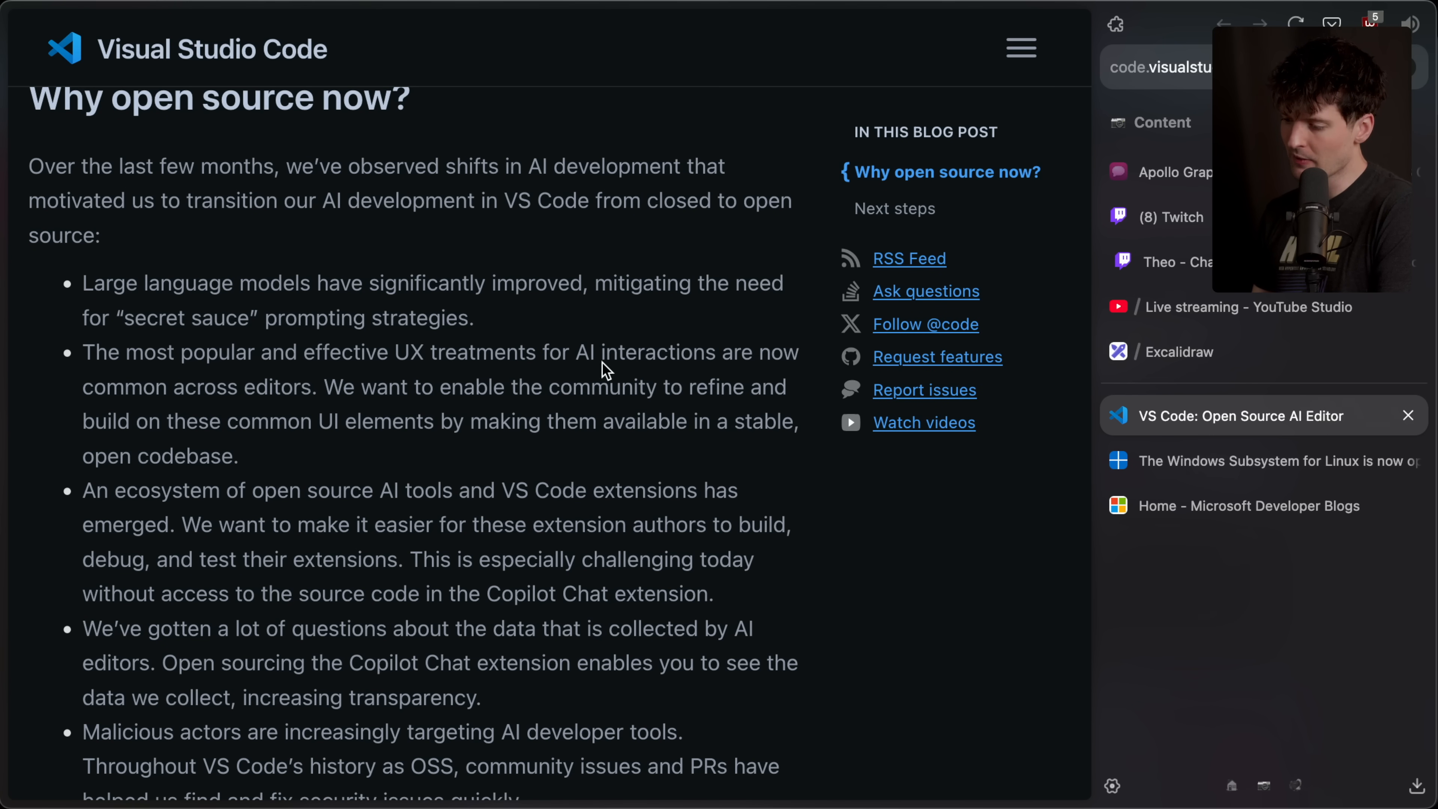
mouse_move(313, 394)
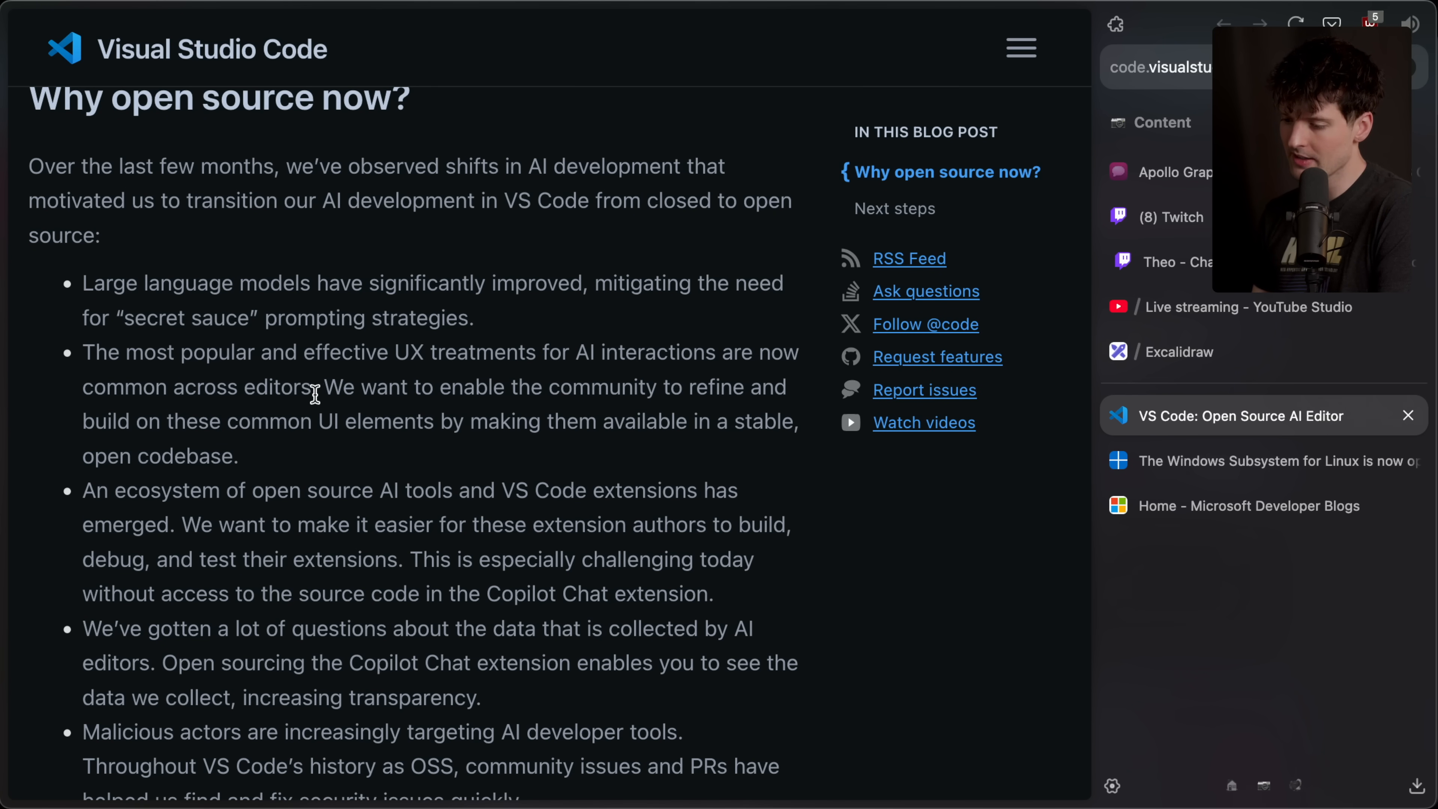
left_click_drag(83, 352, 316, 386)
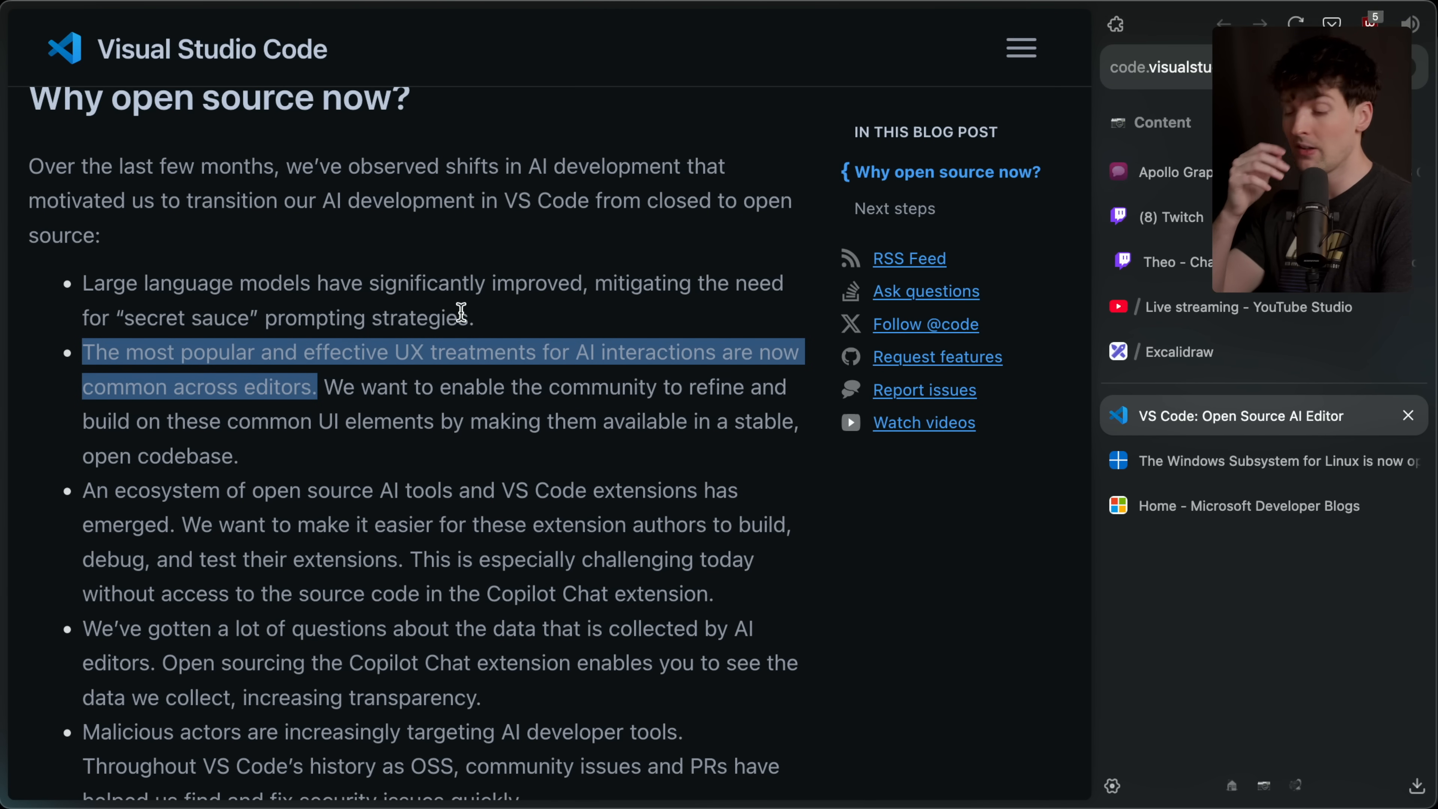
- Highlight the extension ecosystem bullet, then return to the Excalidraw whiteboard
left_click(323, 387)
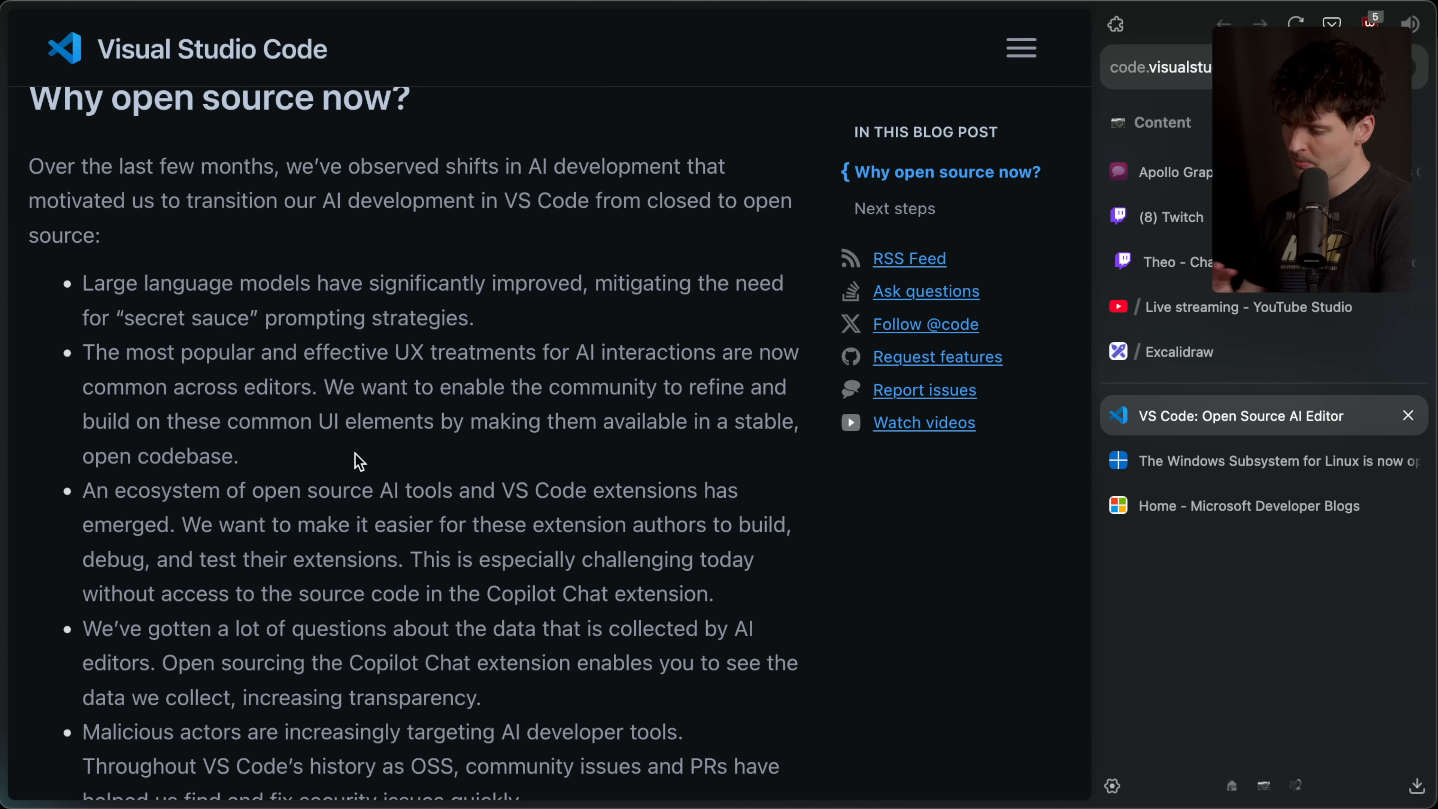
left_click_drag(82, 394, 713, 498)
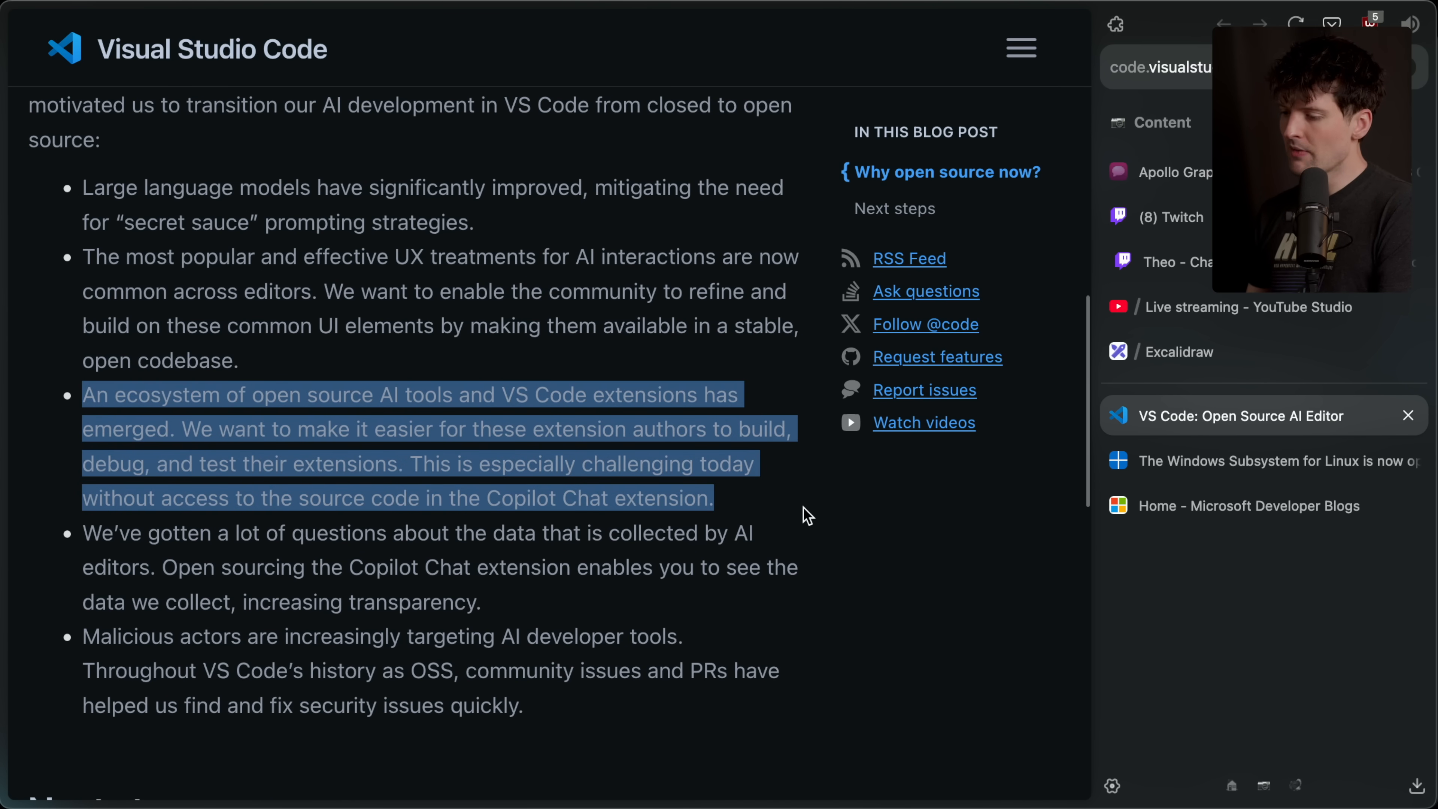
left_click(806, 516)
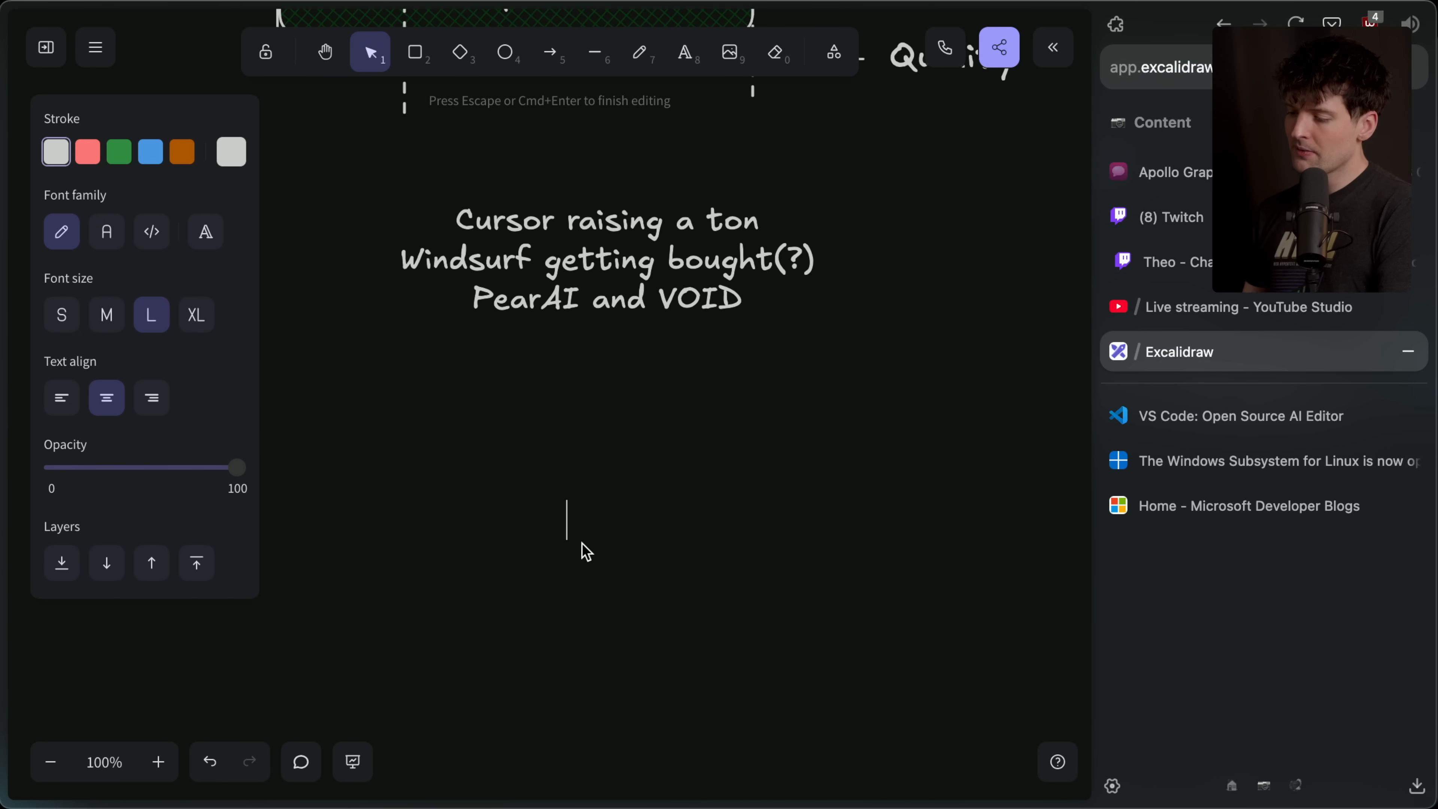
mouse_move(536, 514)
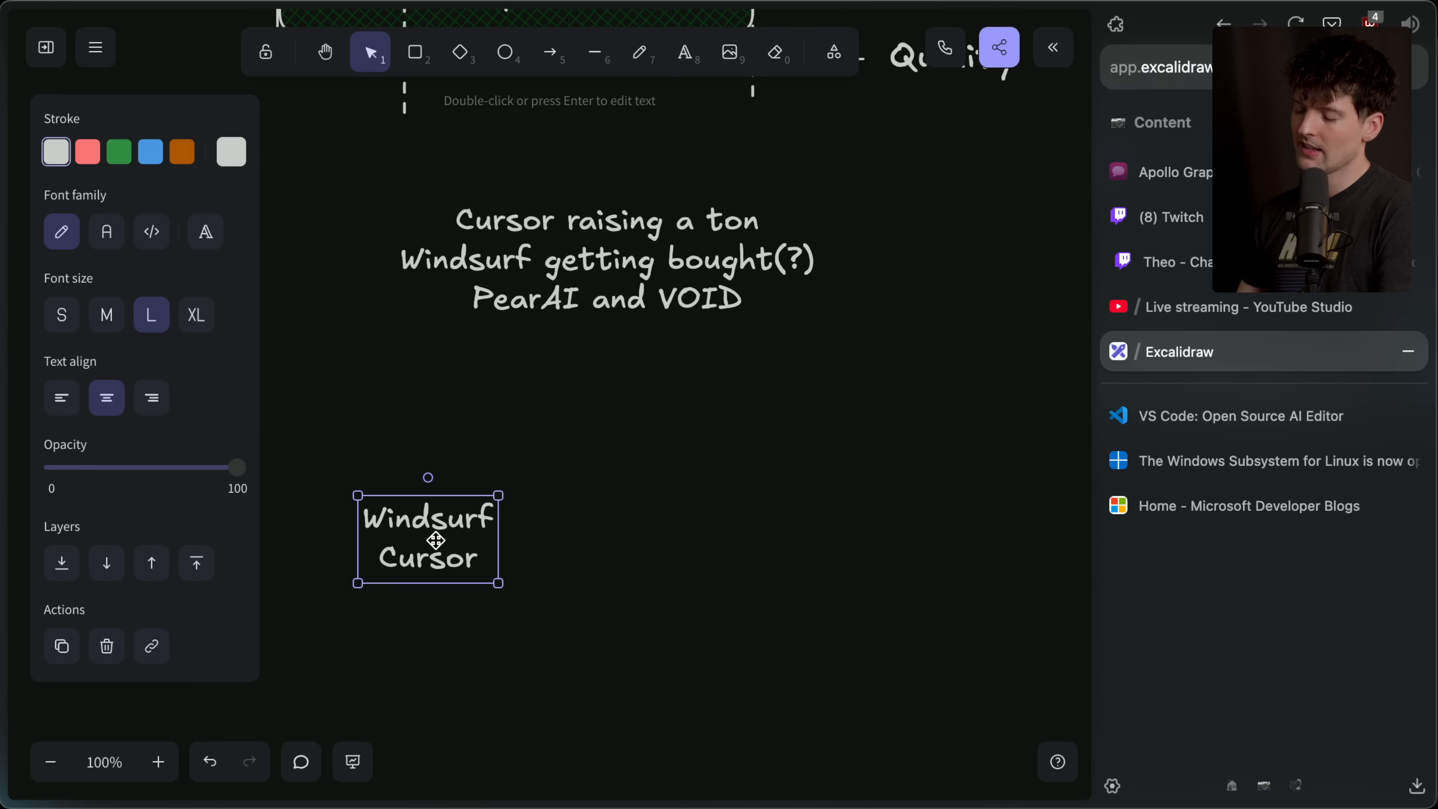
- Label 'Cline / Augment' beside 'Windsurf / Cursor' and enclose Cline and Augment in the green box
type("Cline")
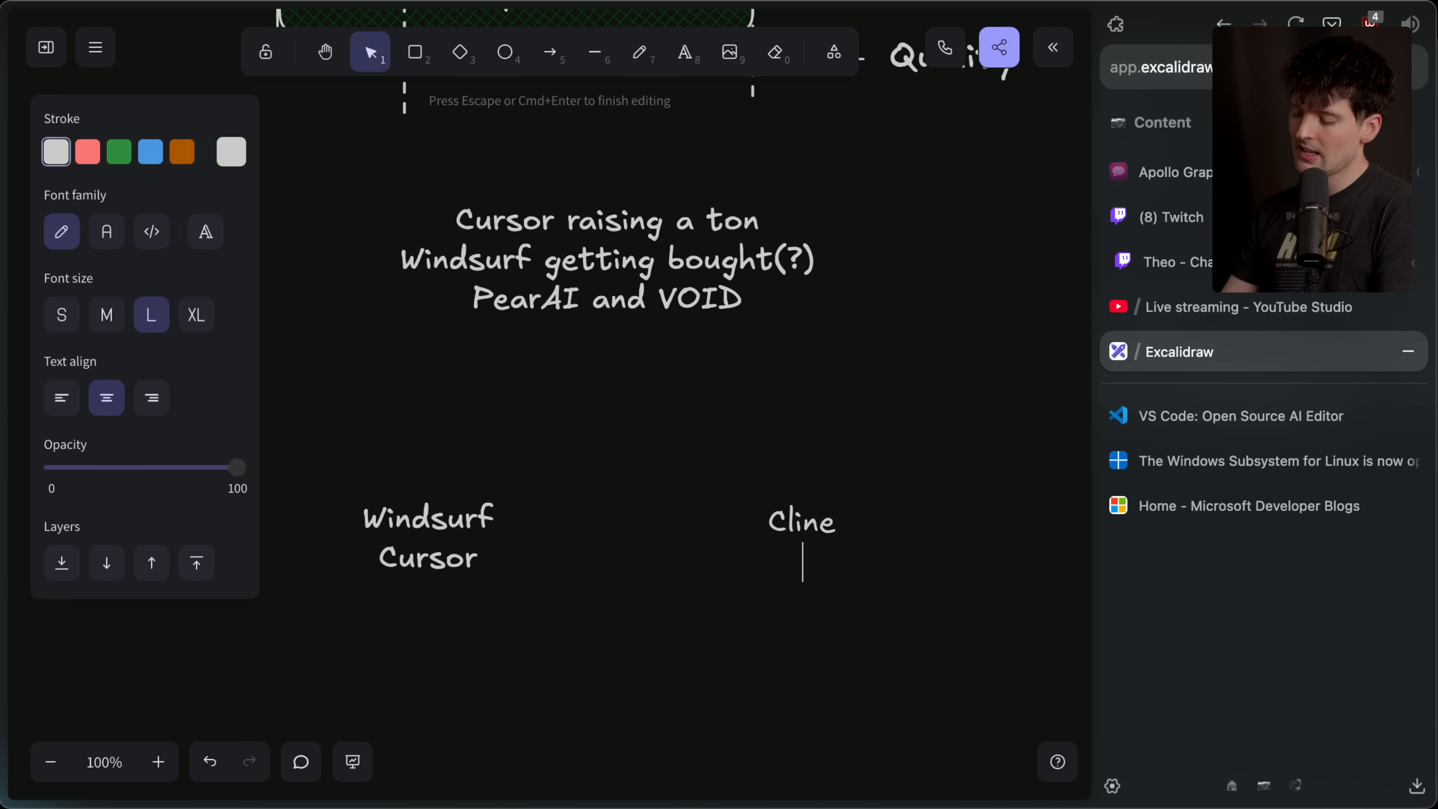
type("Augment")
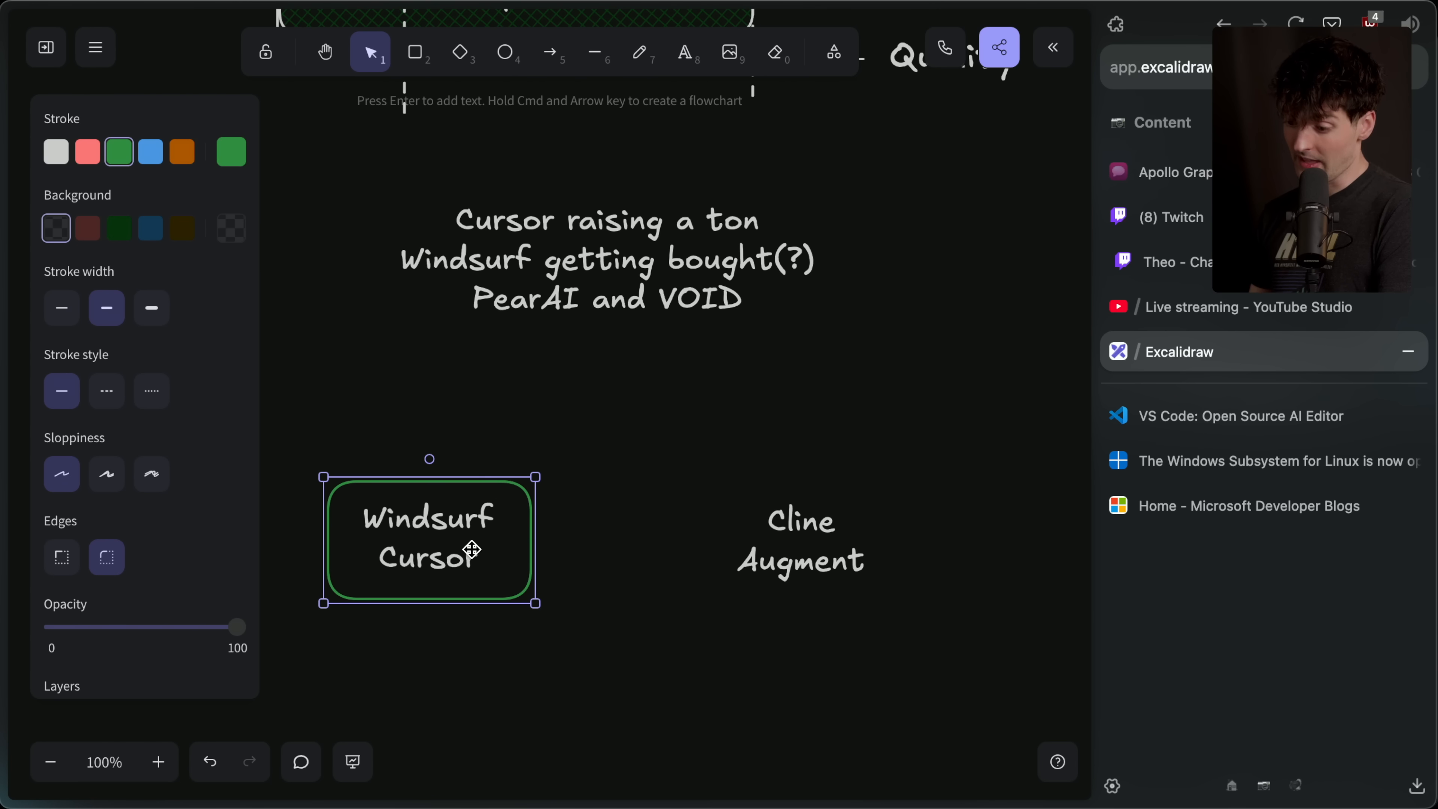
left_click_drag(471, 549, 453, 572)
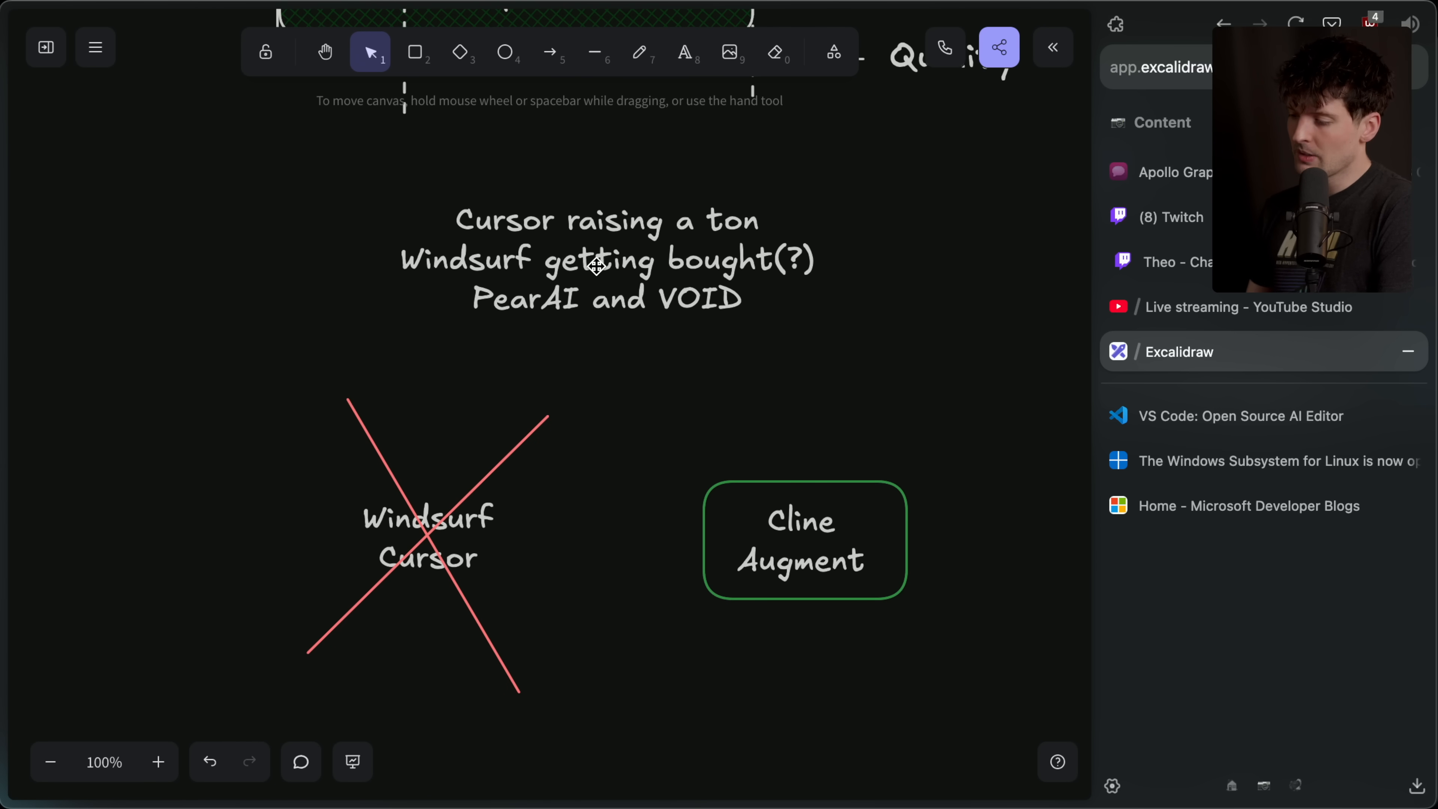
double_click(597, 267)
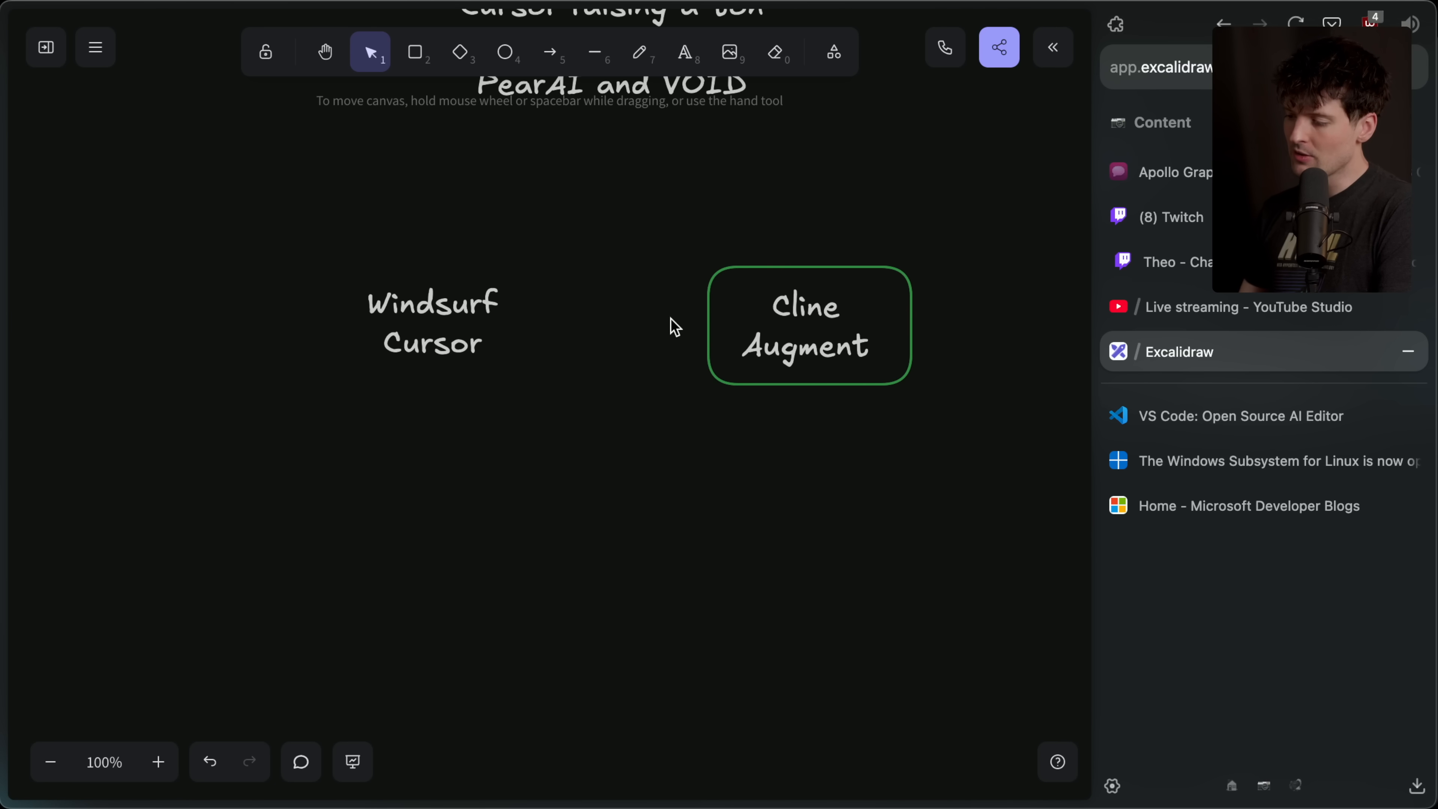
mouse_move(748, 312)
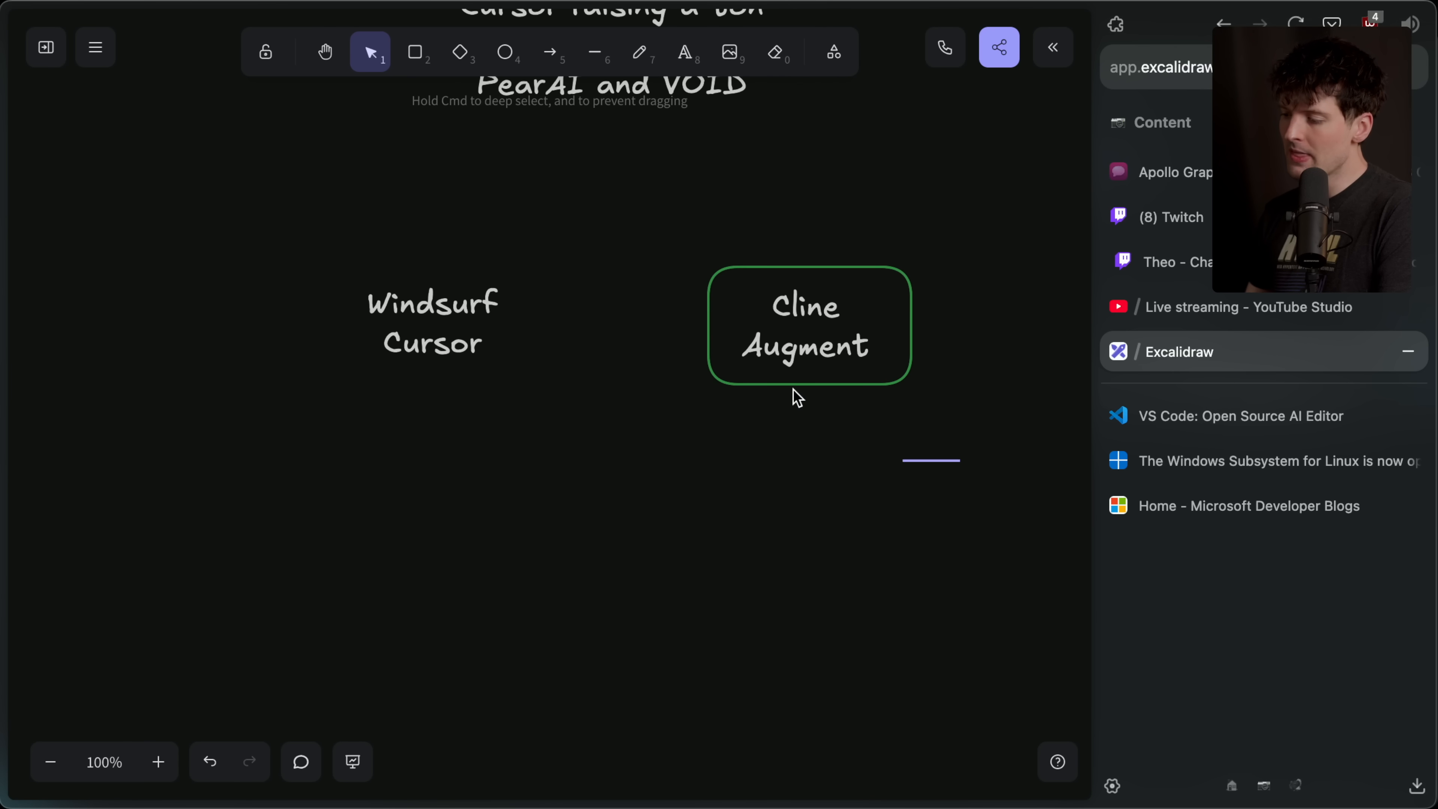
left_click(807, 328)
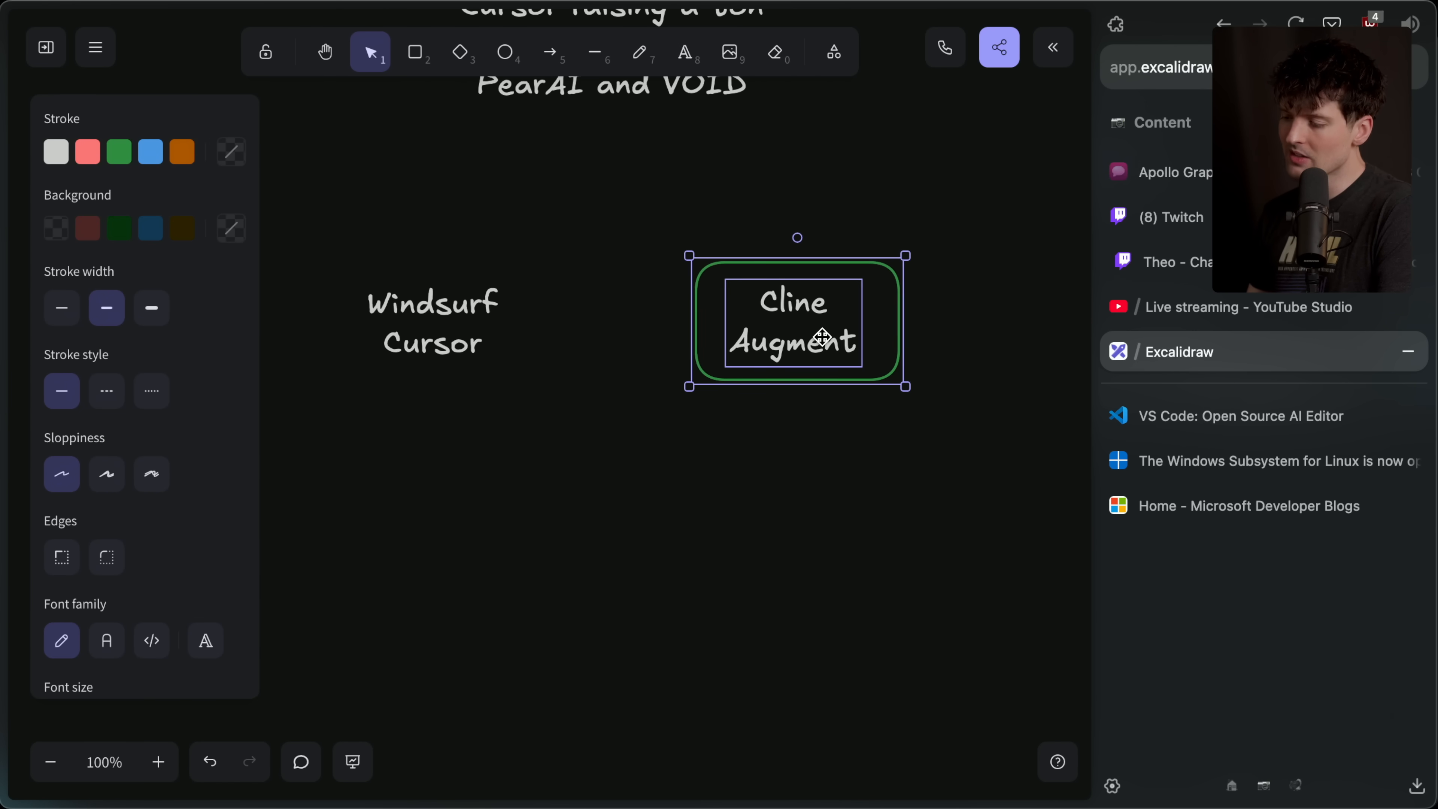
mouse_move(869, 291)
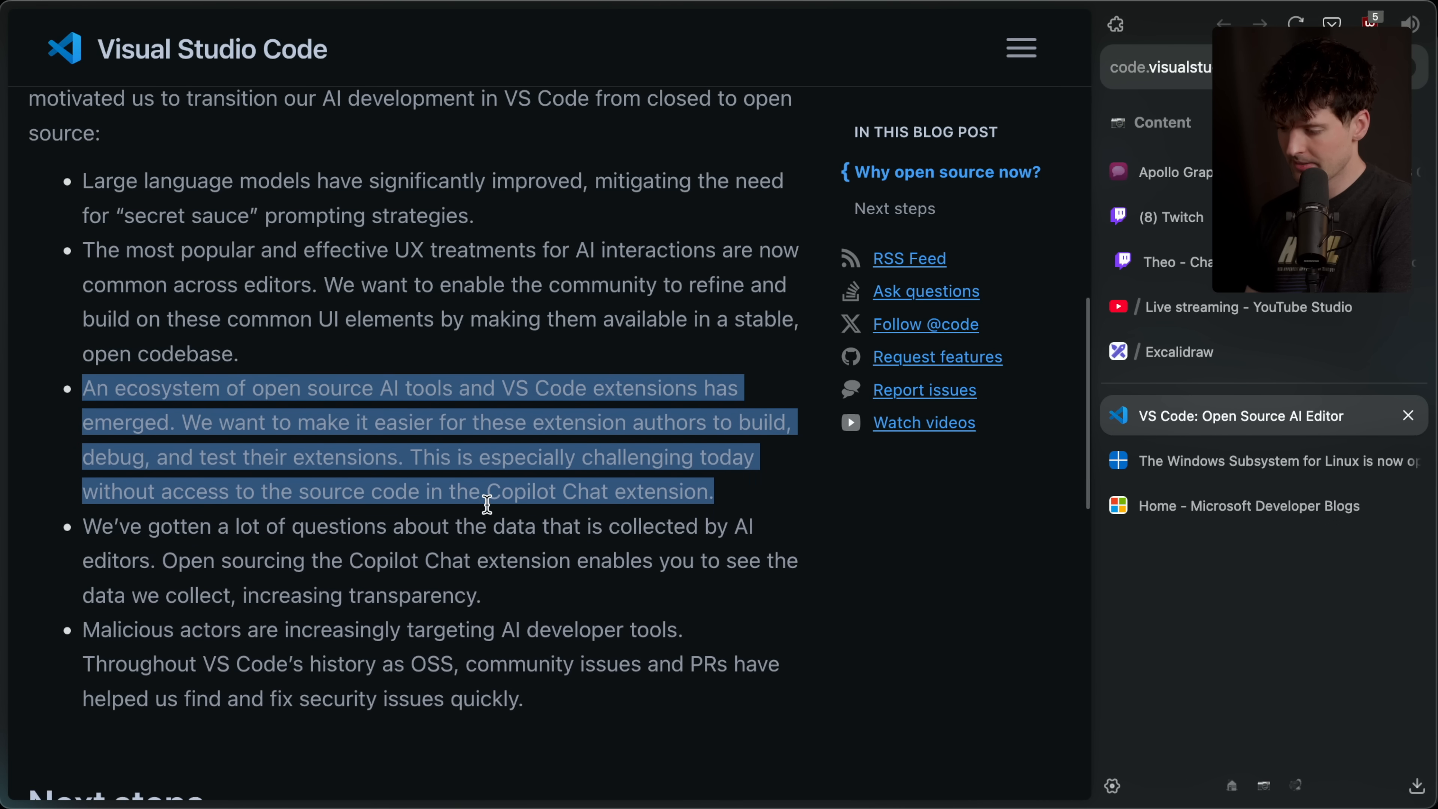
- Read the data-transparency and malicious-actors bullets, scrolling down to the Next steps heading
scroll("down", 3)
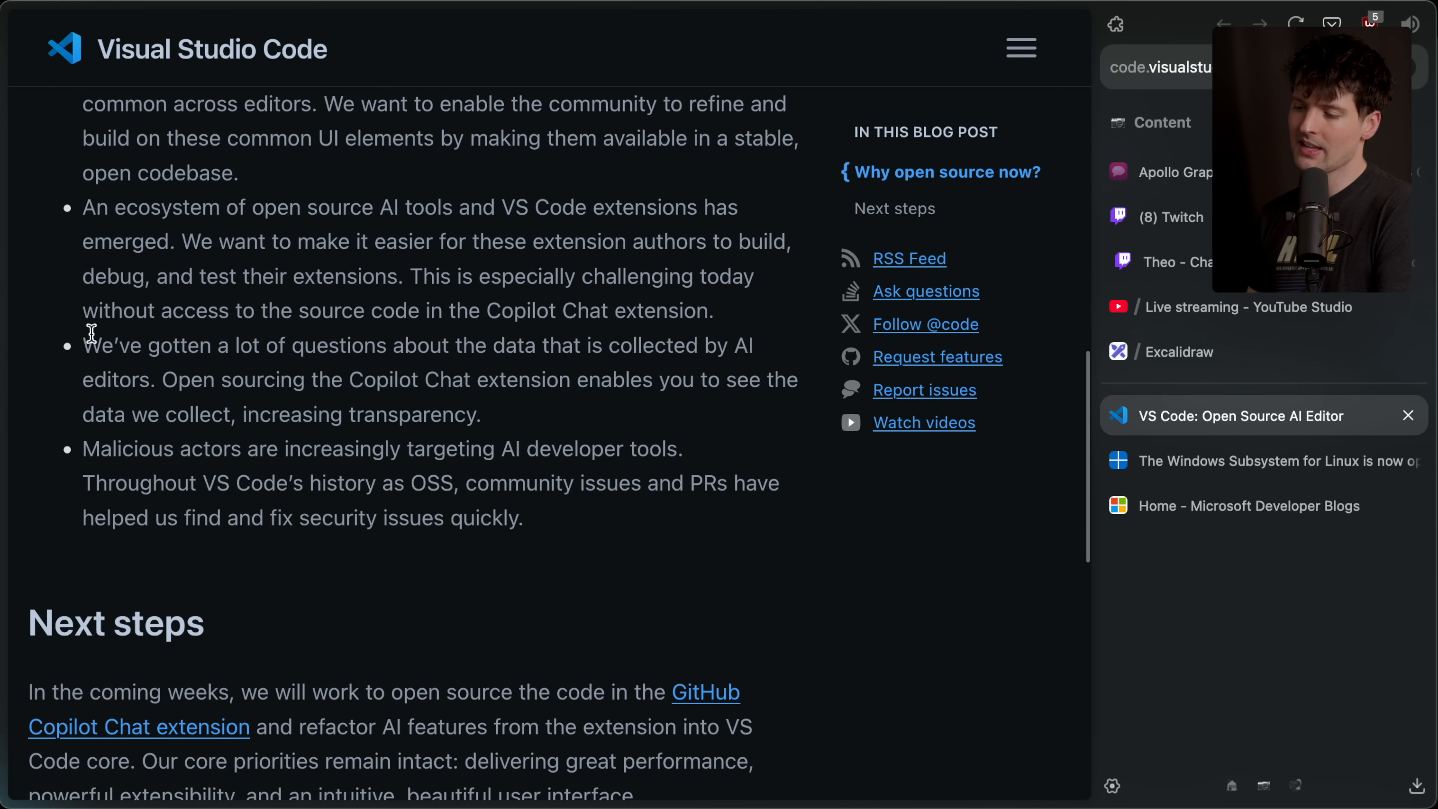
left_click_drag(82, 344, 506, 413)
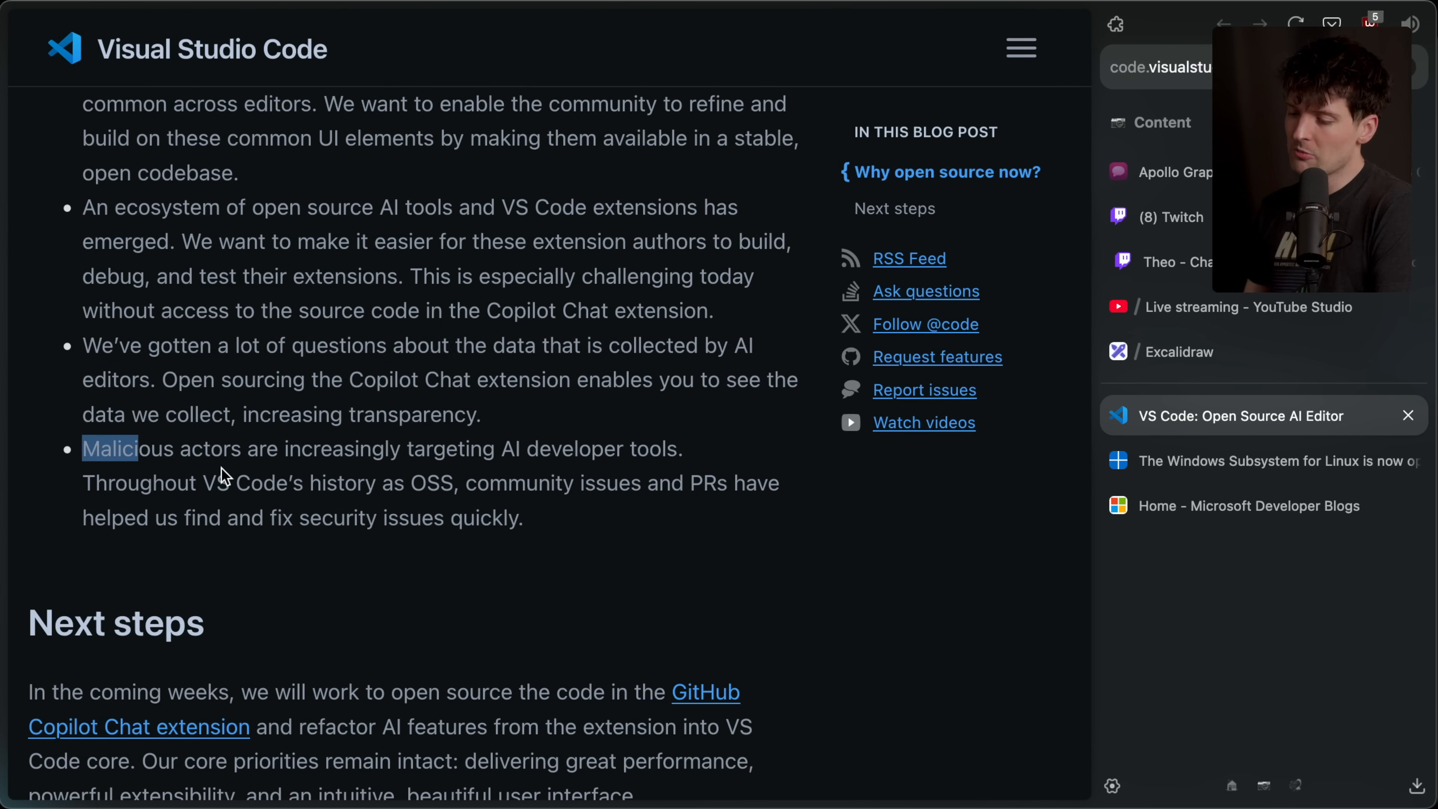
left_click_drag(138, 448, 511, 527)
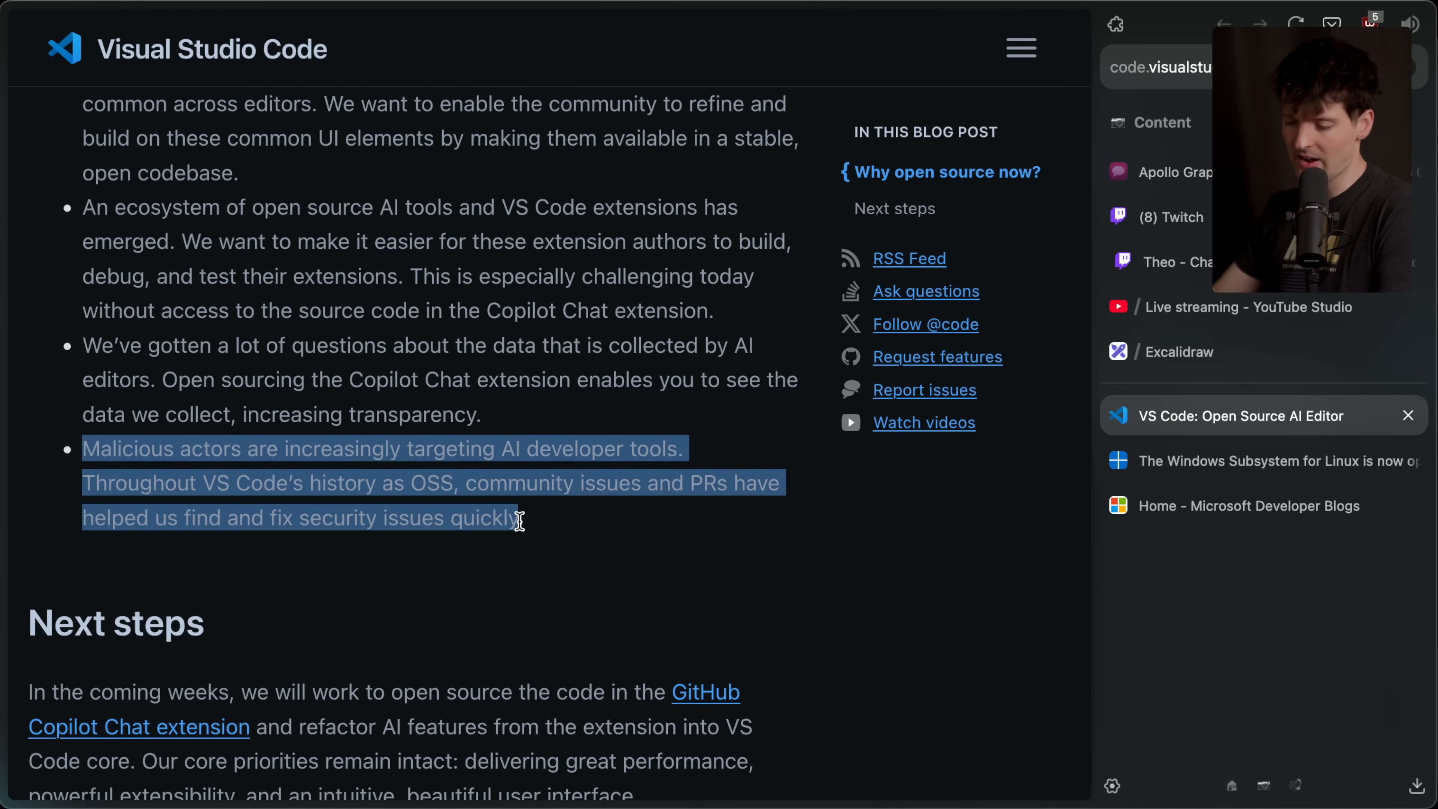
scroll("down", 3)
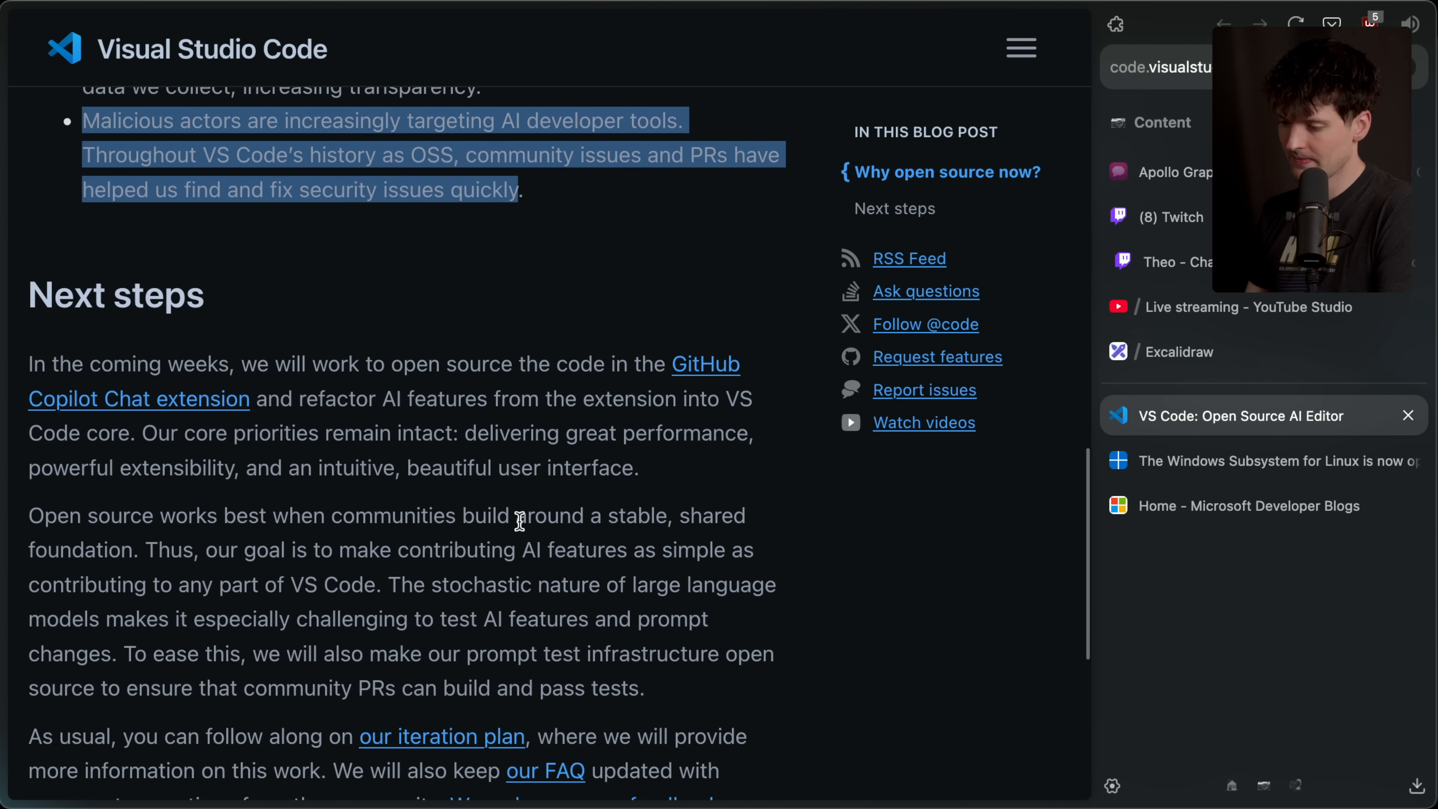
scroll("down", 3)
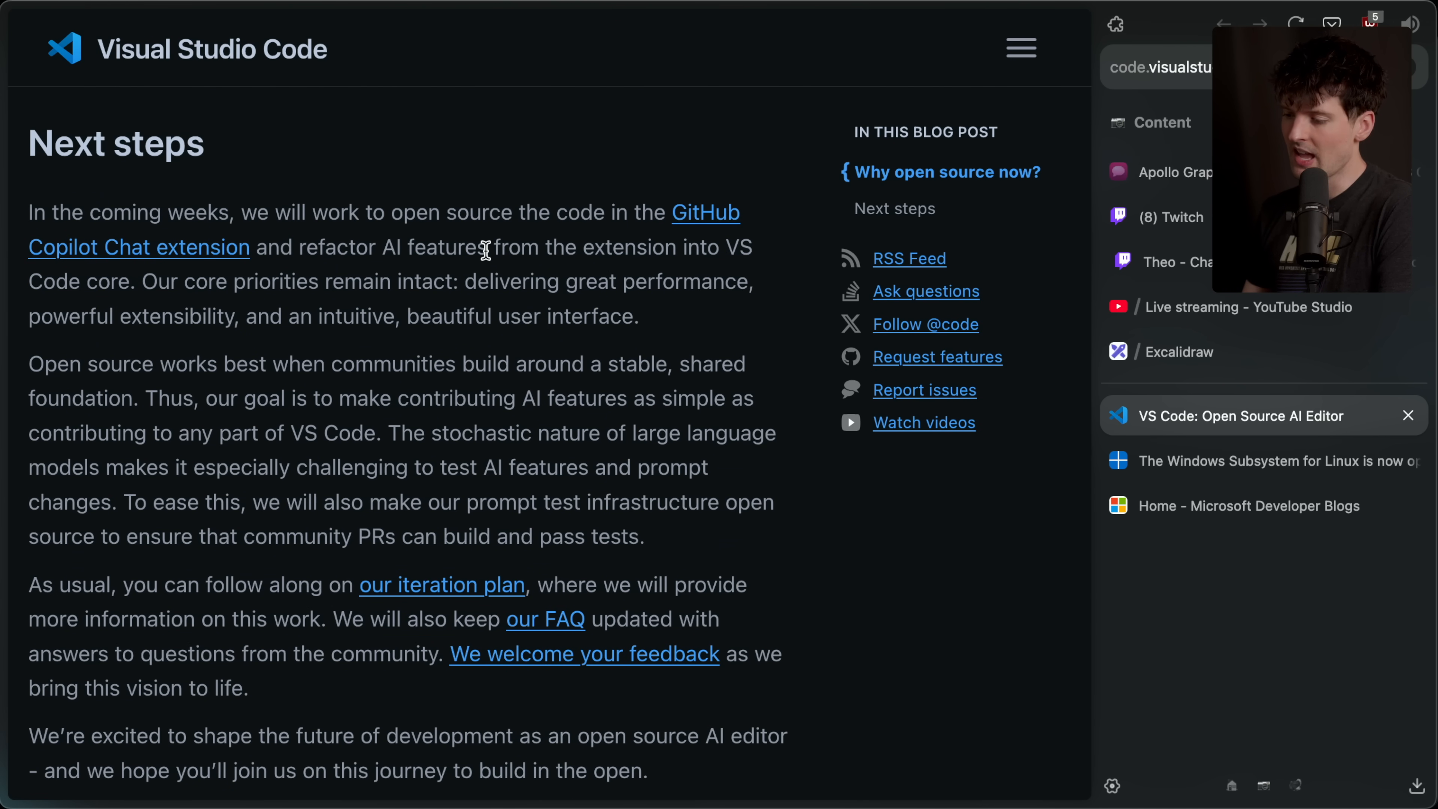
mouse_move(37, 278)
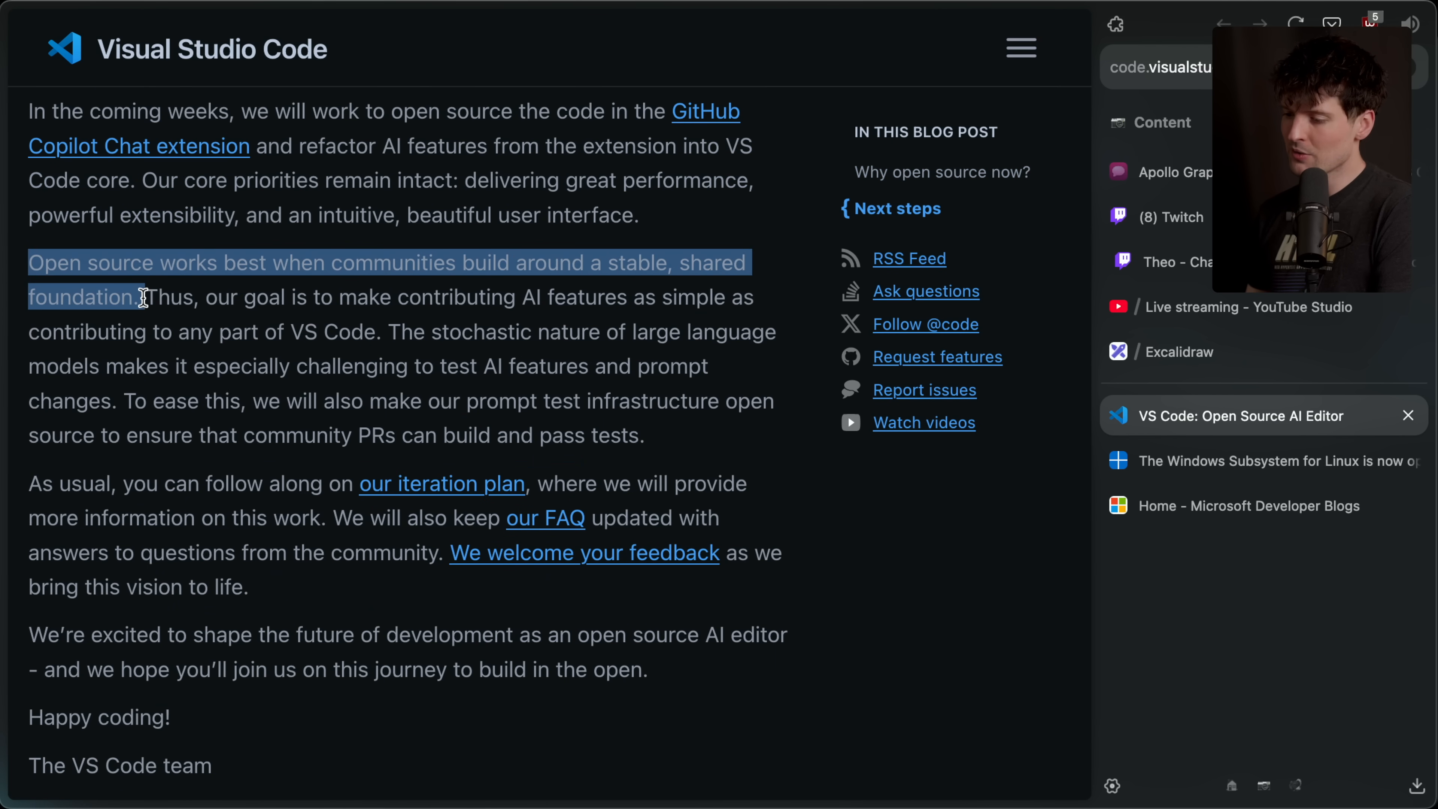
- Highlight the sentences about communities on a shared foundation and contributing AI features
left_click(791, 270)
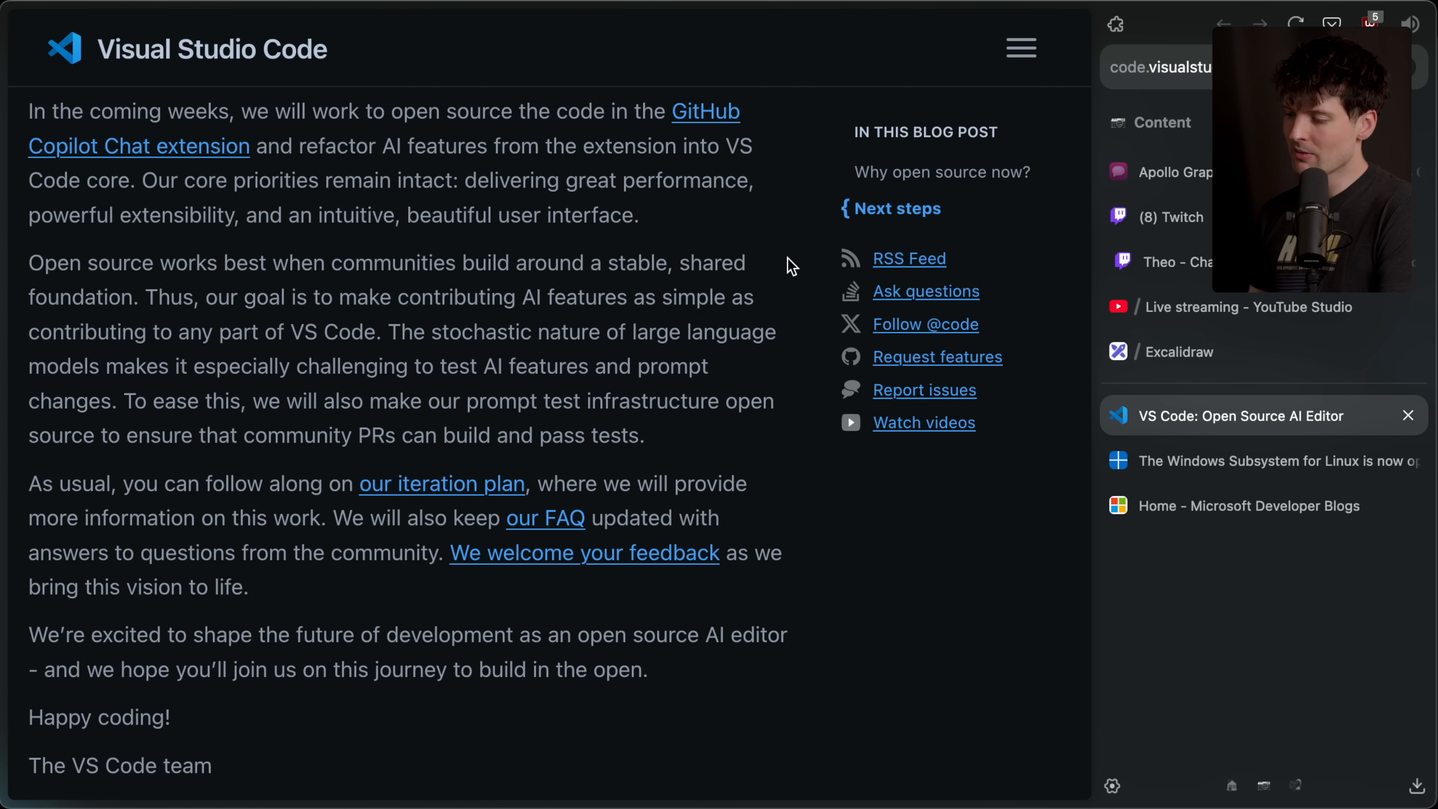
mouse_move(663, 254)
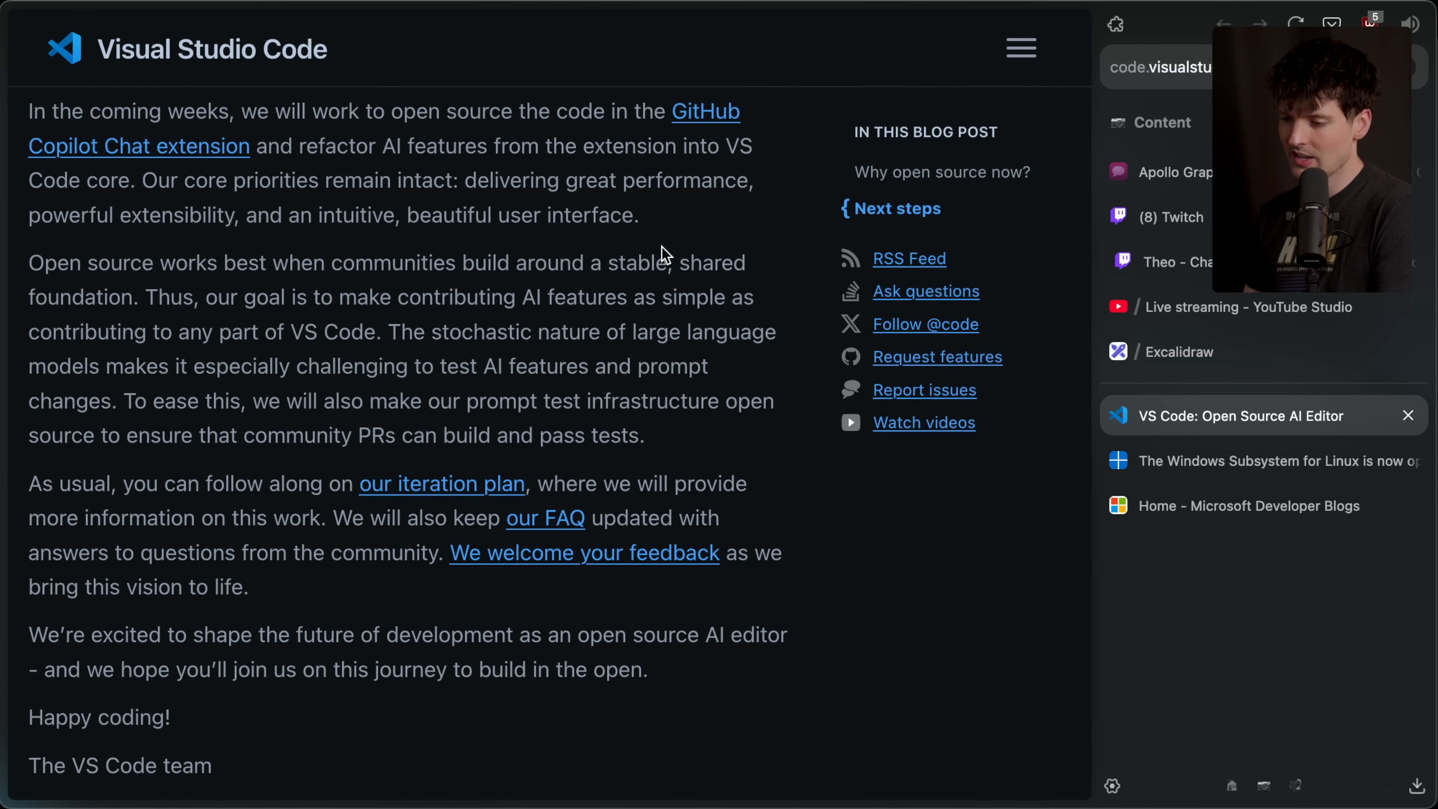
left_click_drag(30, 262, 143, 296)
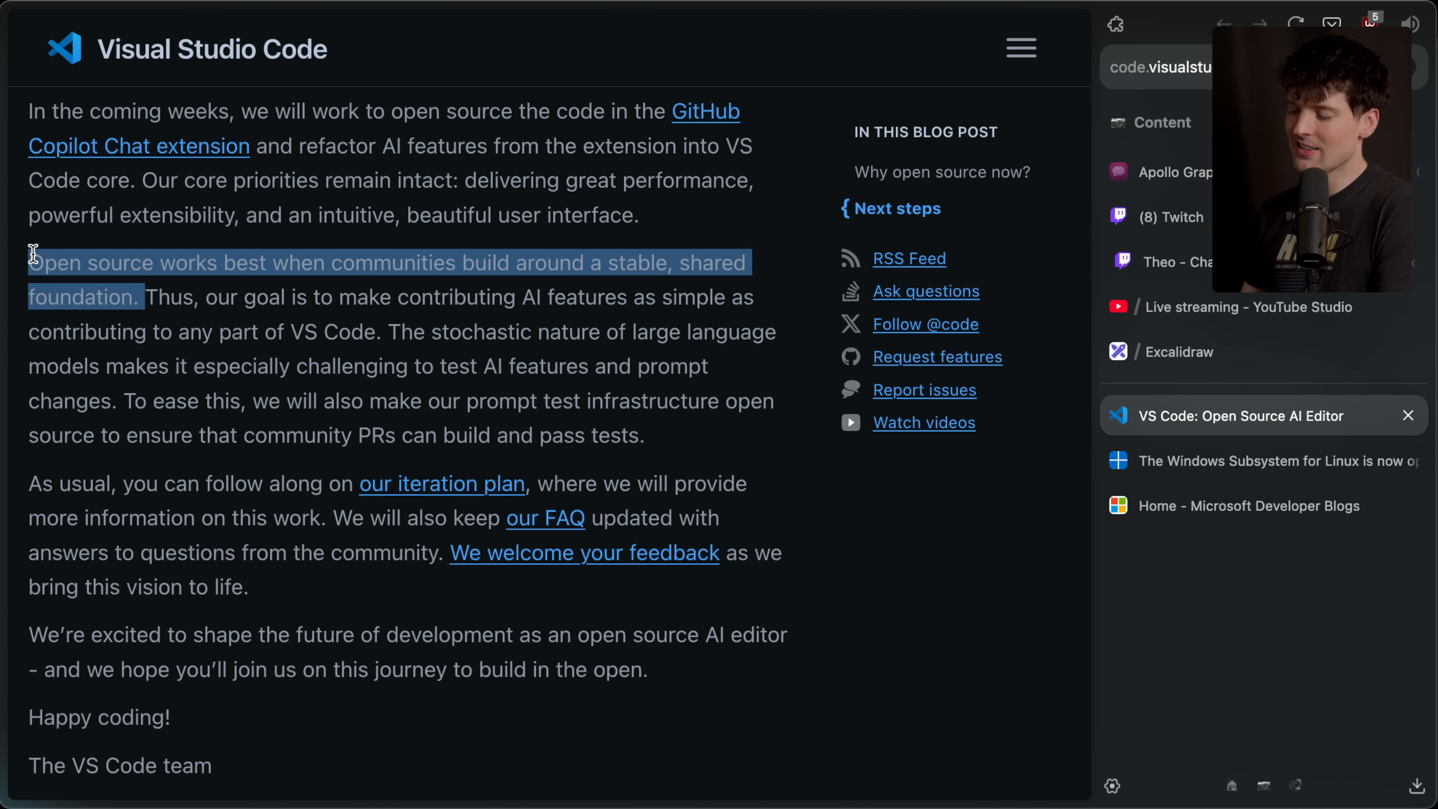
mouse_move(234, 253)
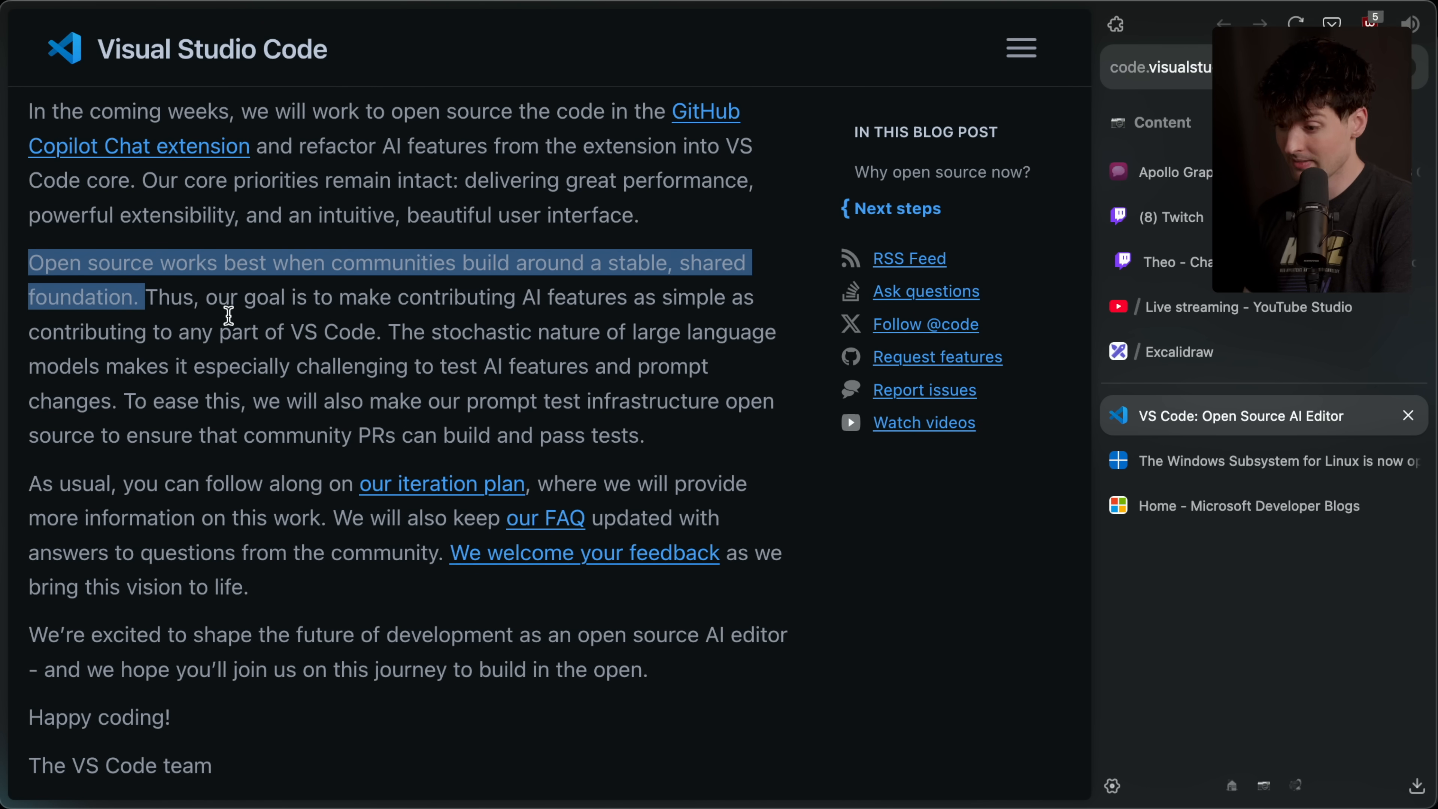
left_click_drag(146, 297, 383, 332)
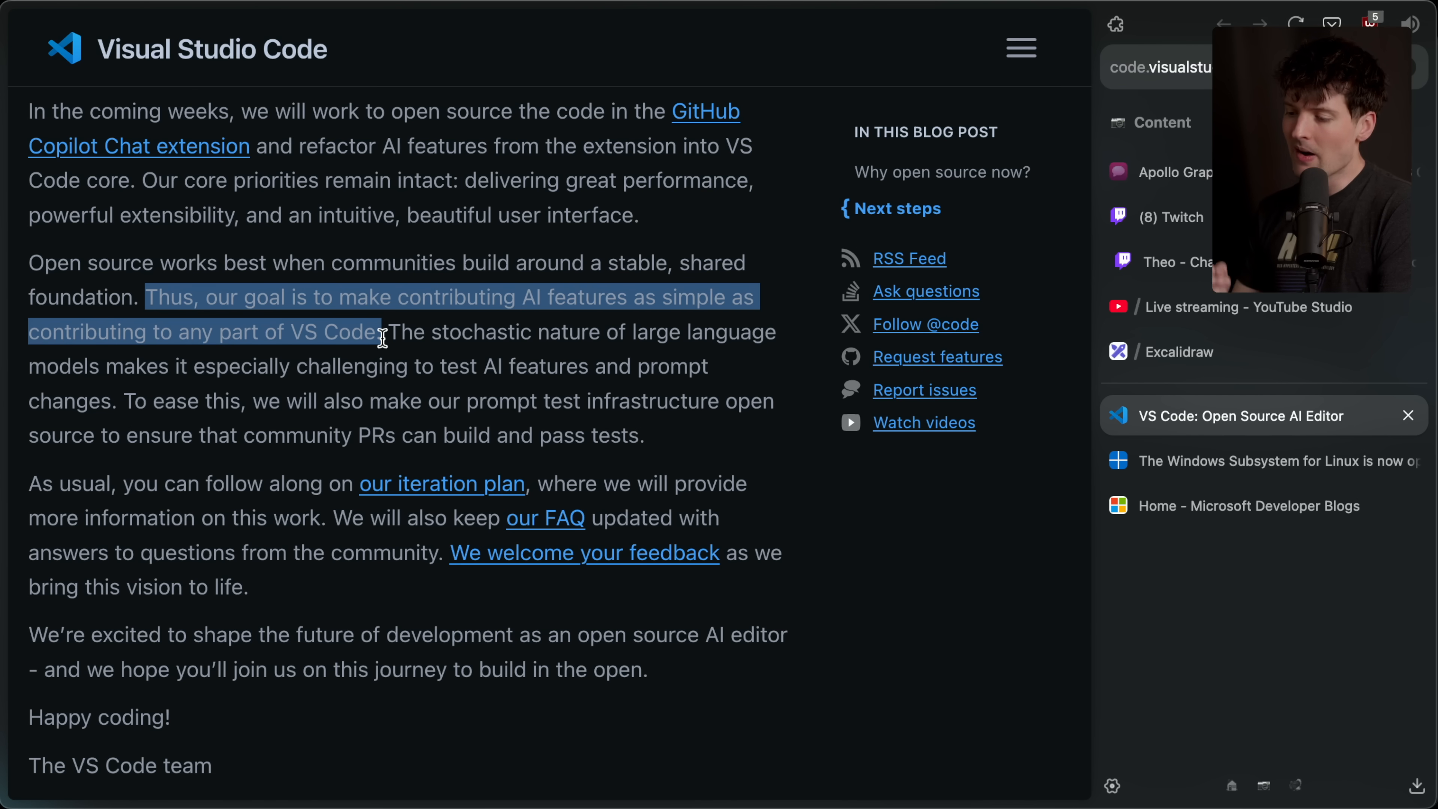
- Highlight the sentence on open-sourcing prompt test infrastructure and continue to the sign-off
left_click(502, 333)
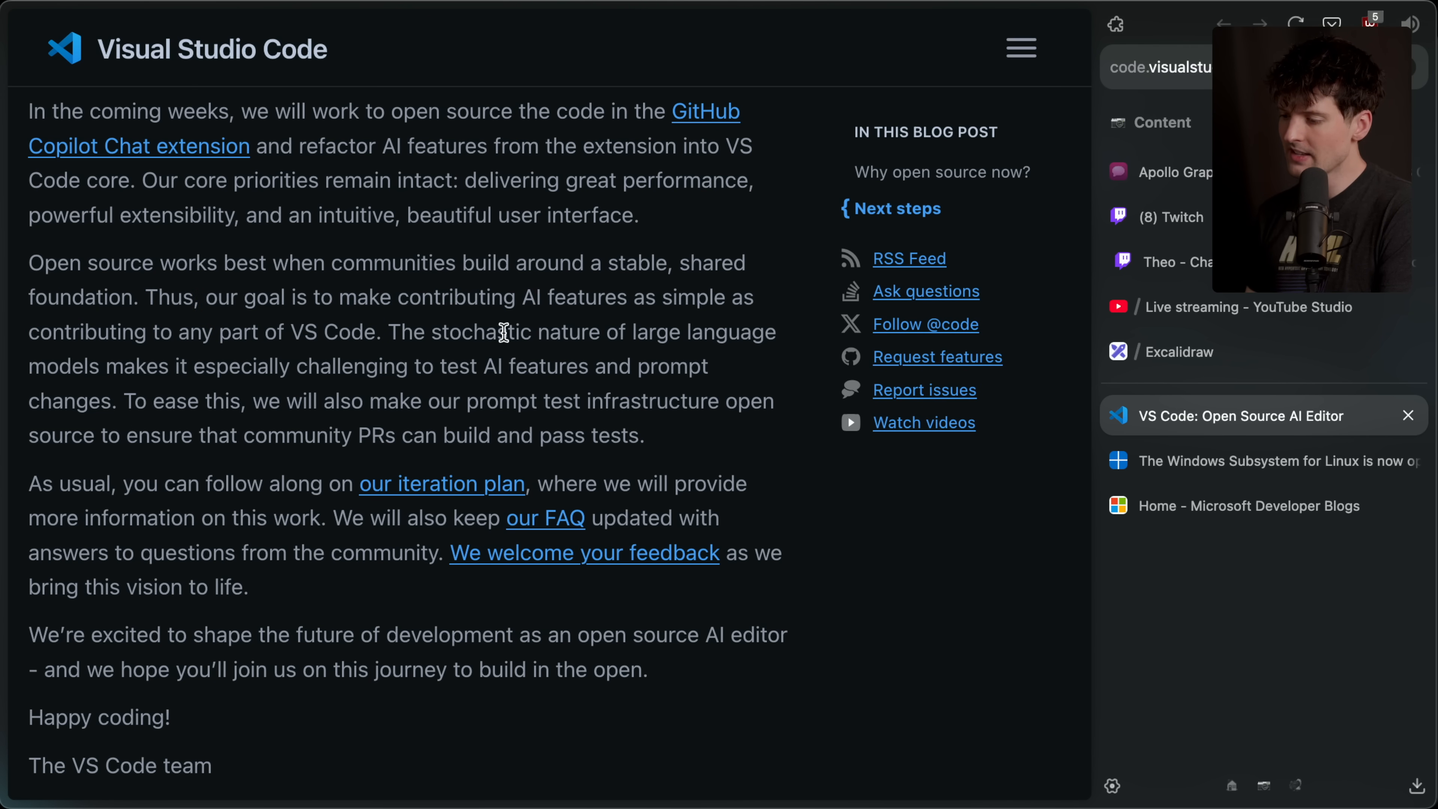
mouse_move(298, 367)
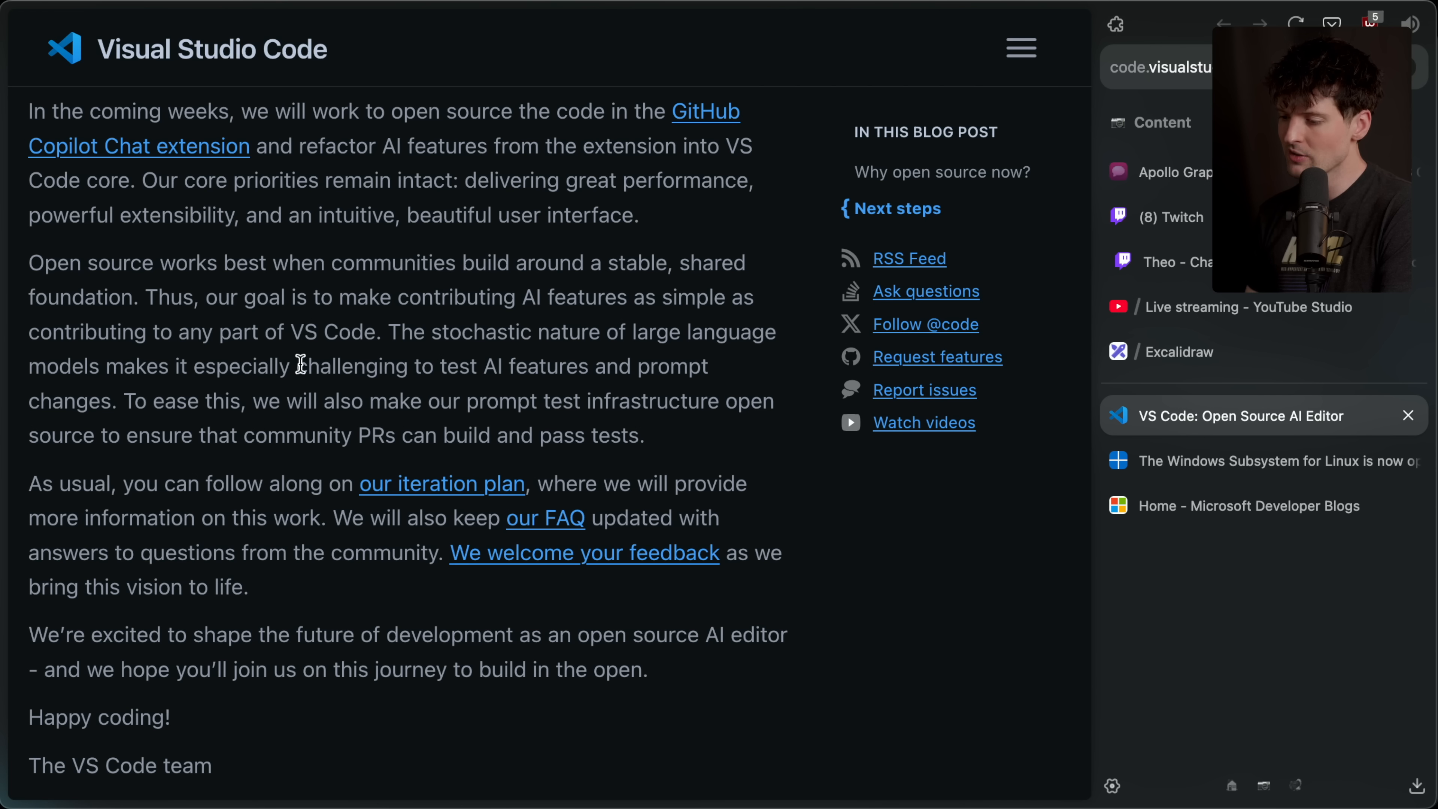
mouse_move(161, 395)
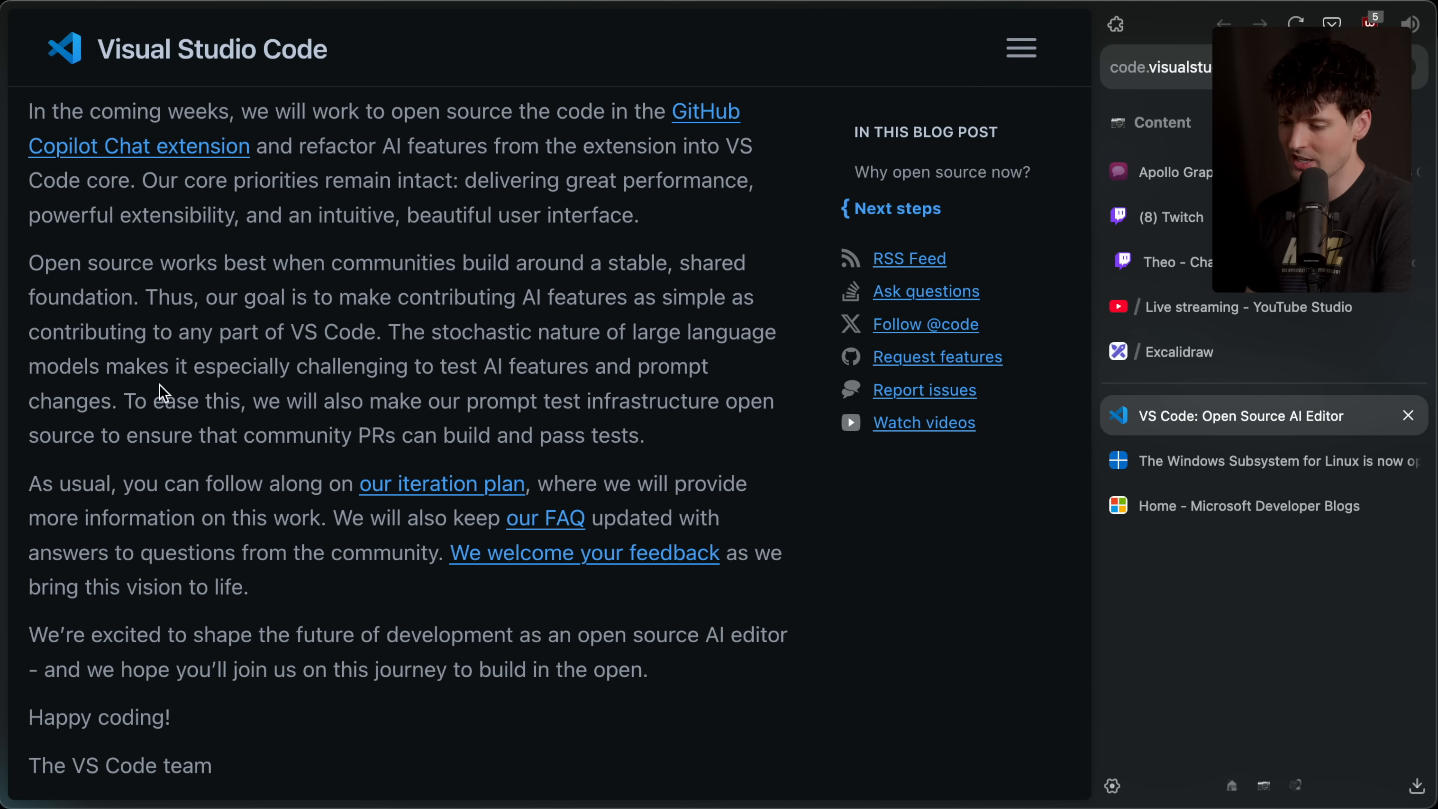
left_click_drag(121, 400, 642, 436)
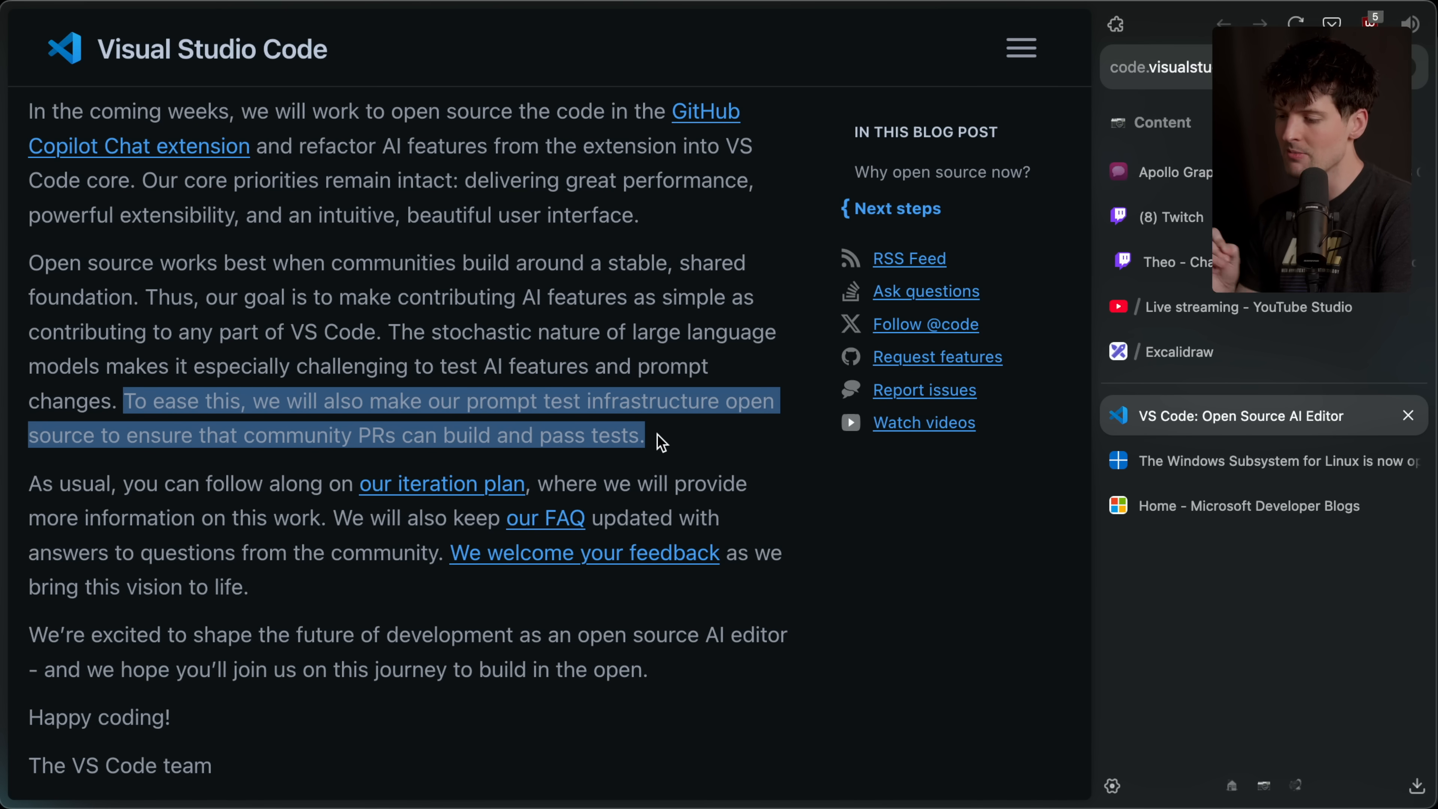
scroll("down", 3)
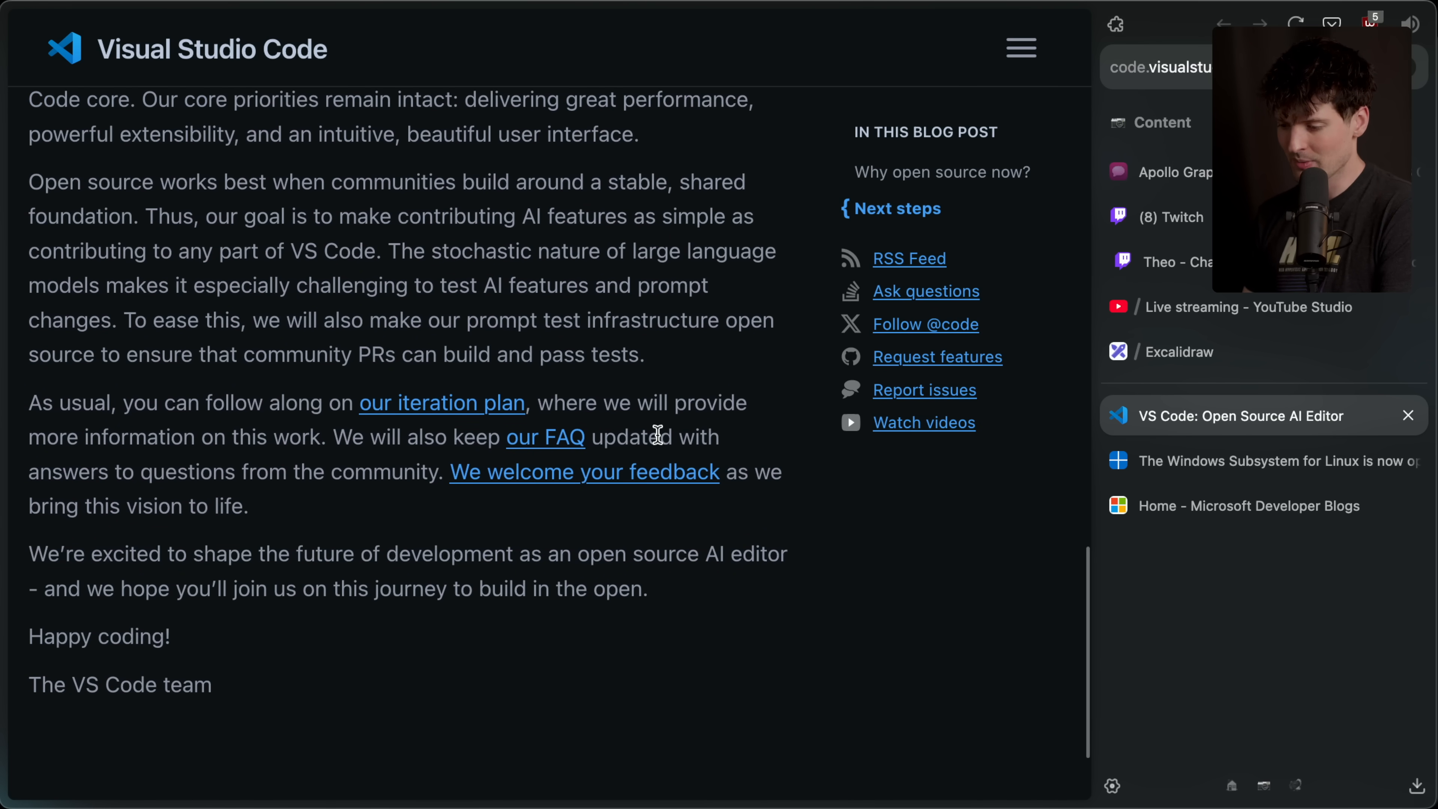
- Skim the linked May 2025 iteration plan issue down to Documentation, then close it for the blog
left_click(442, 402)
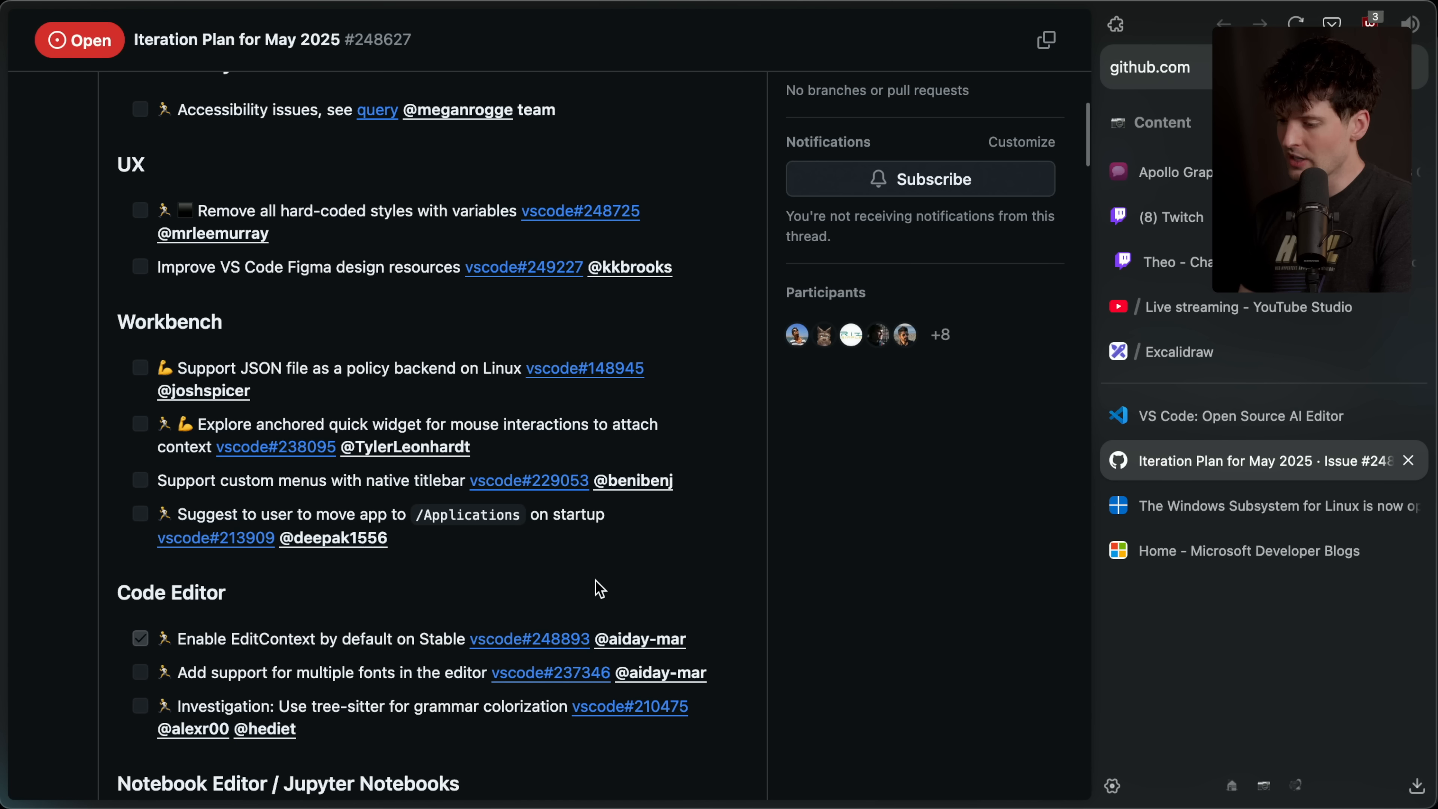
scroll("down", 3)
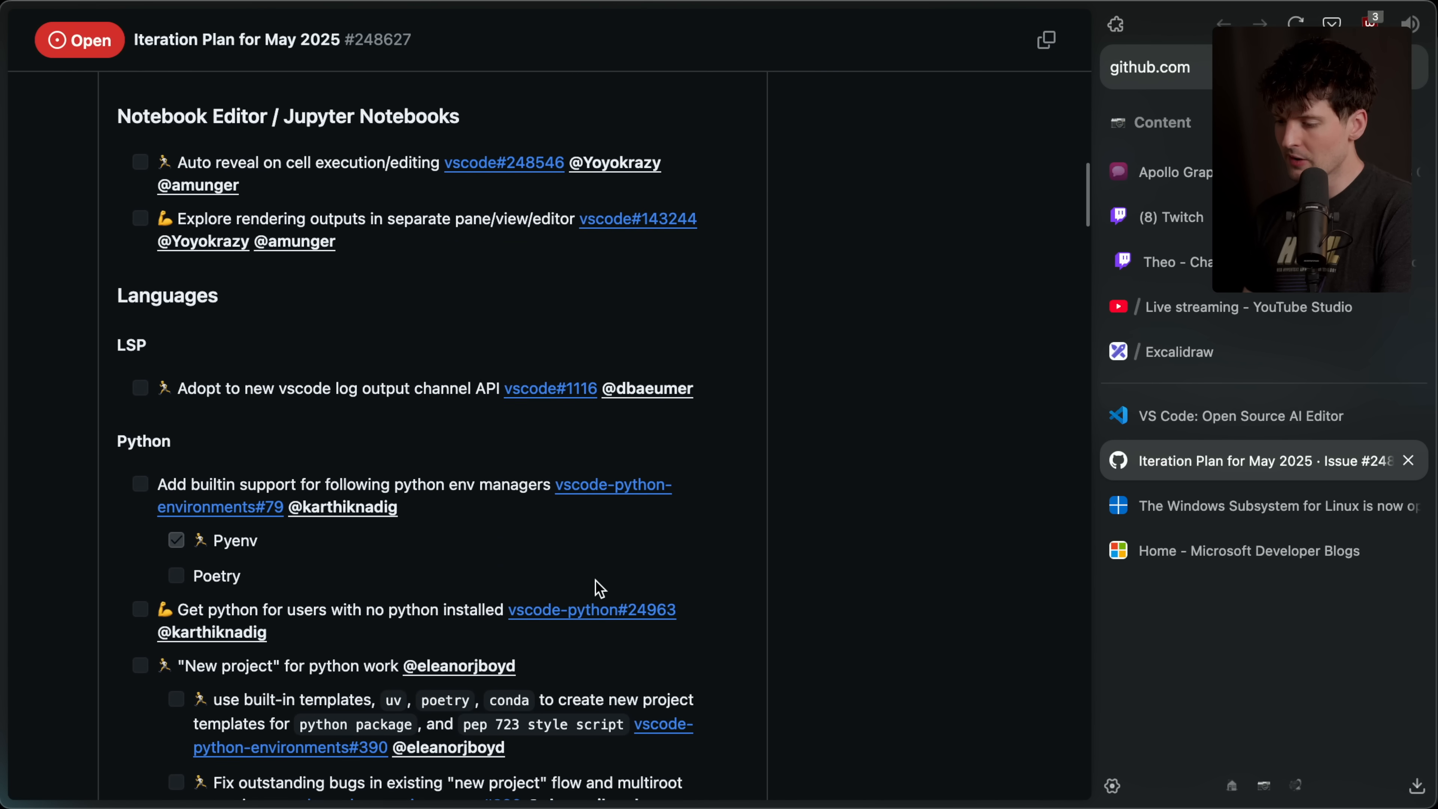
scroll("down", 3)
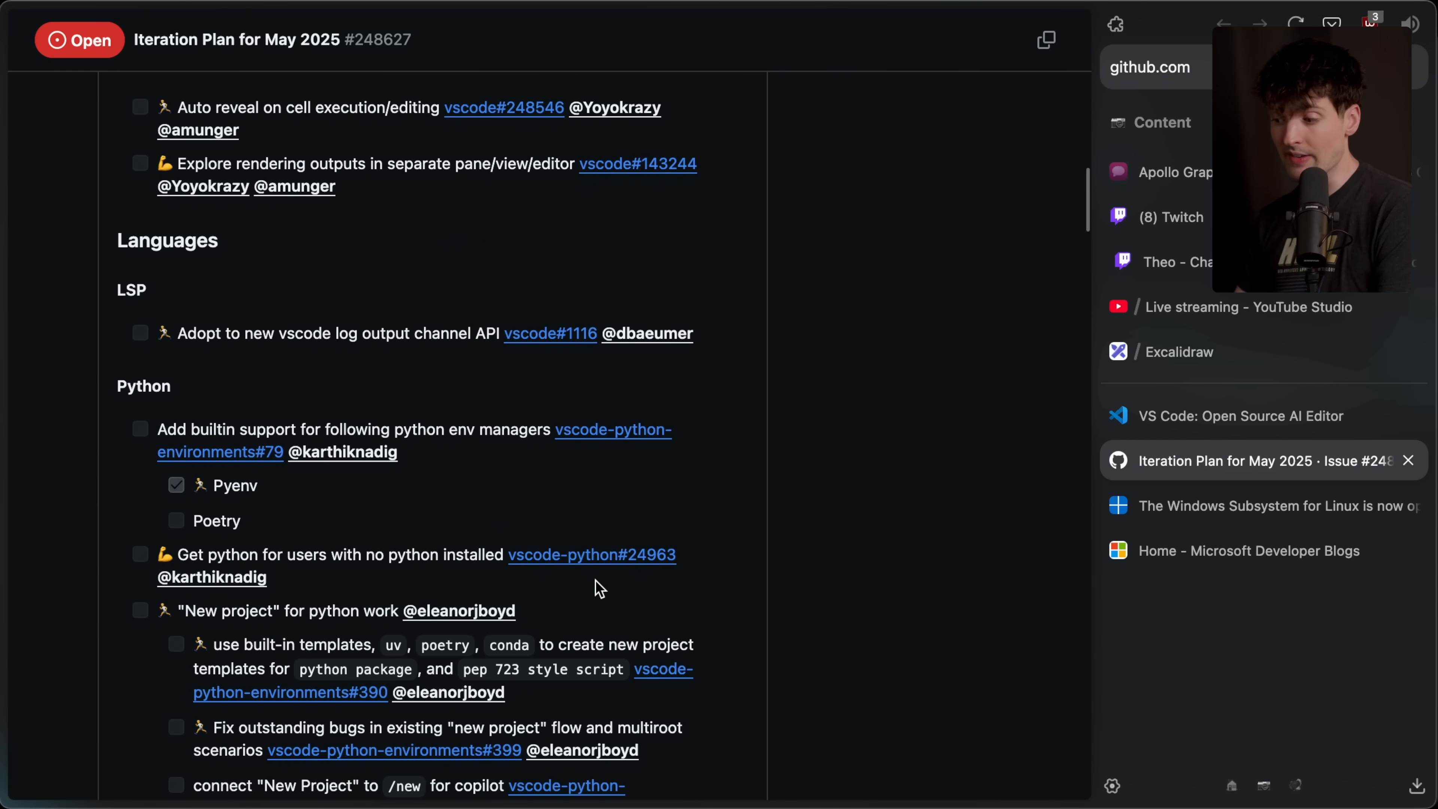
scroll("down", 3)
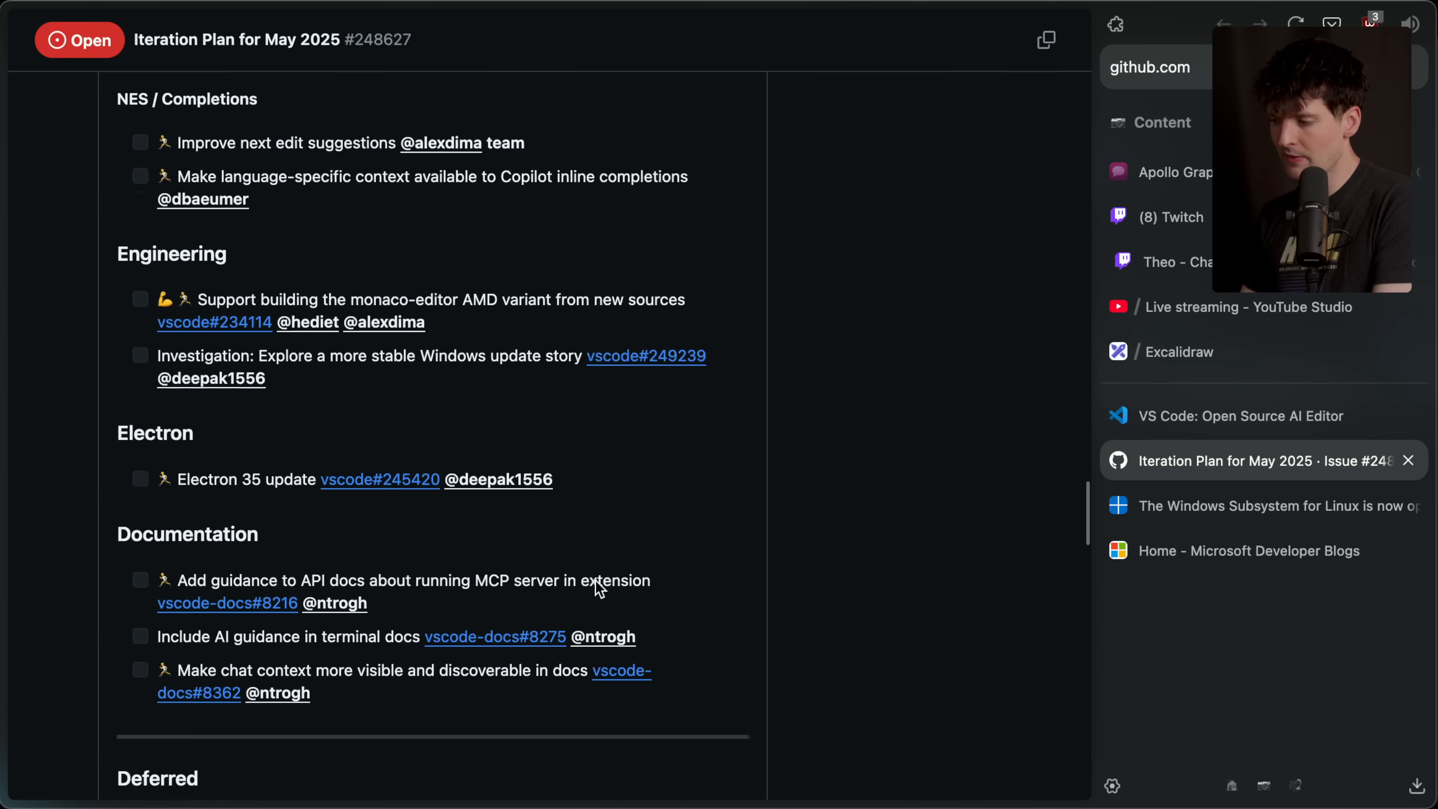
left_click(1242, 417)
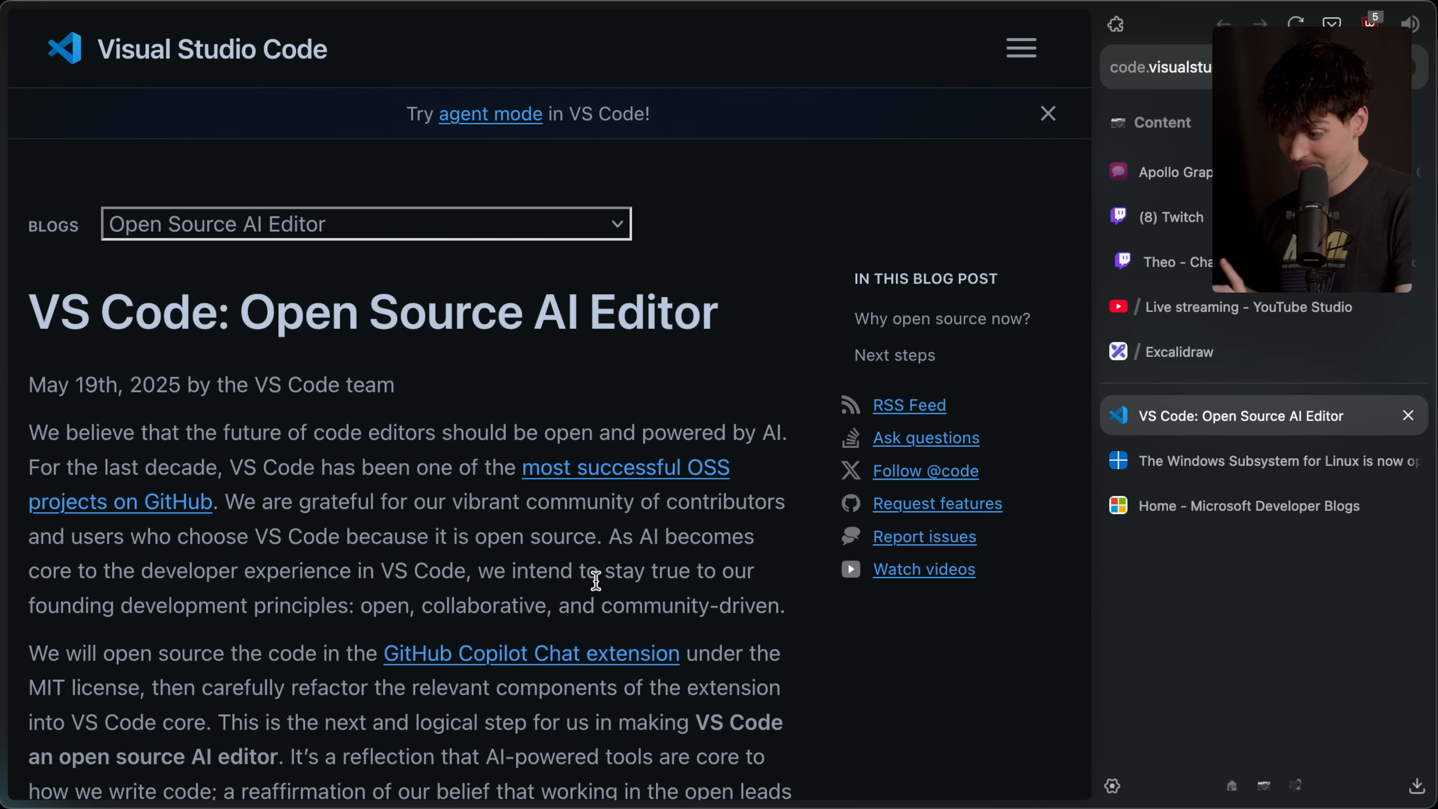
- Open the 'Edit is now open source' post on Microsoft Developer Blogs
left_click(1260, 461)
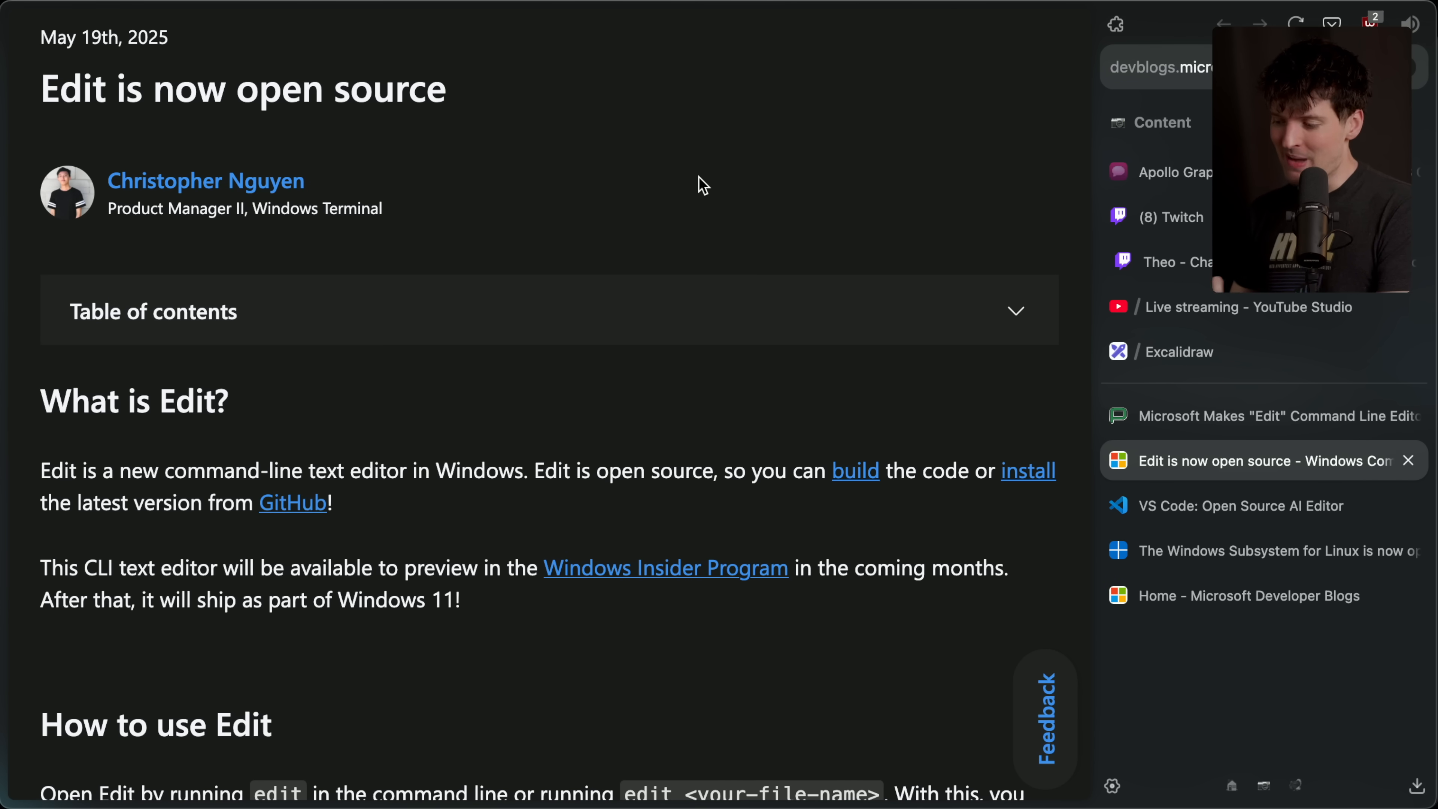
mouse_move(256, 510)
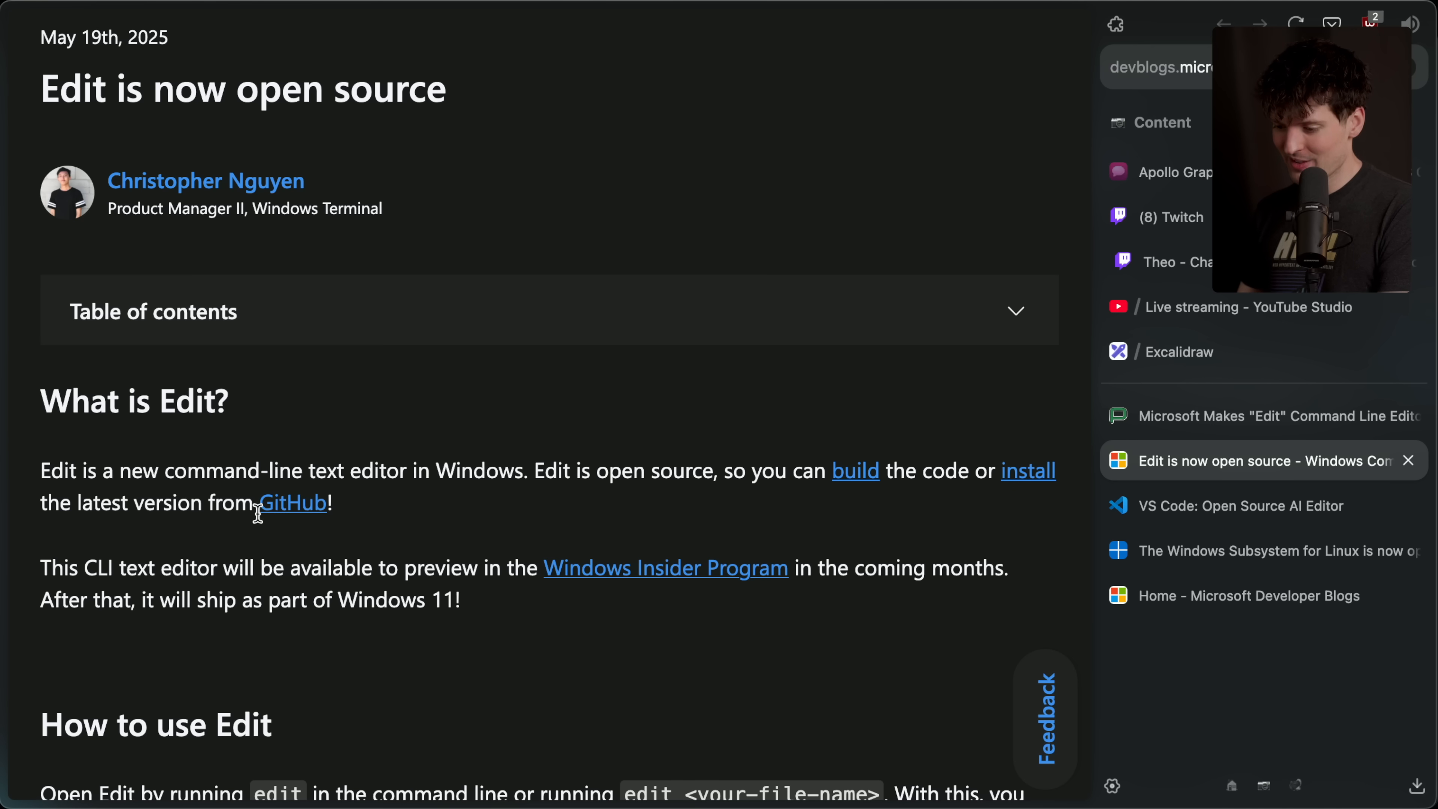
- Open the microsoft/edit repository and look through its README, Rust file listing and contributors
left_click(293, 503)
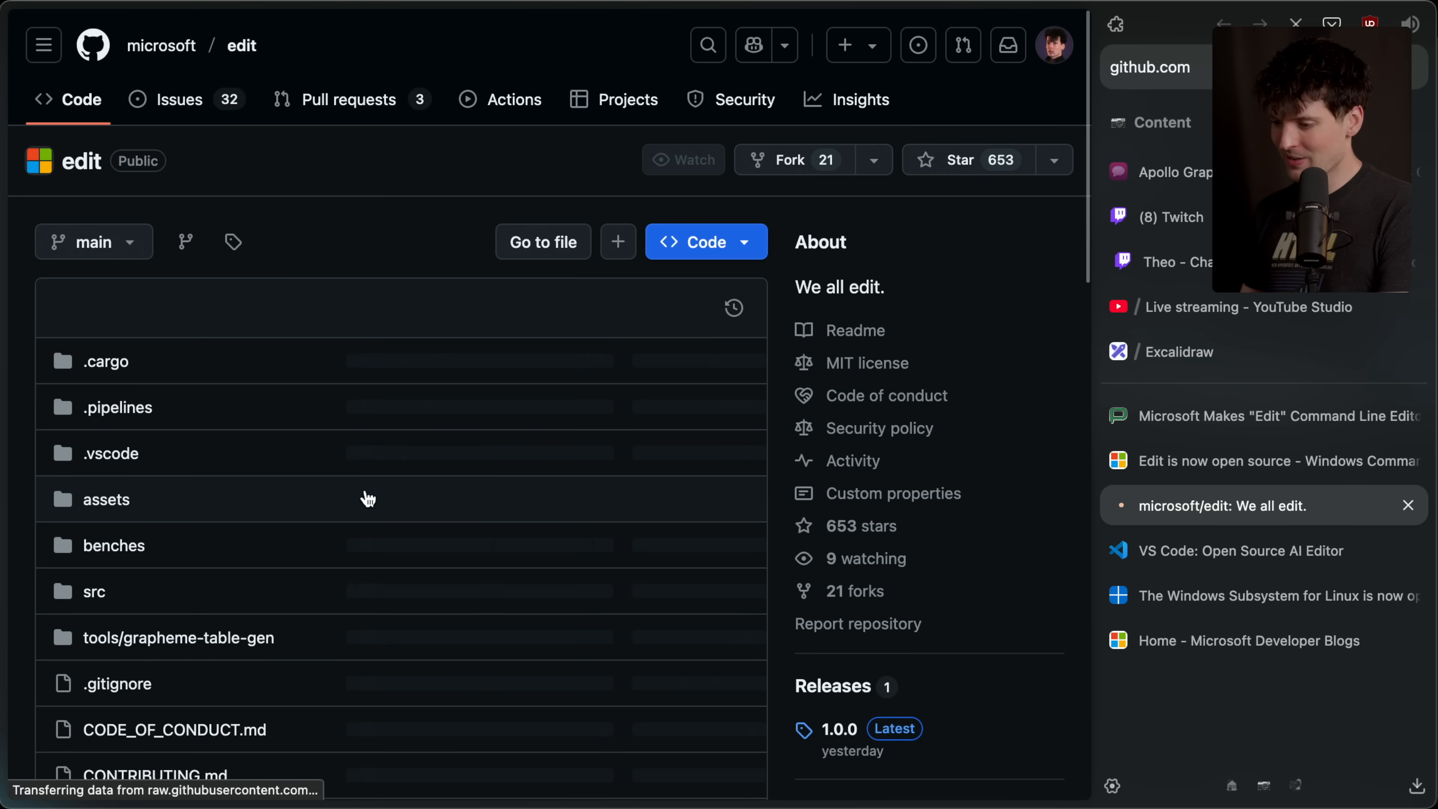
scroll("down", 3)
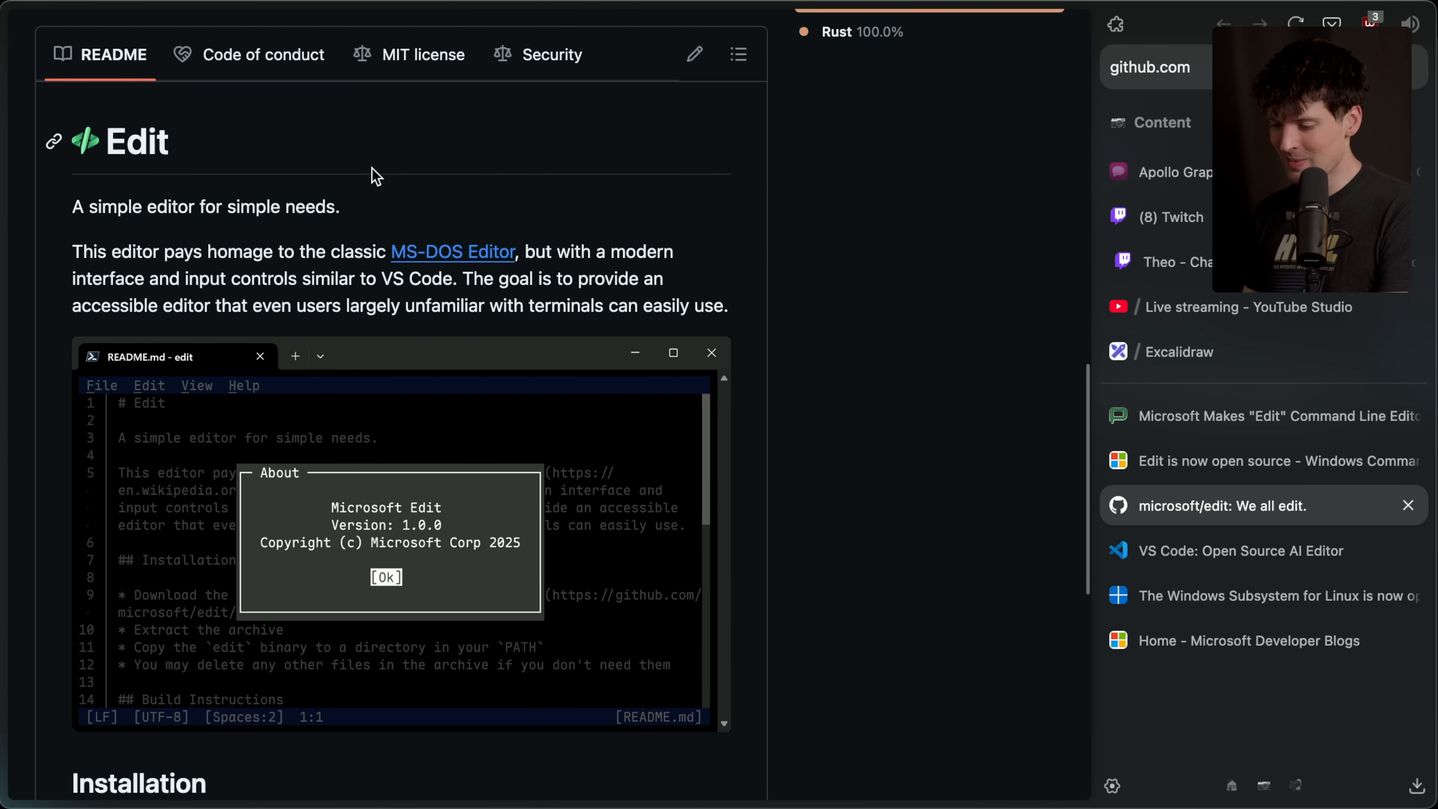
scroll("down", 3)
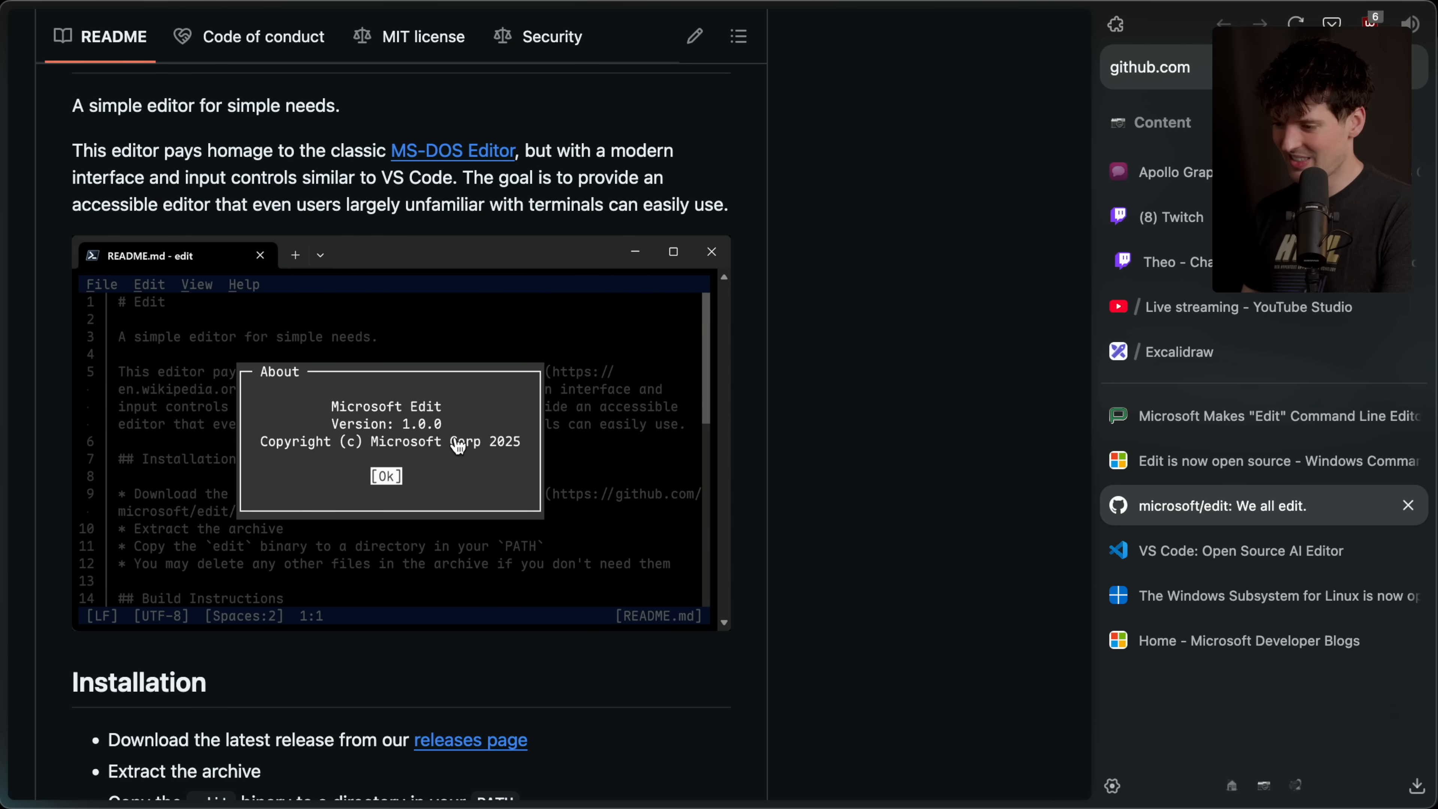
scroll("down", 3)
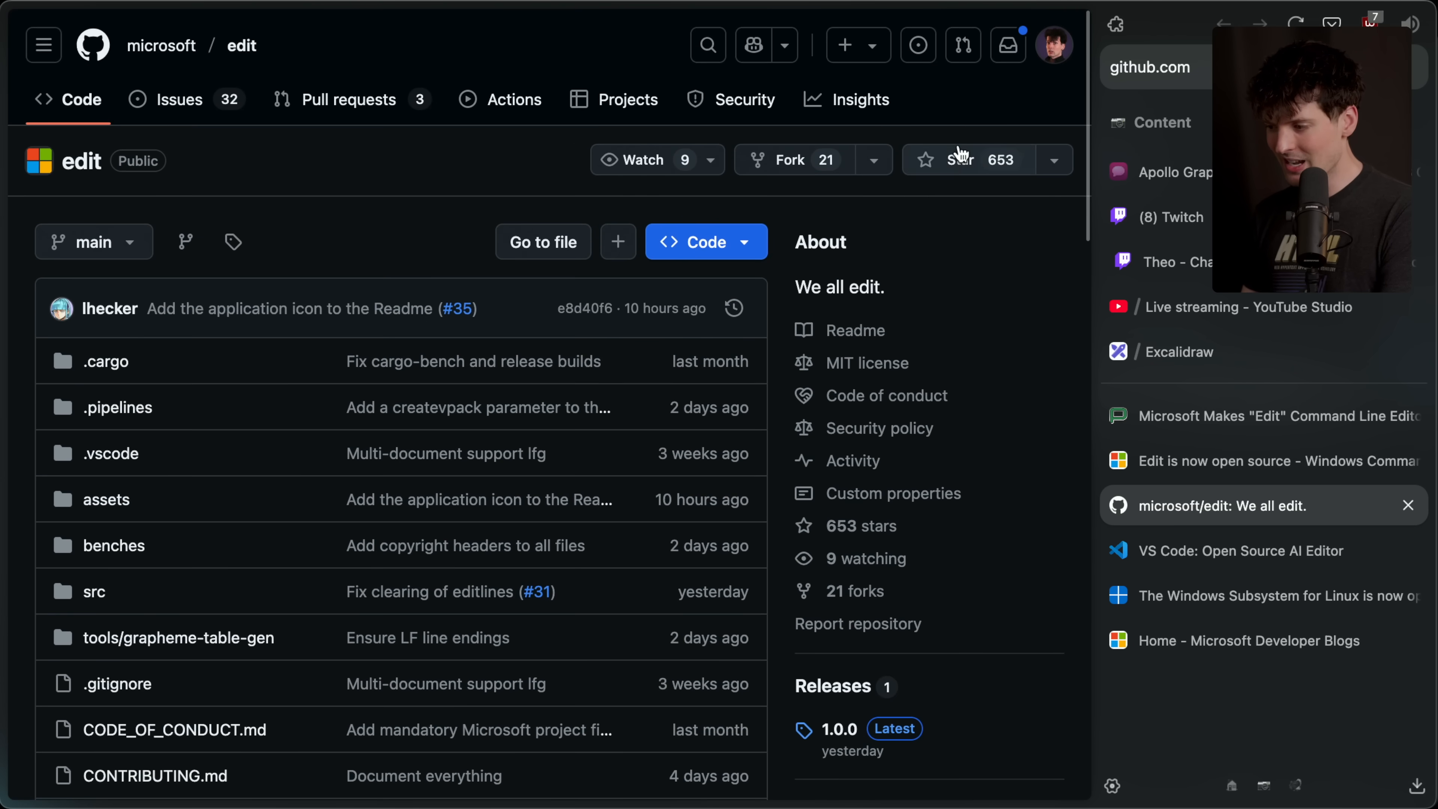
scroll("down", 3)
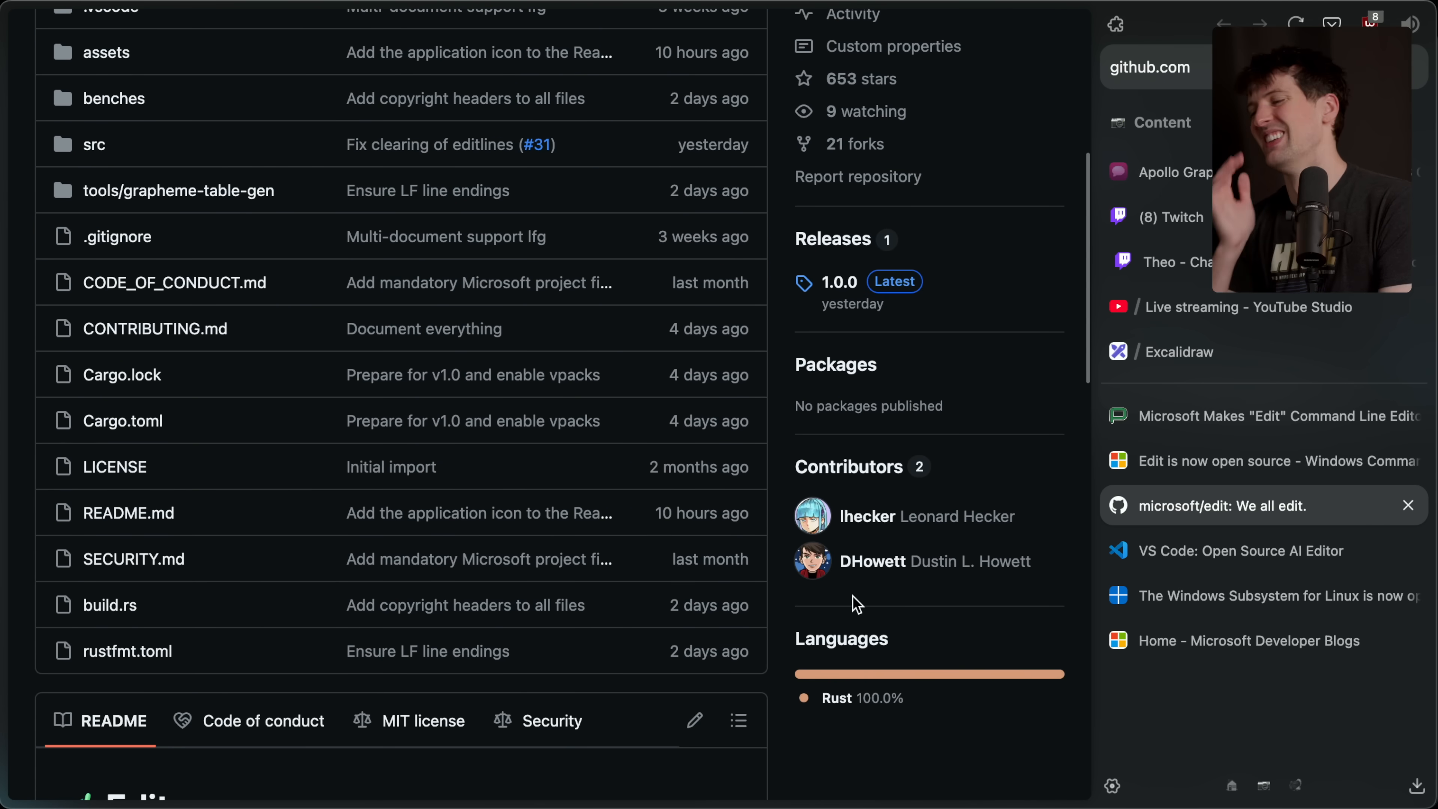
mouse_move(900, 618)
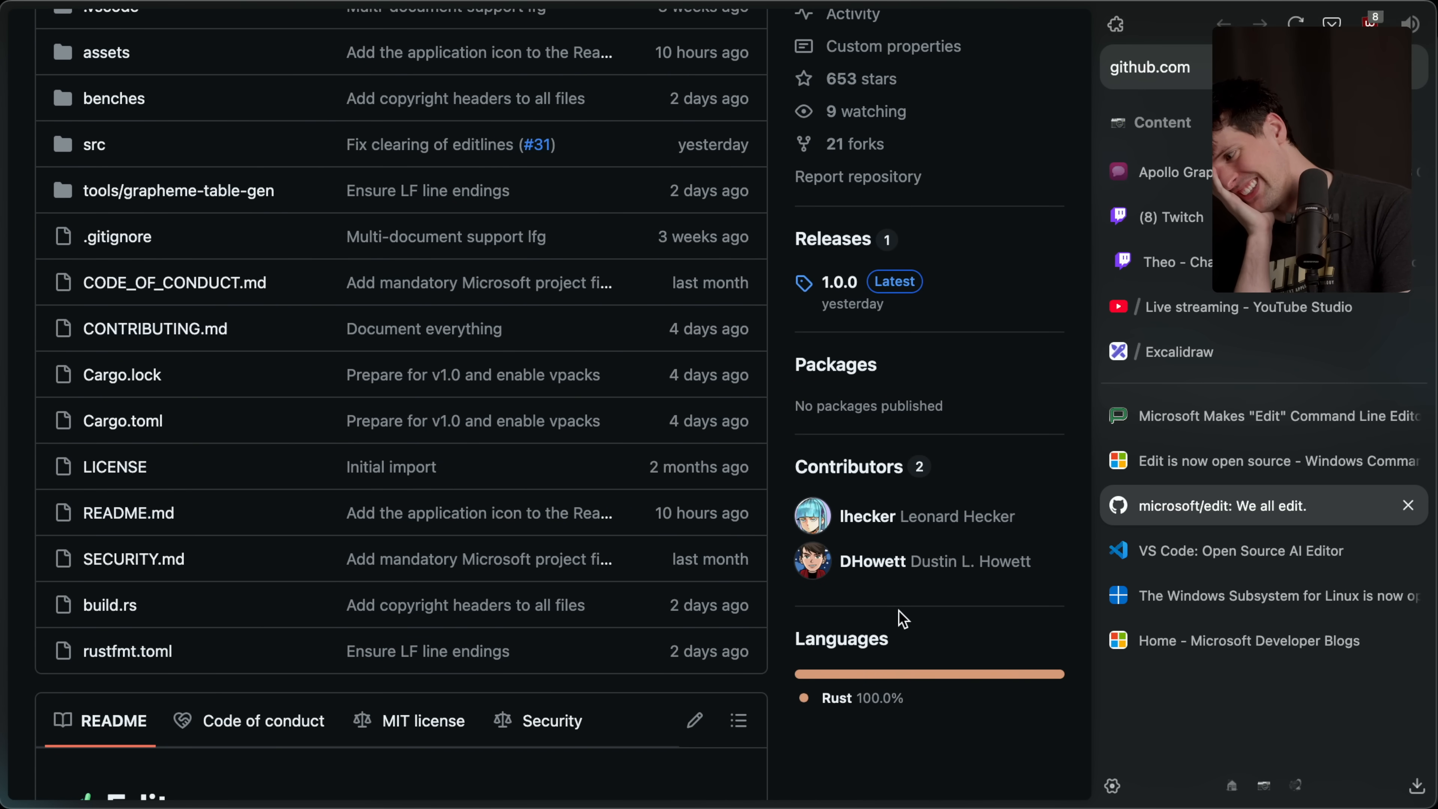